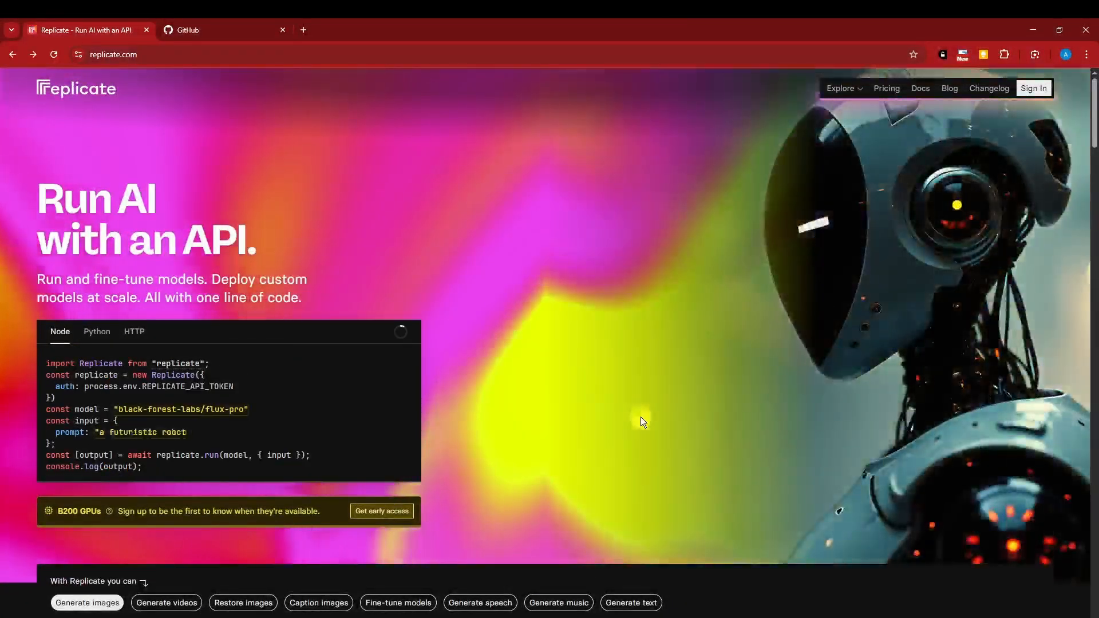
- Scroll into the homepage's How it works examples, entering the prompt 'a dog jumping'
scroll("down", 3)
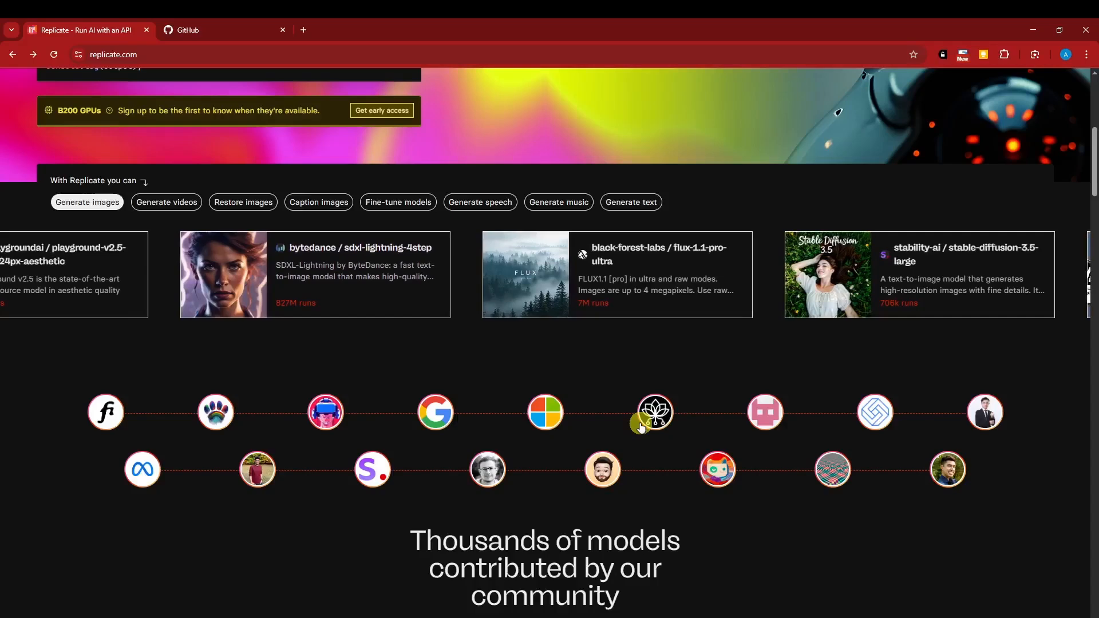
scroll("down", 3)
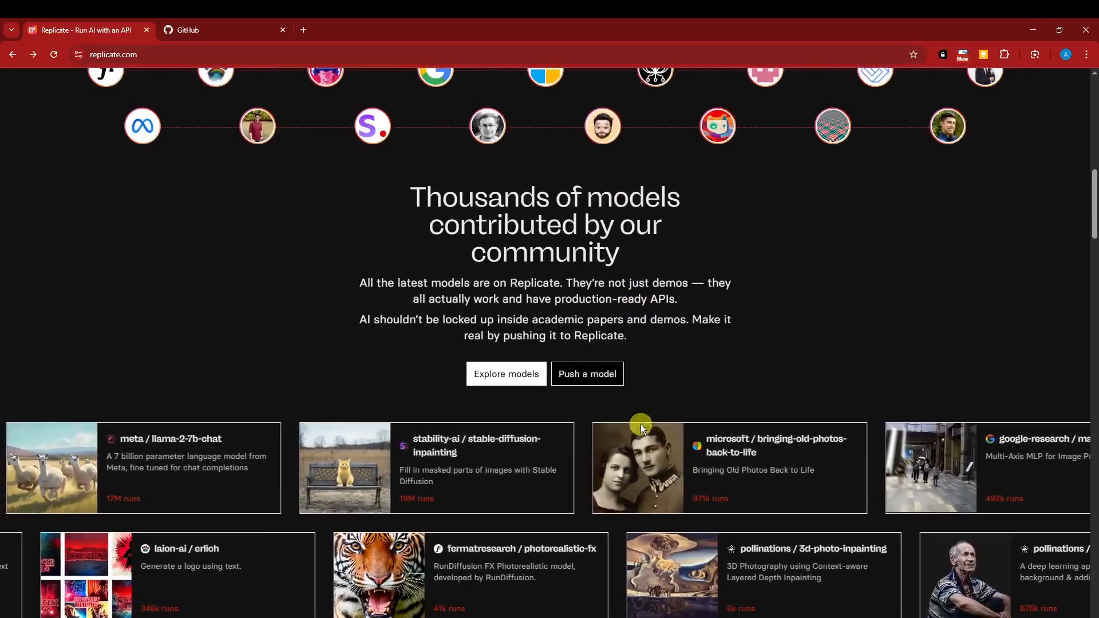
scroll("down", 3)
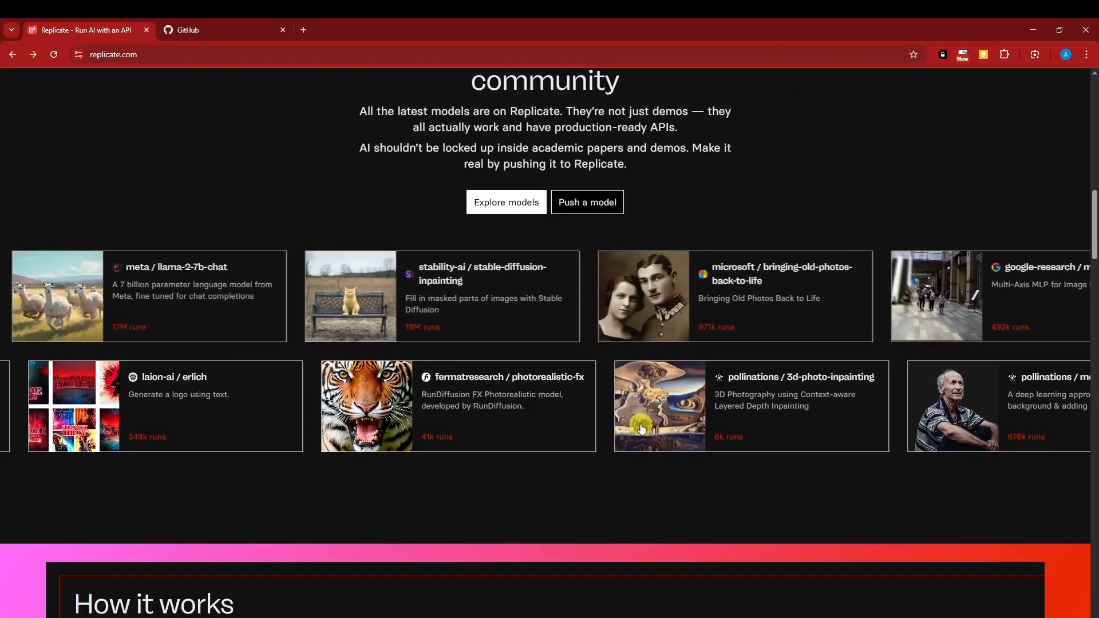
scroll("down", 3)
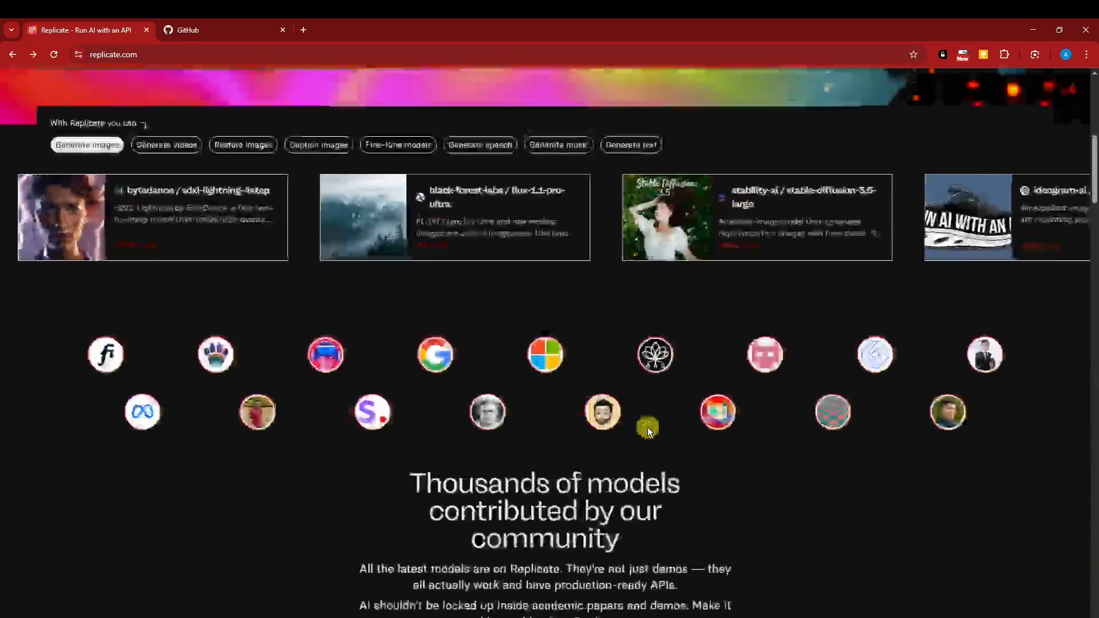
scroll("up", 3)
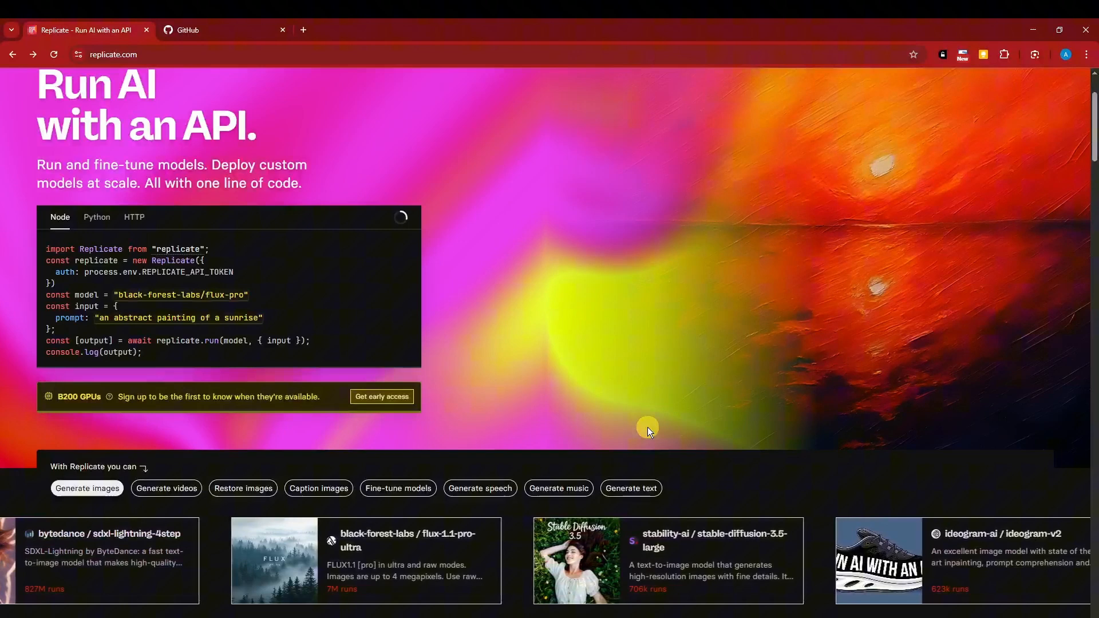
scroll("down", 3)
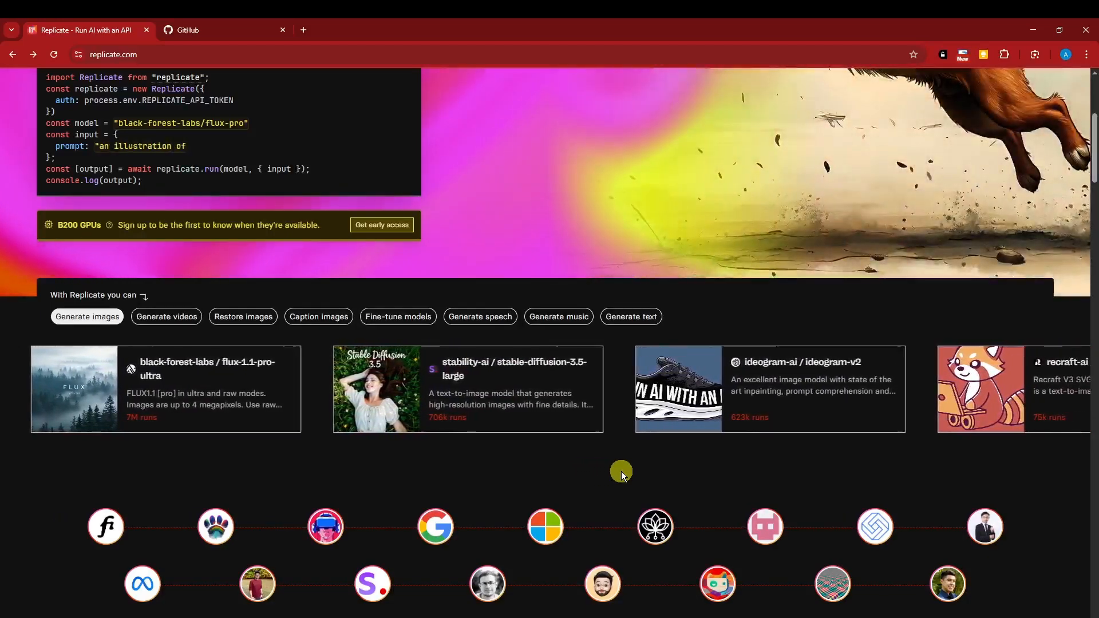
type("a dog jumping")
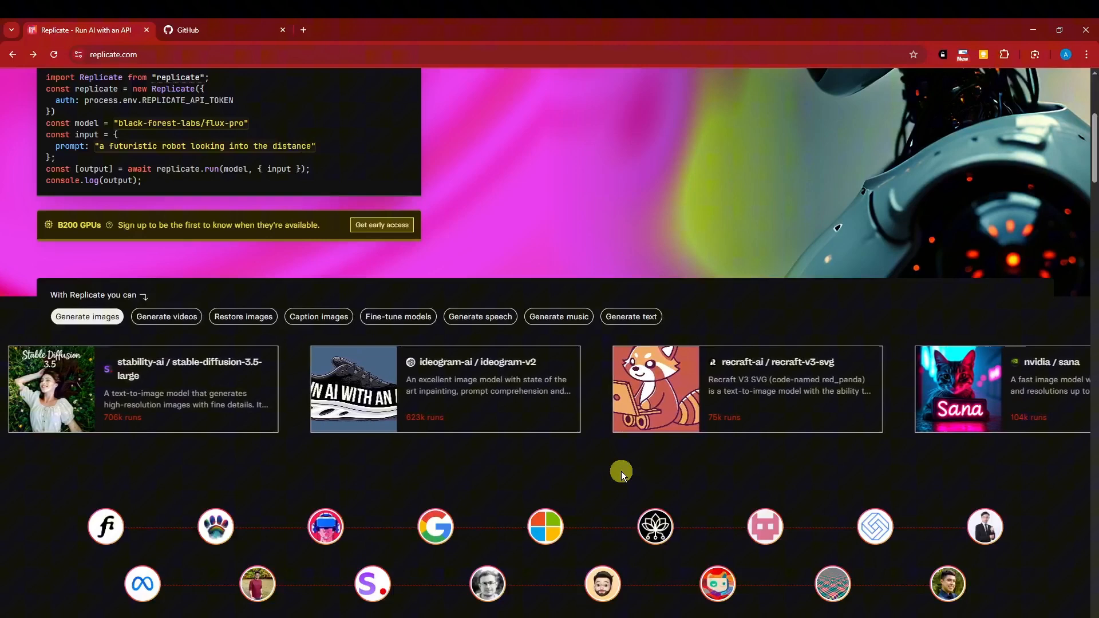
scroll("up", 3)
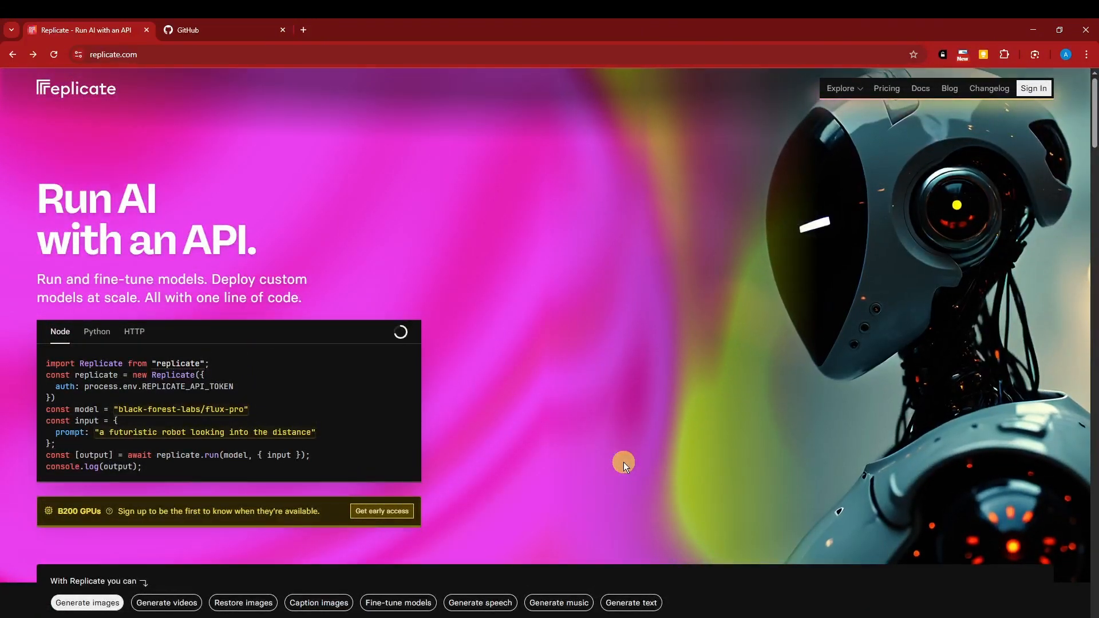
mouse_move(490, 370)
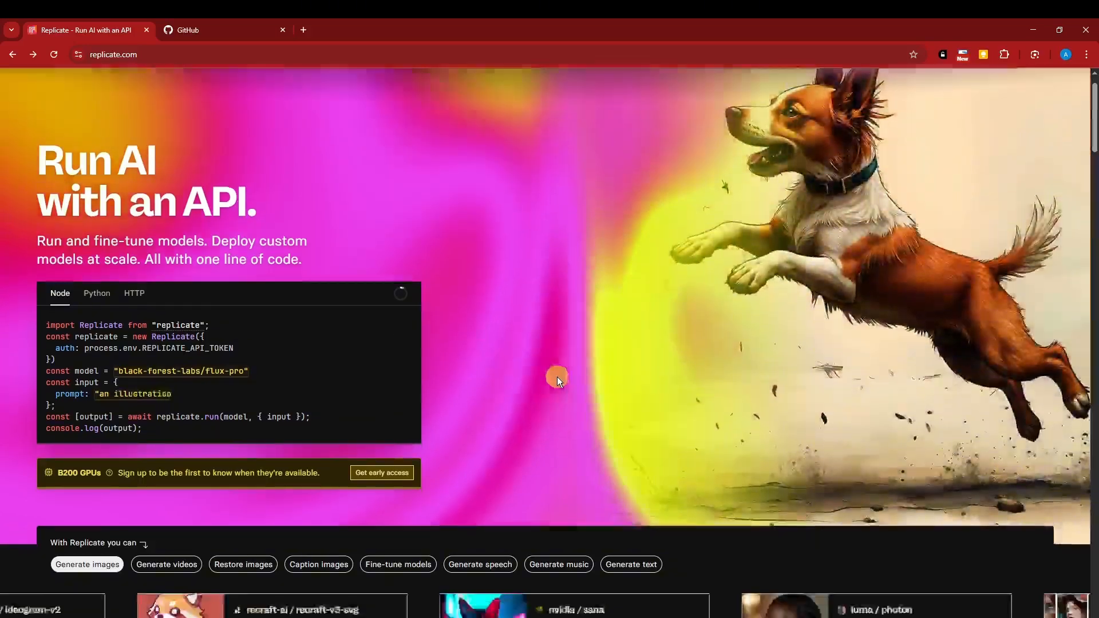
- Scroll further down through the Fine-tune and Deploy custom models examples
scroll("down", 3)
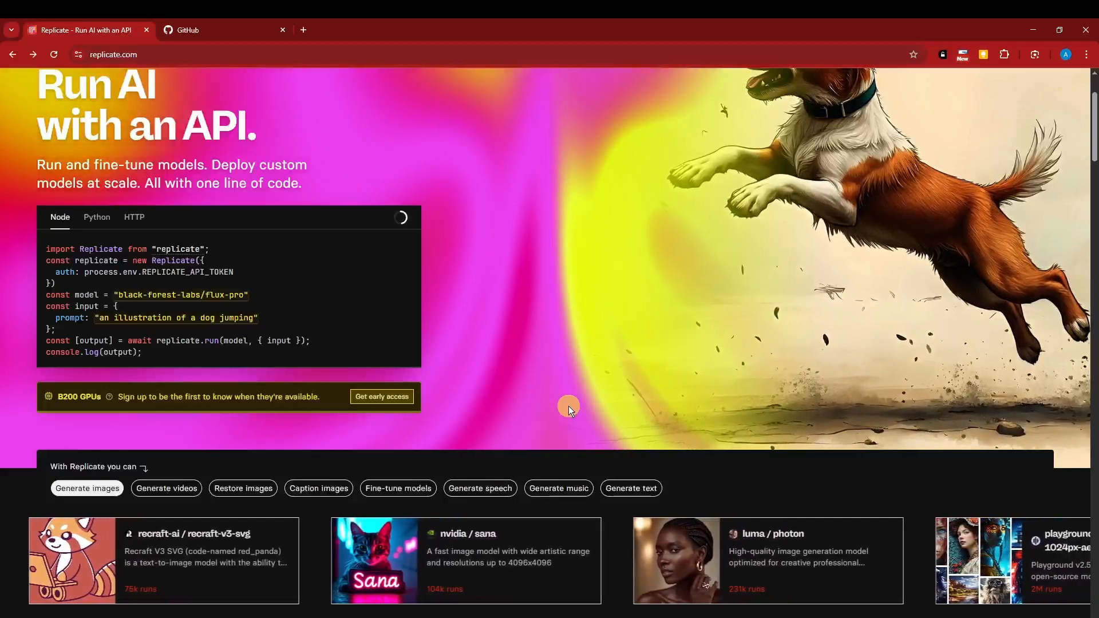
scroll("down", 3)
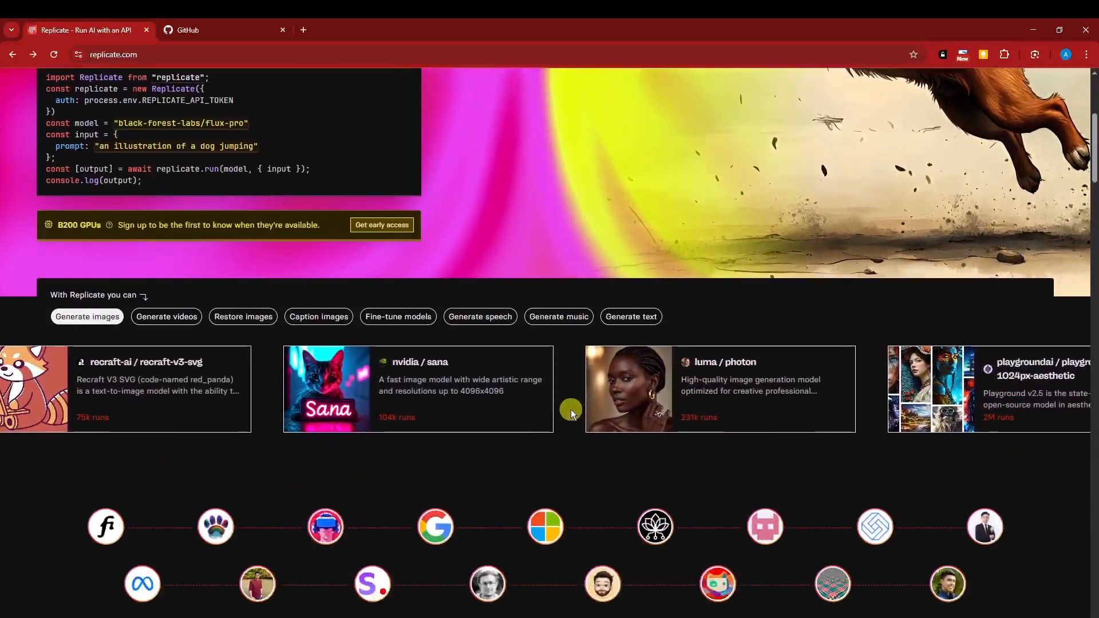
scroll("down", 3)
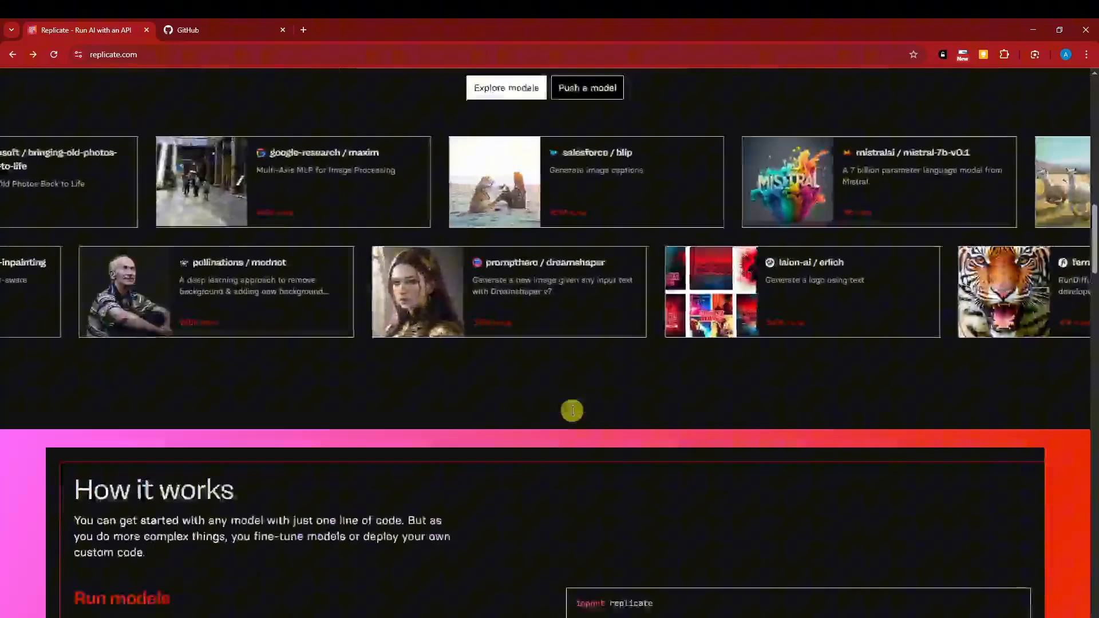
scroll("down", 3)
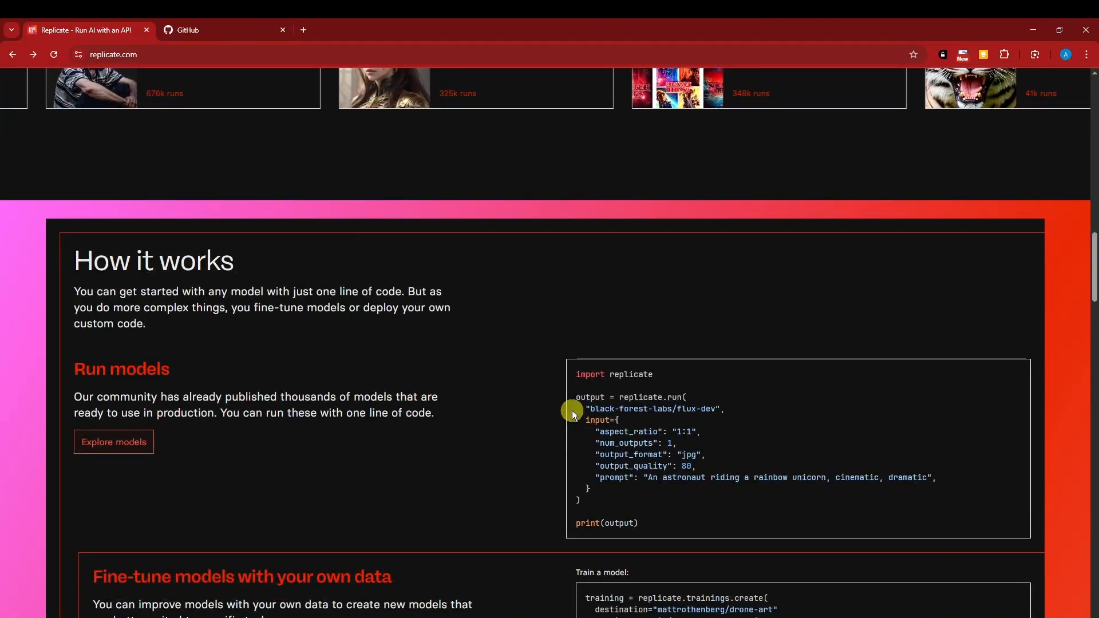
scroll("down", 3)
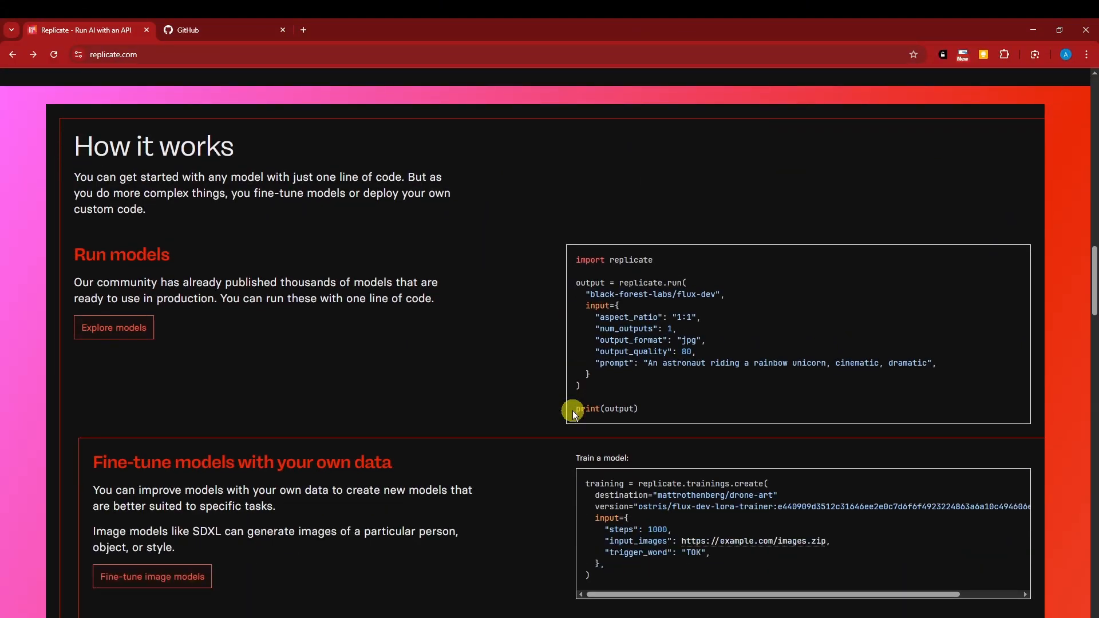
scroll("down", 3)
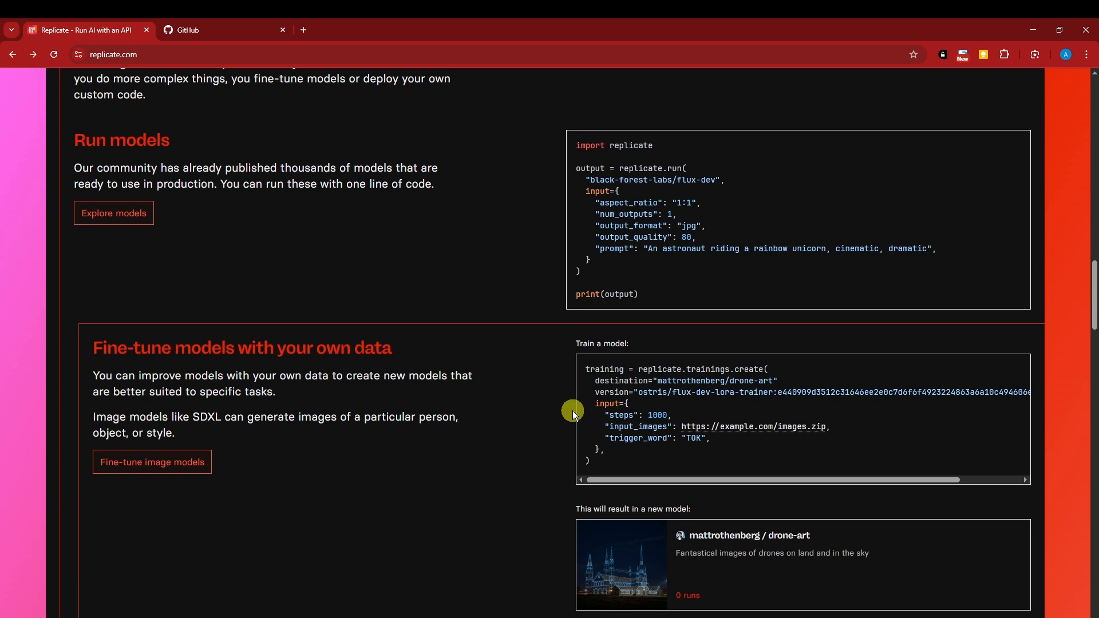
scroll("down", 3)
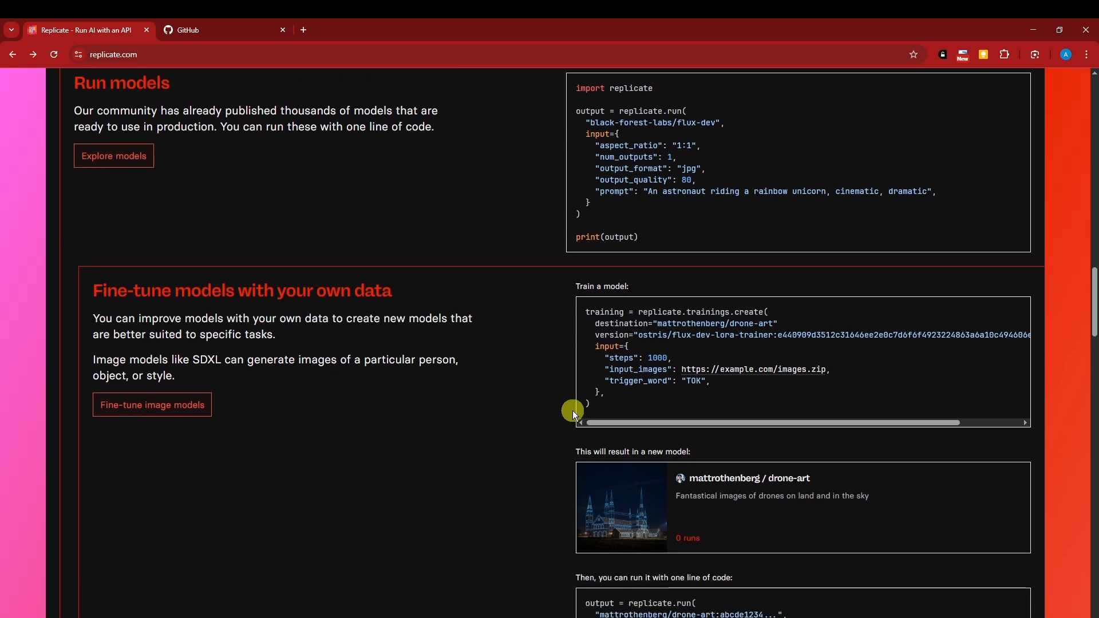
scroll("down", 3)
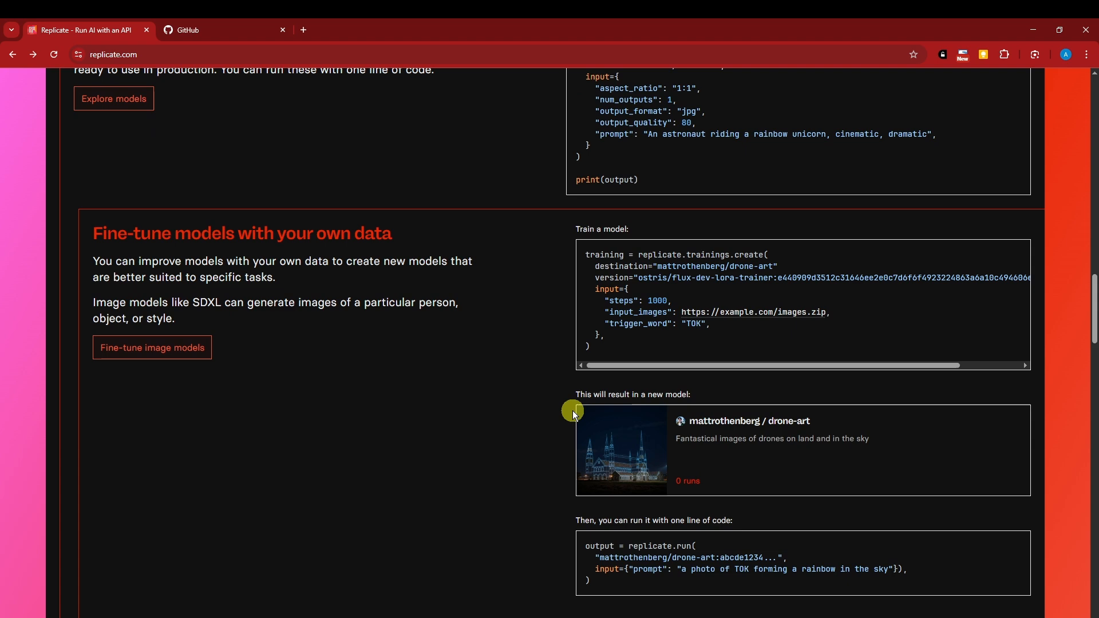
scroll("up", 3)
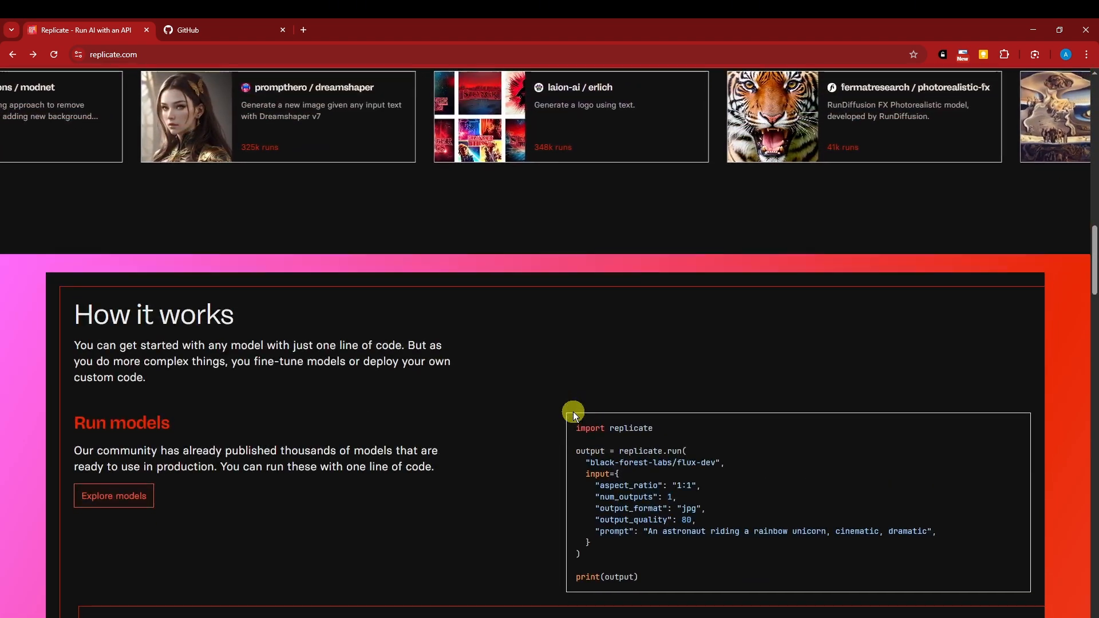
scroll("down", 3)
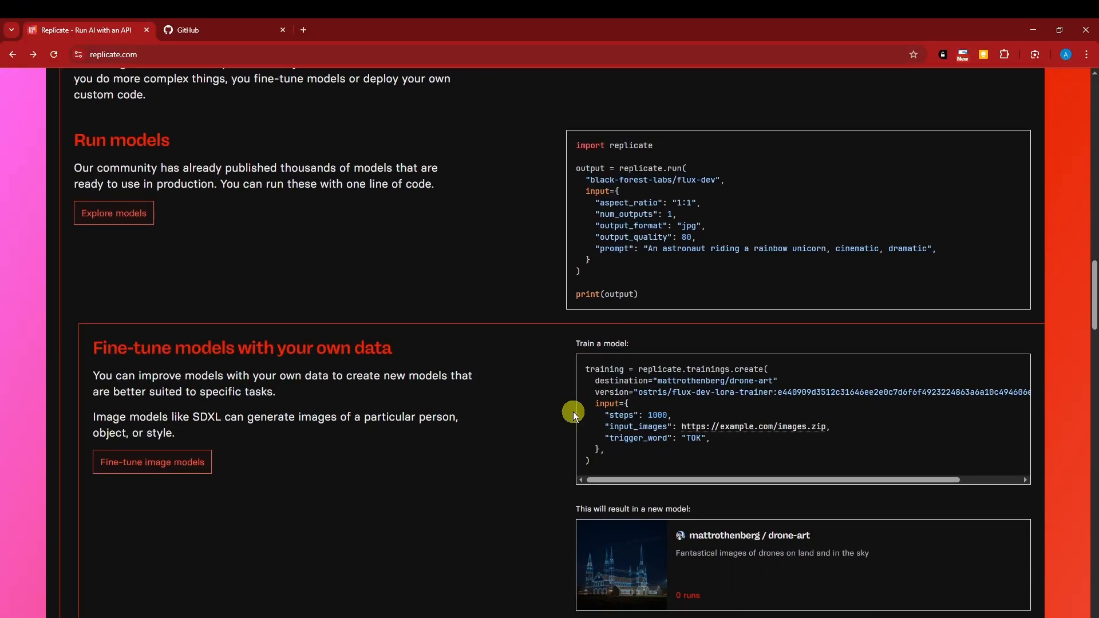
scroll("down", 3)
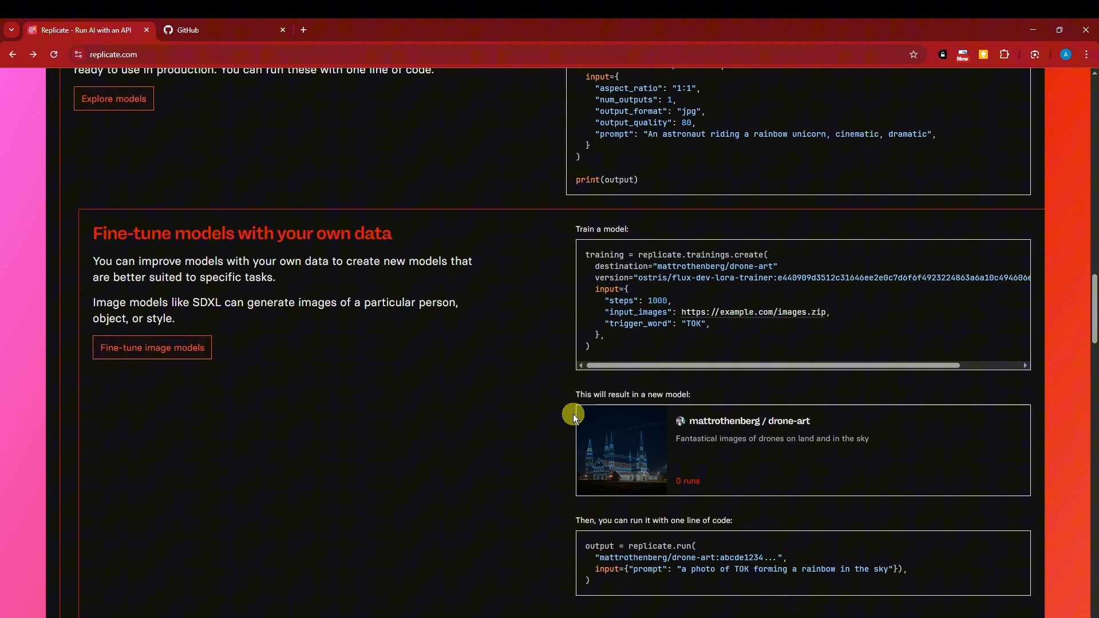
scroll("down", 3)
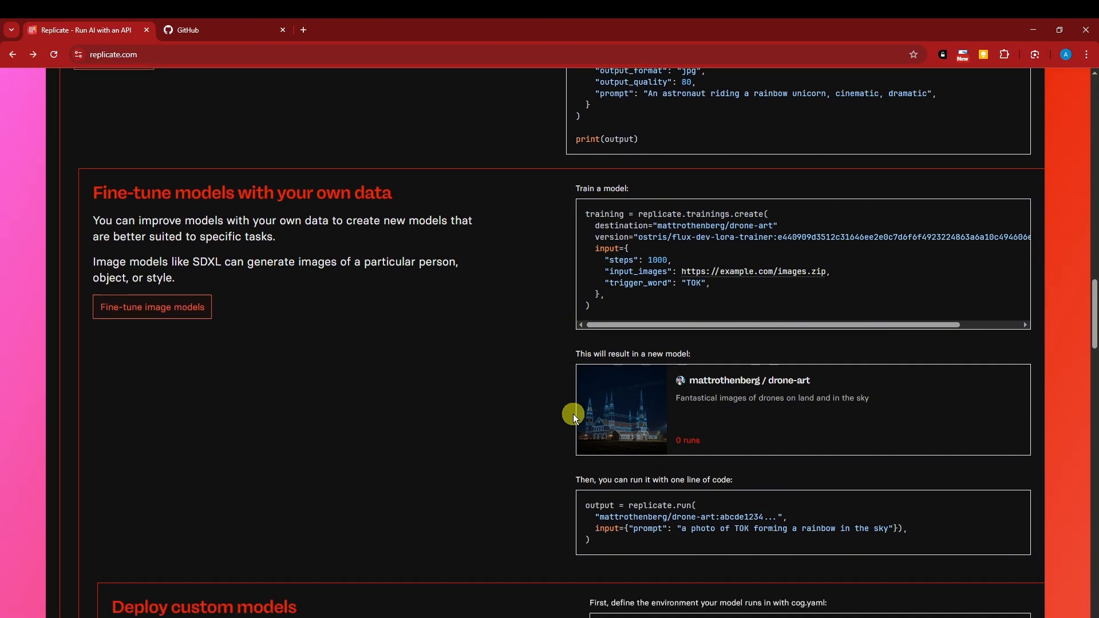
scroll("down", 3)
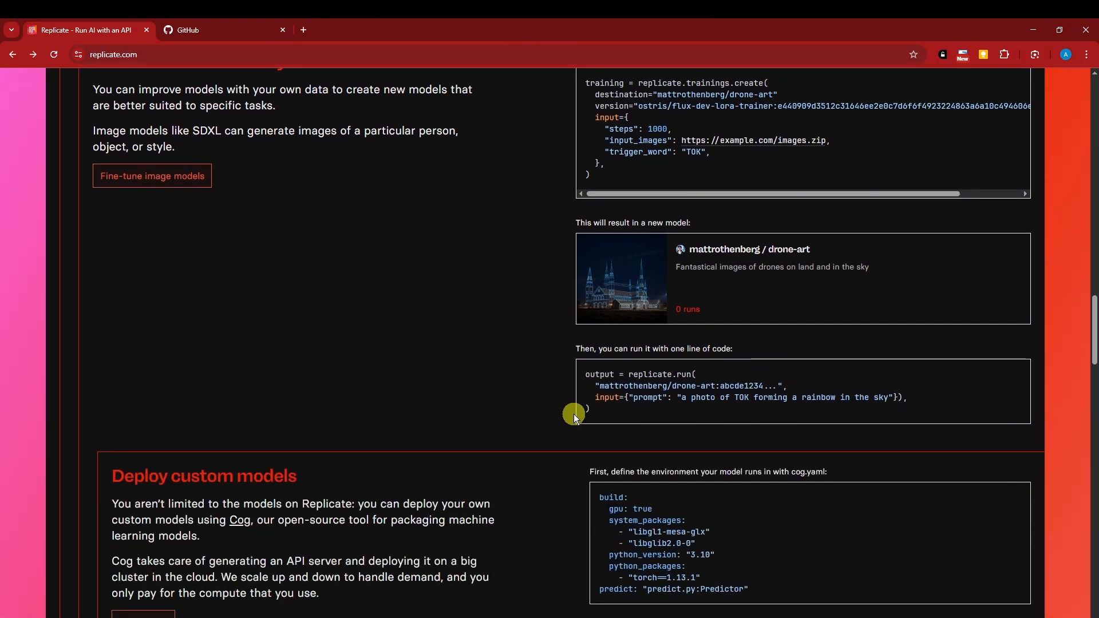
scroll("down", 3)
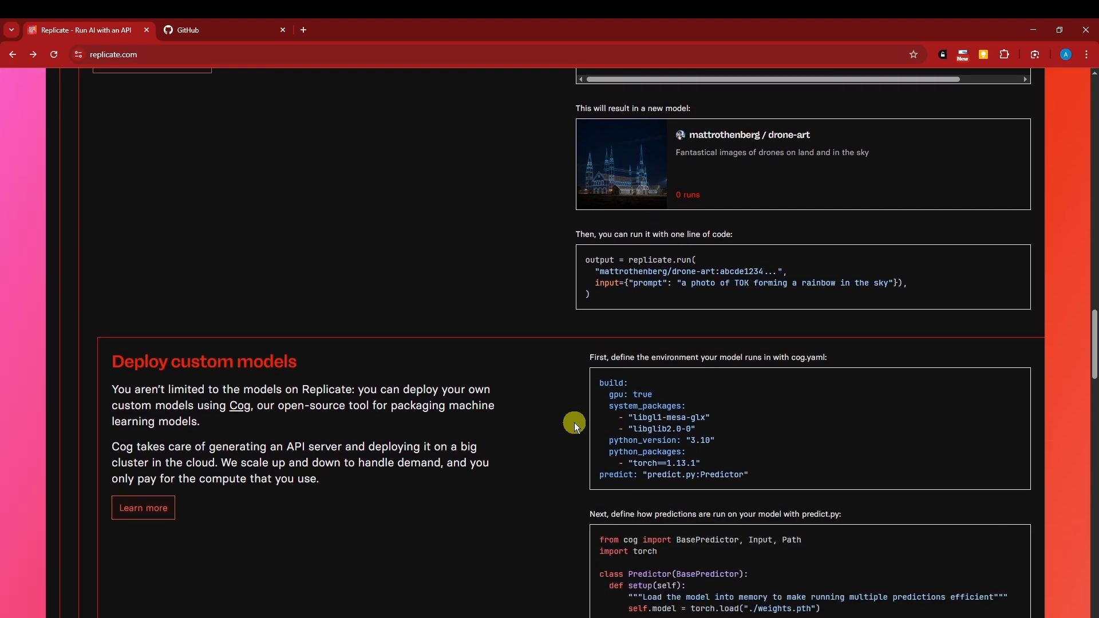
scroll("down", 3)
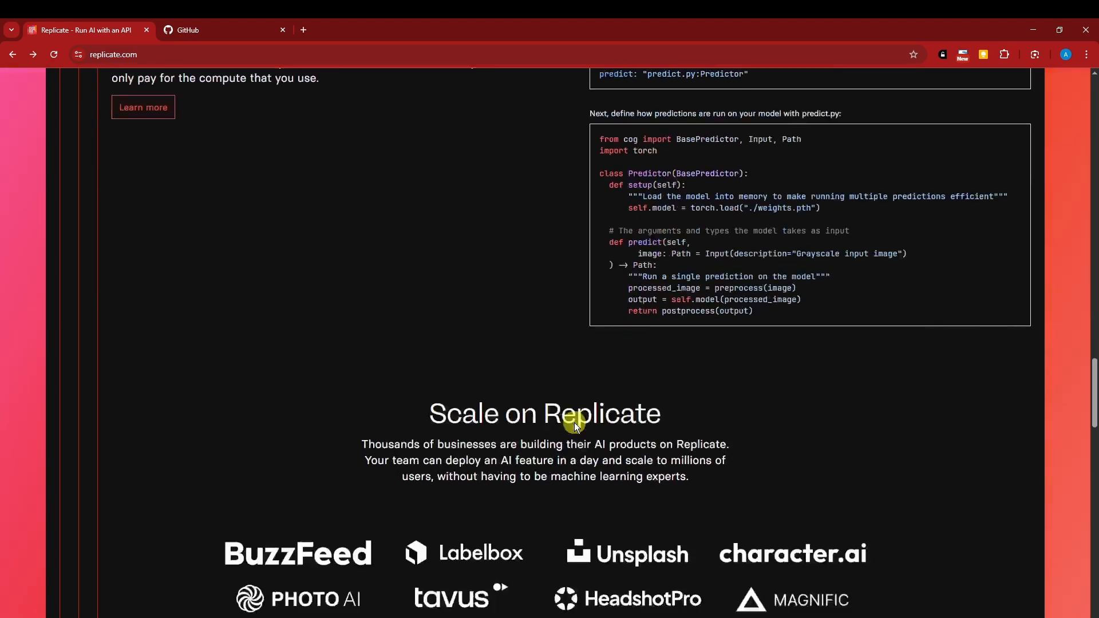
scroll("down", 3)
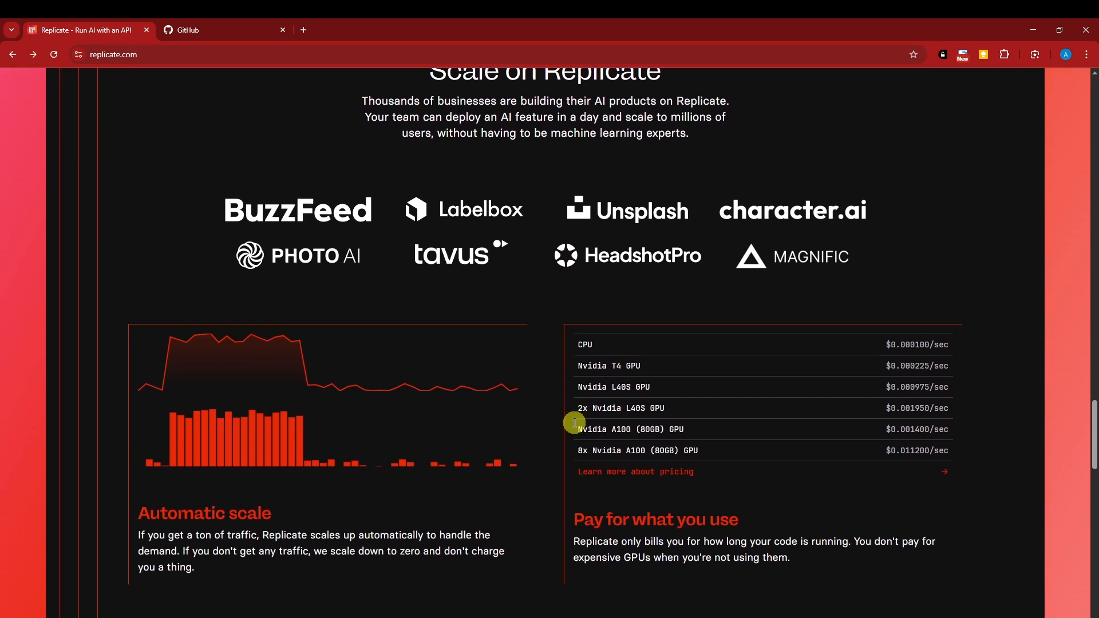
mouse_move(540, 443)
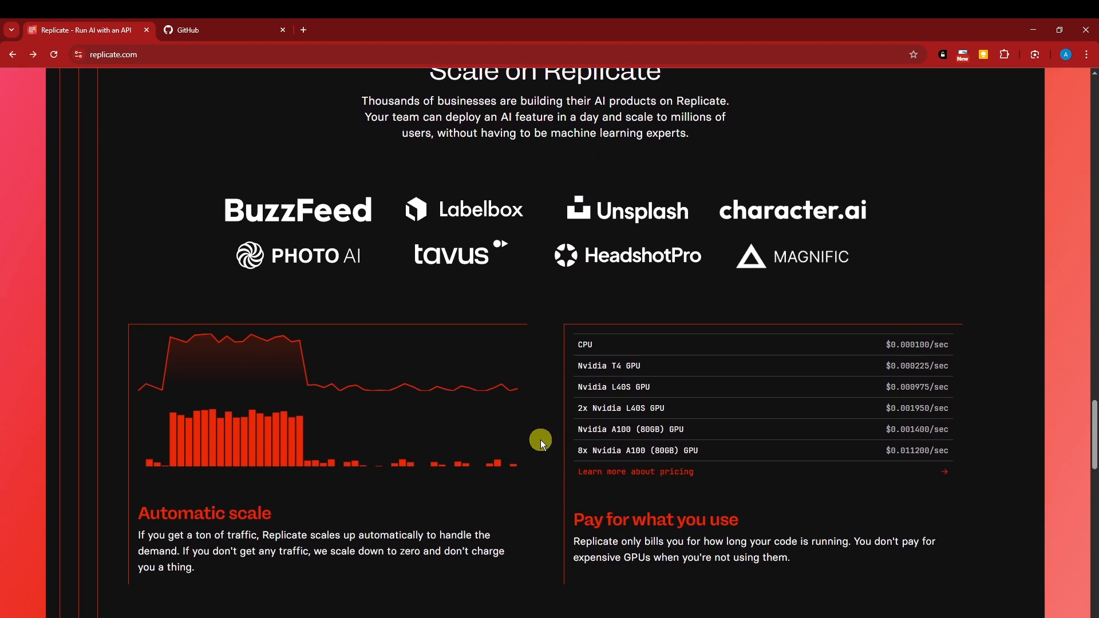
scroll("up", 3)
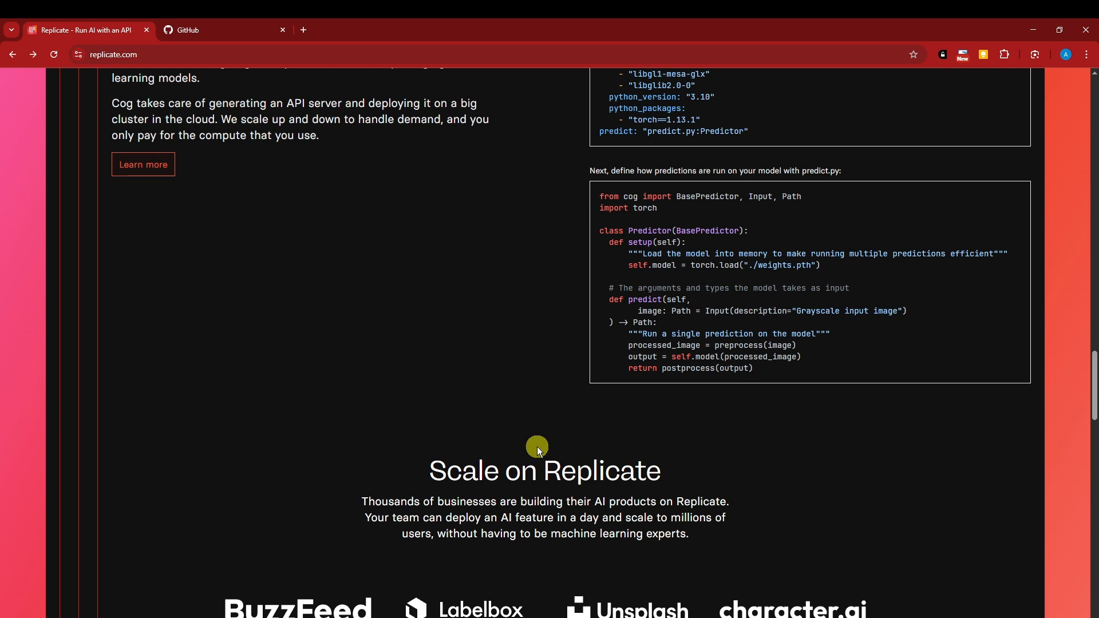
mouse_move(541, 453)
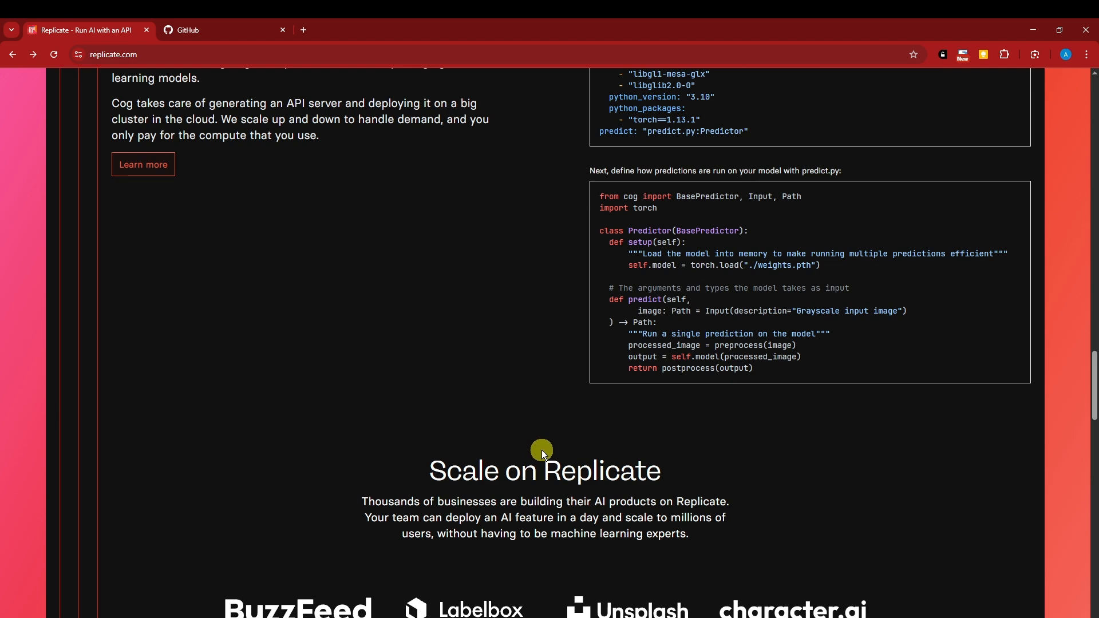
scroll("up", 3)
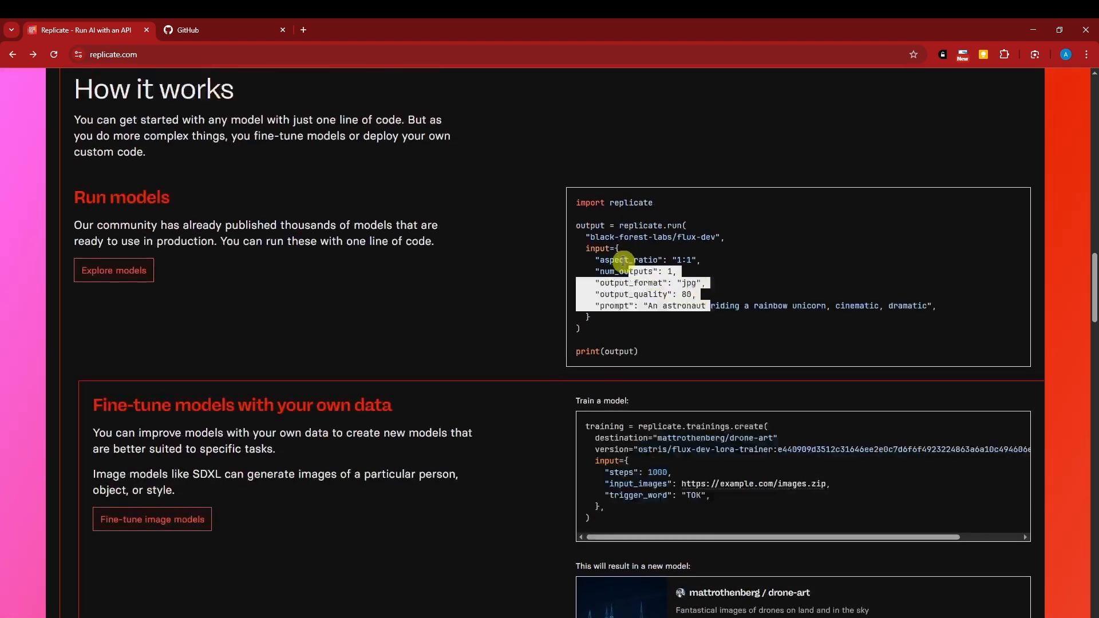
- Continue down to the Scale on Replicate section with its GPU pricing
scroll("down", 3)
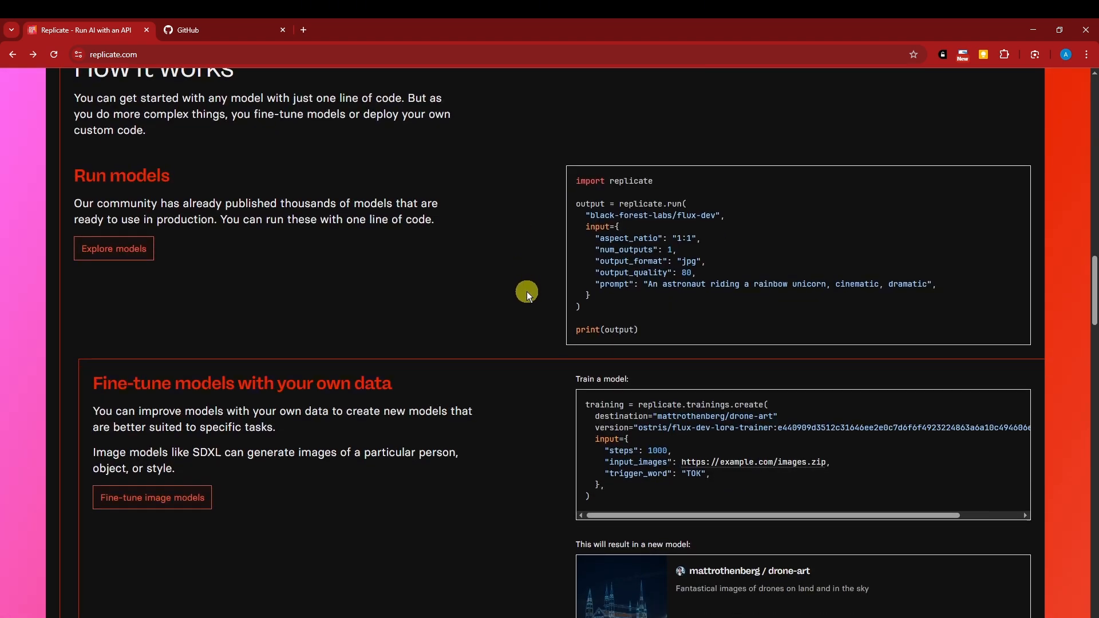
scroll("down", 3)
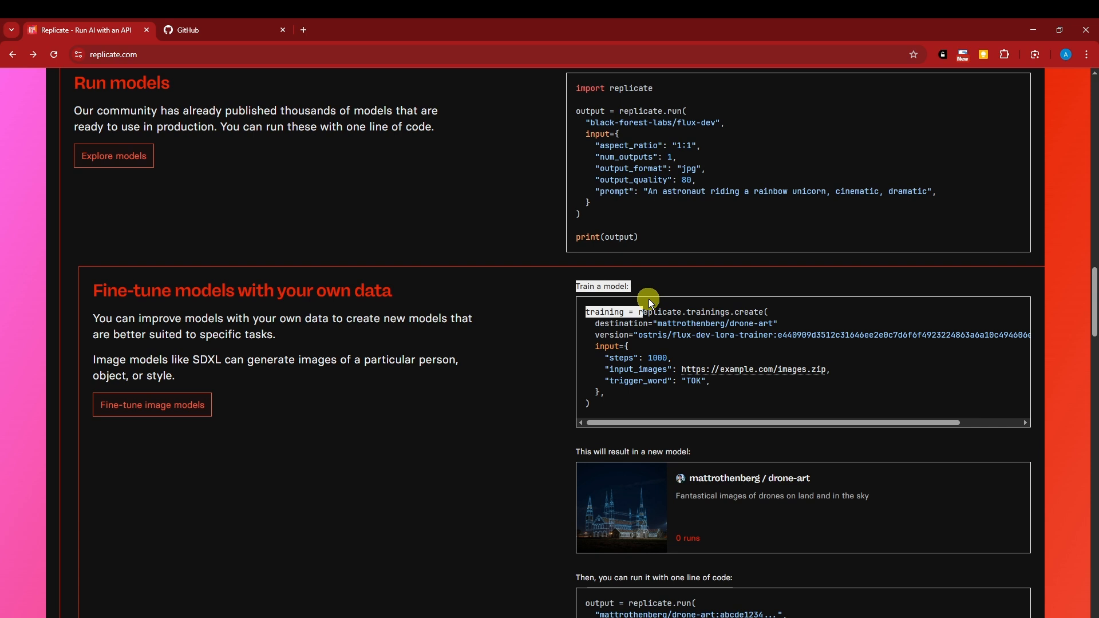
mouse_move(546, 346)
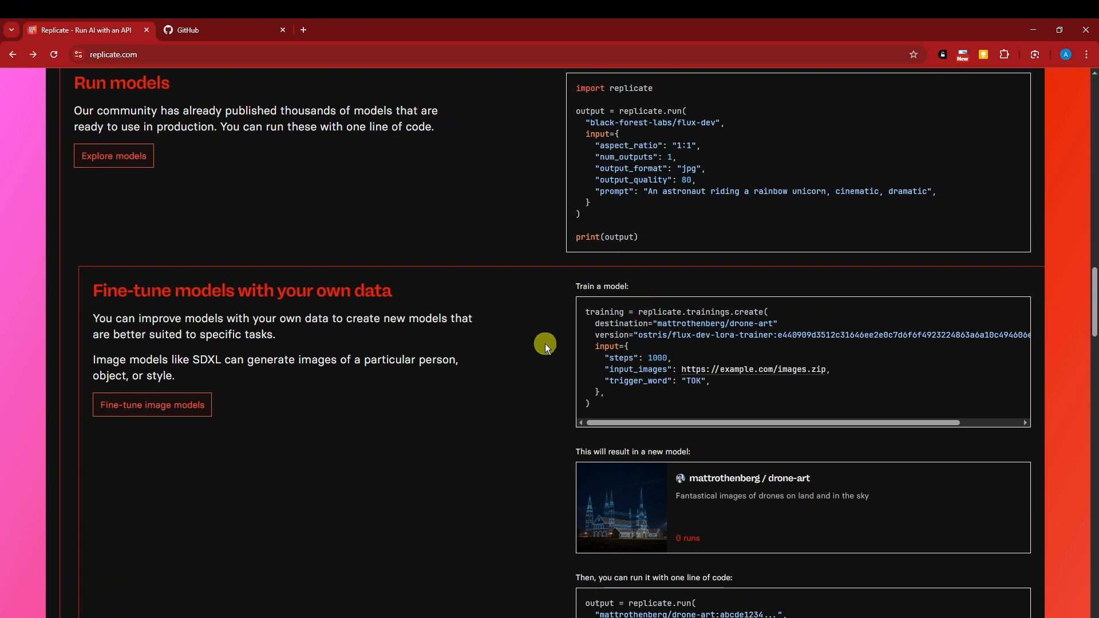
scroll("down", 3)
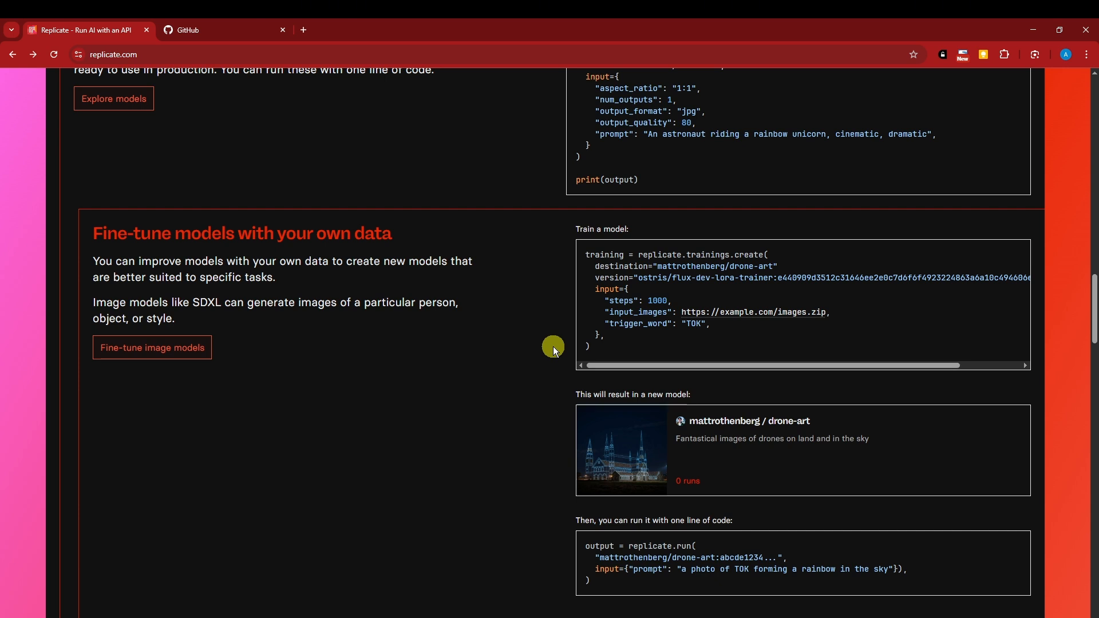
scroll("down", 3)
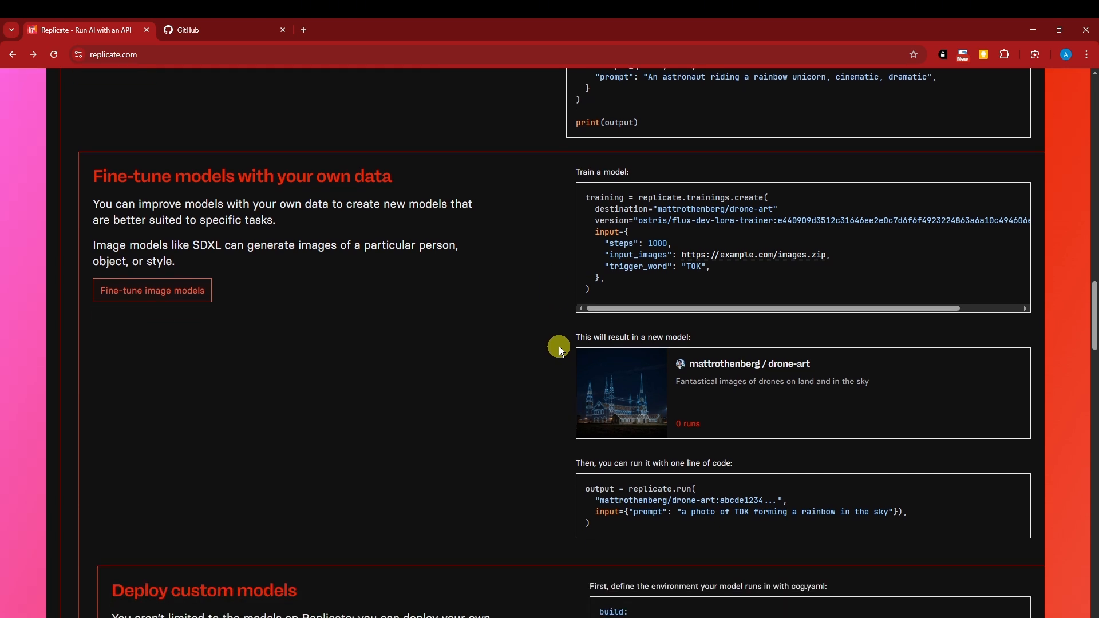
scroll("down", 3)
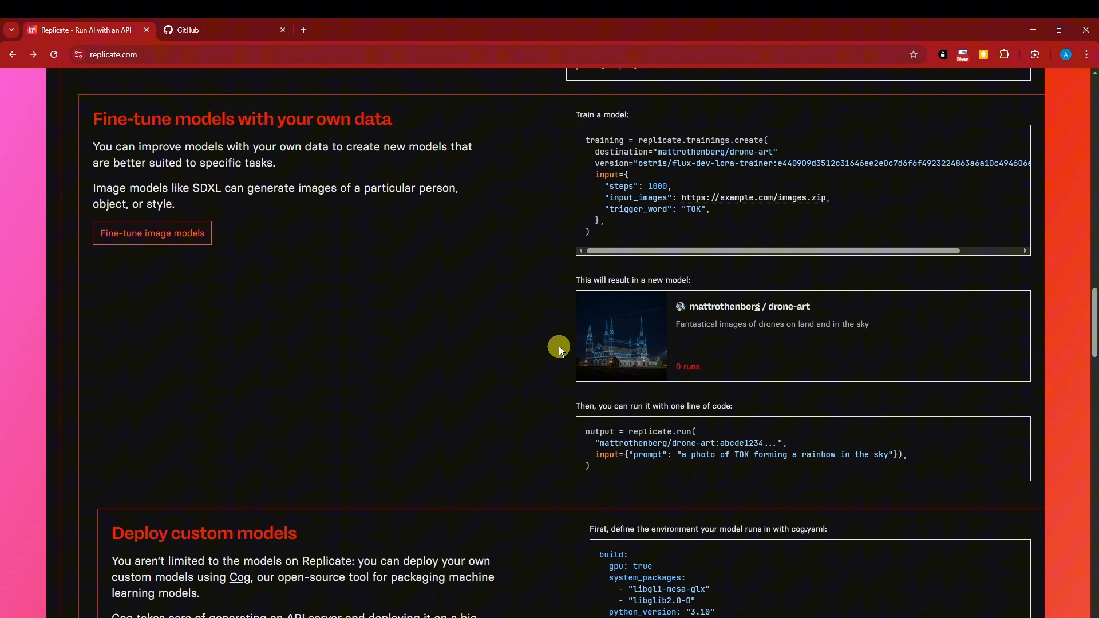
scroll("down", 3)
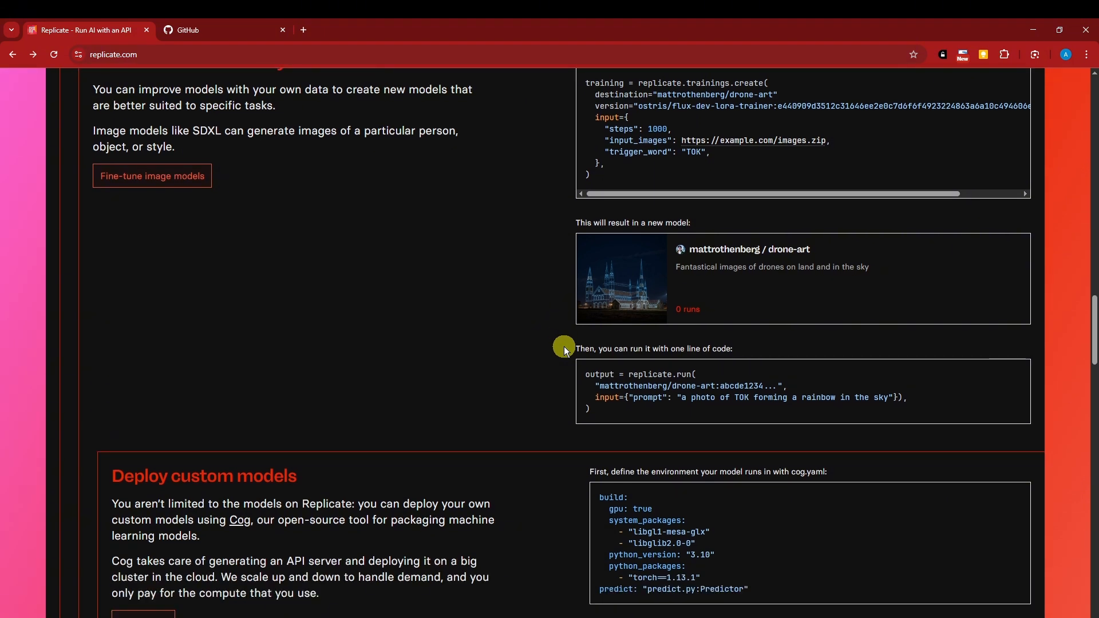
scroll("down", 3)
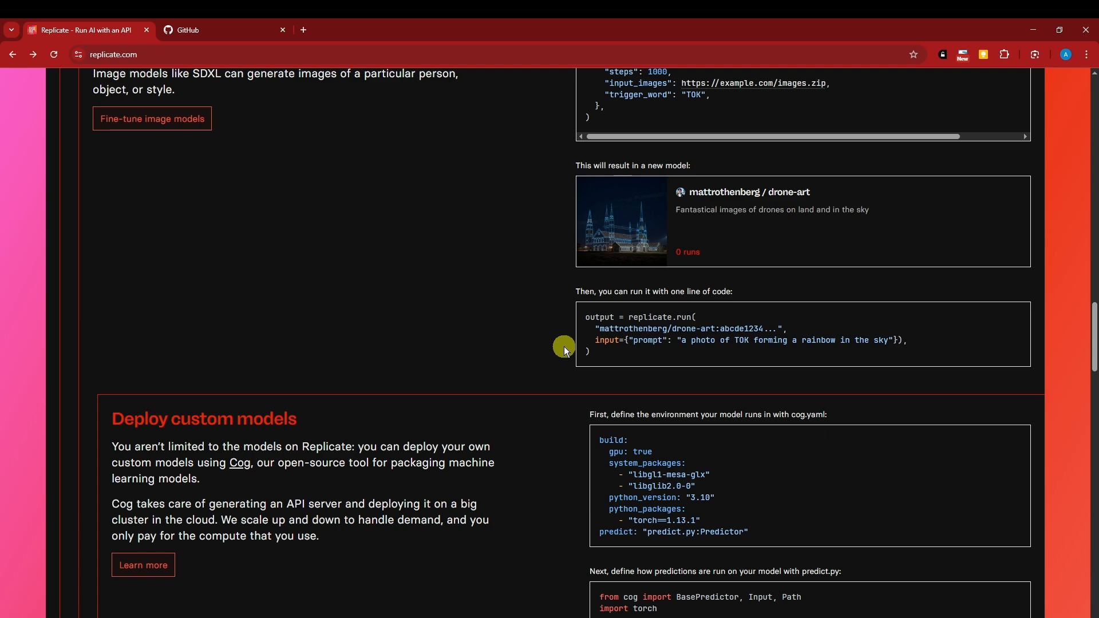
scroll("down", 3)
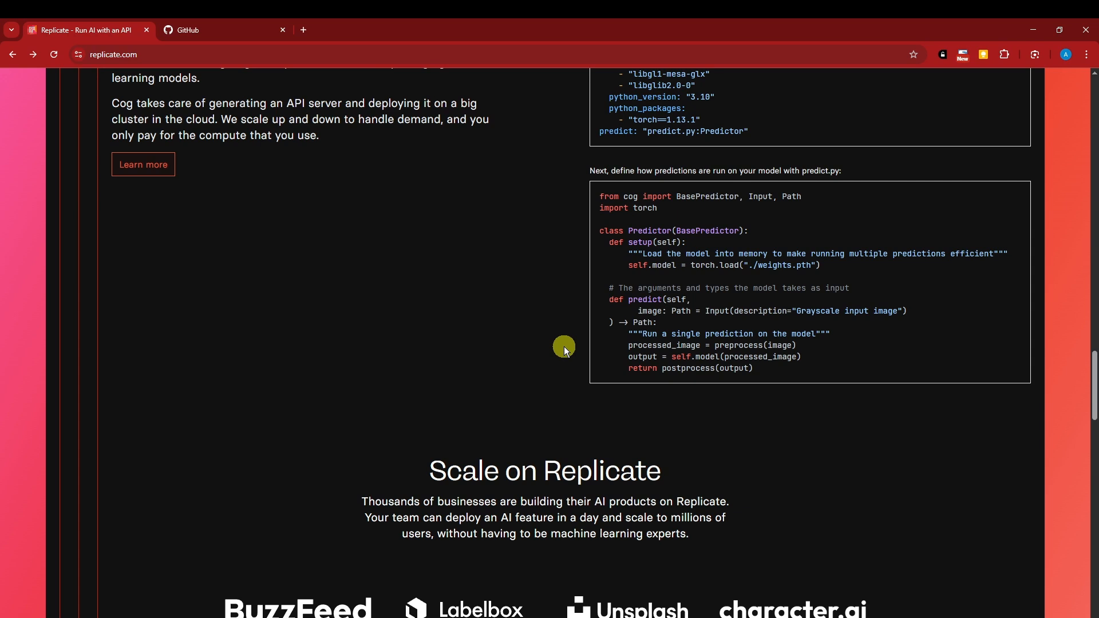
scroll("down", 3)
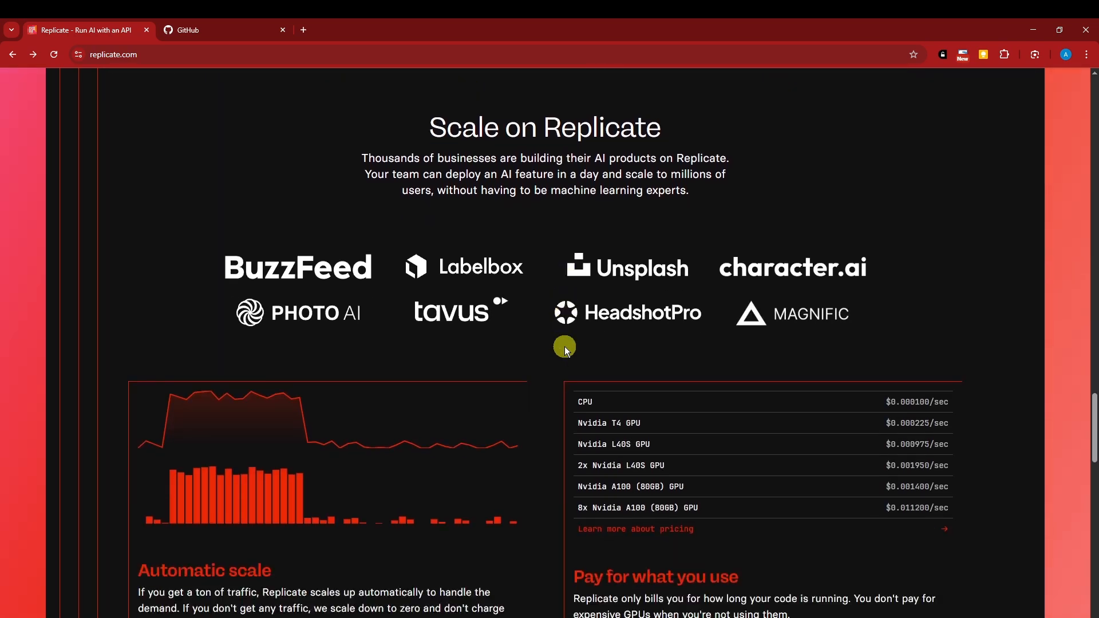
mouse_move(304, 34)
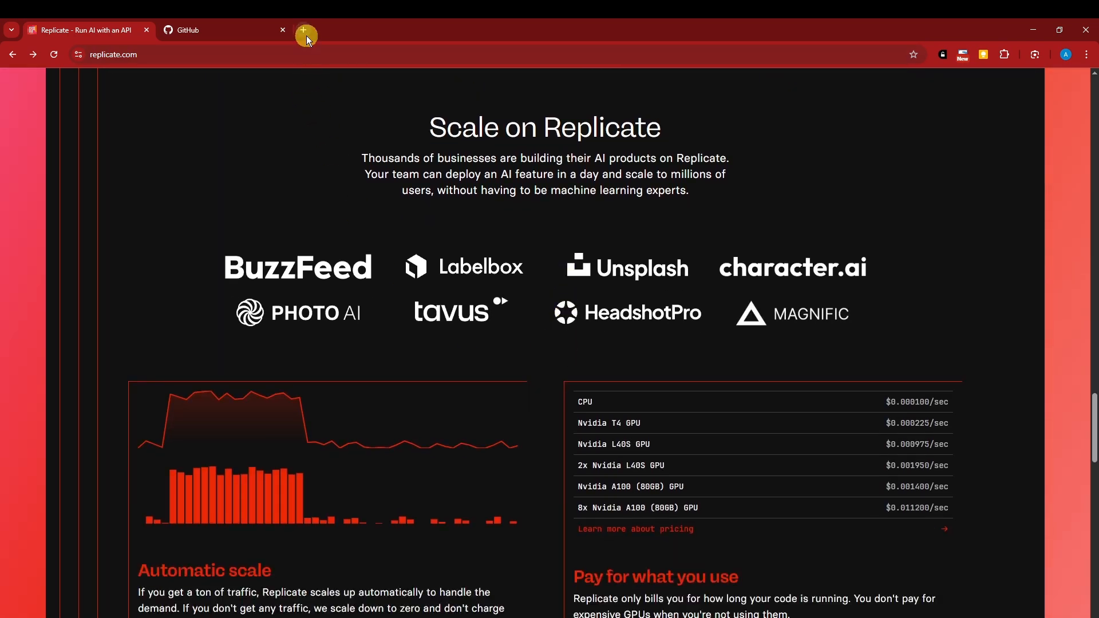
- Reach Reddit through a Google search for 'red', then search Reddit for 'replic'
type("red")
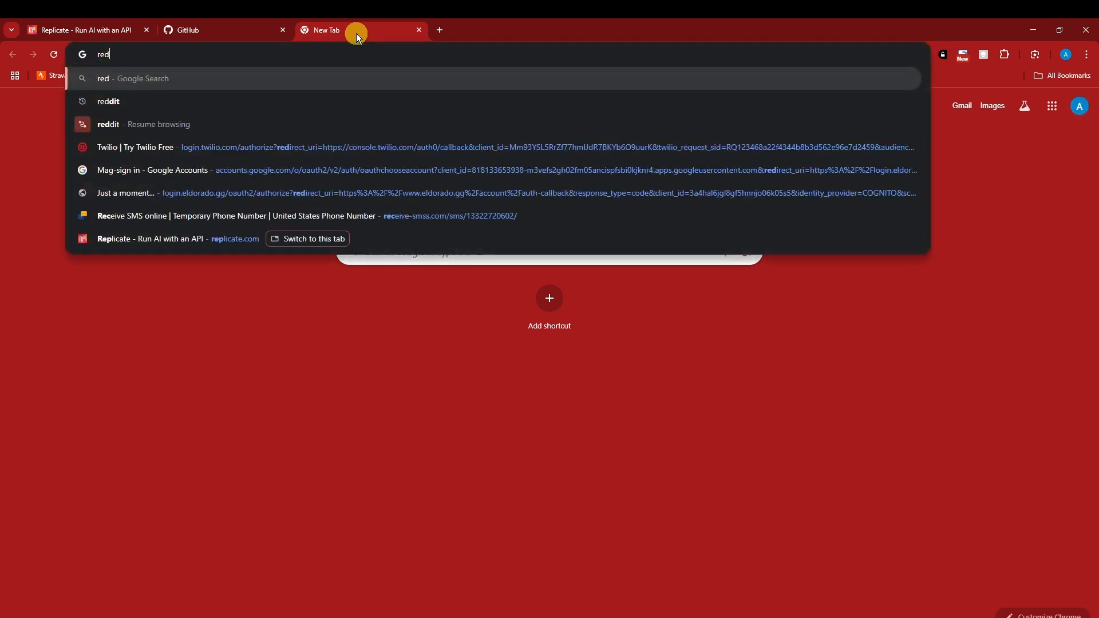
left_click(109, 102)
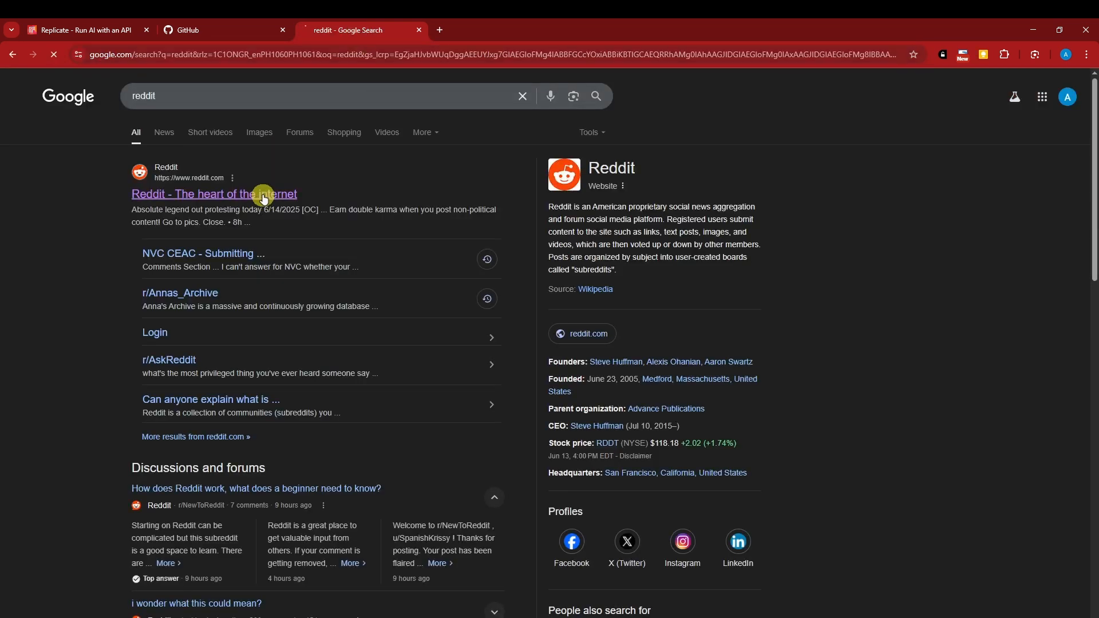
left_click(213, 194)
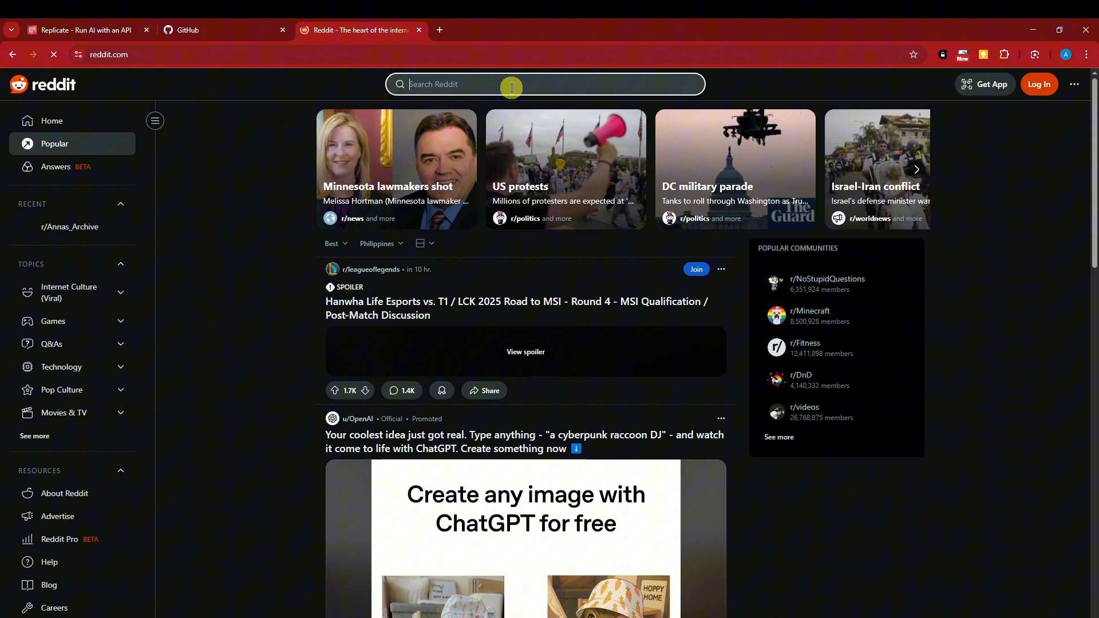
type("replicate aii")
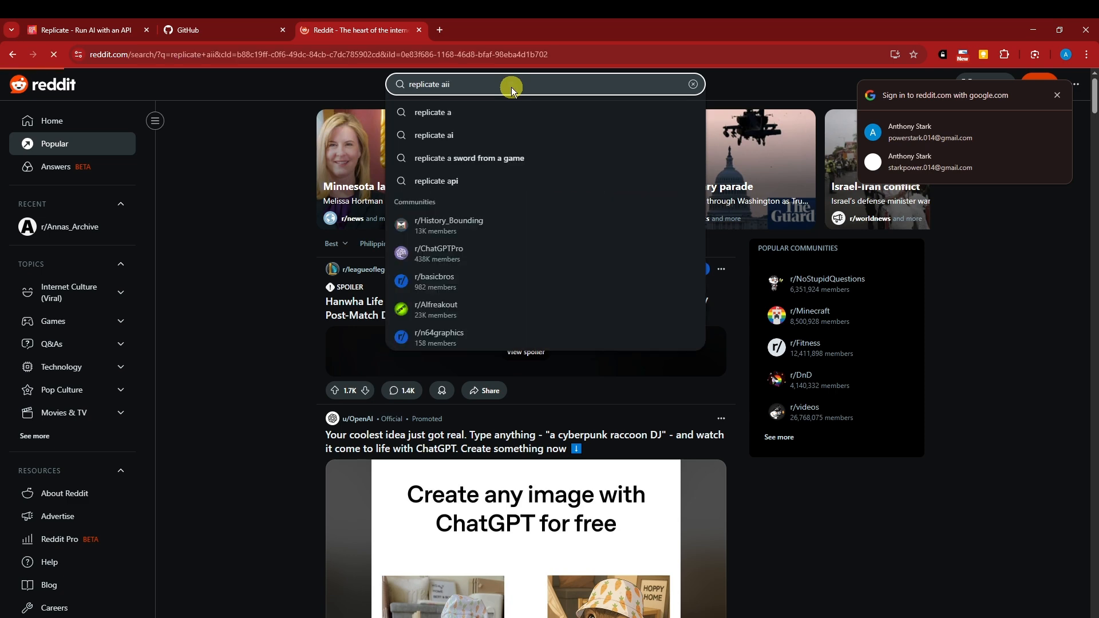
key("enter")
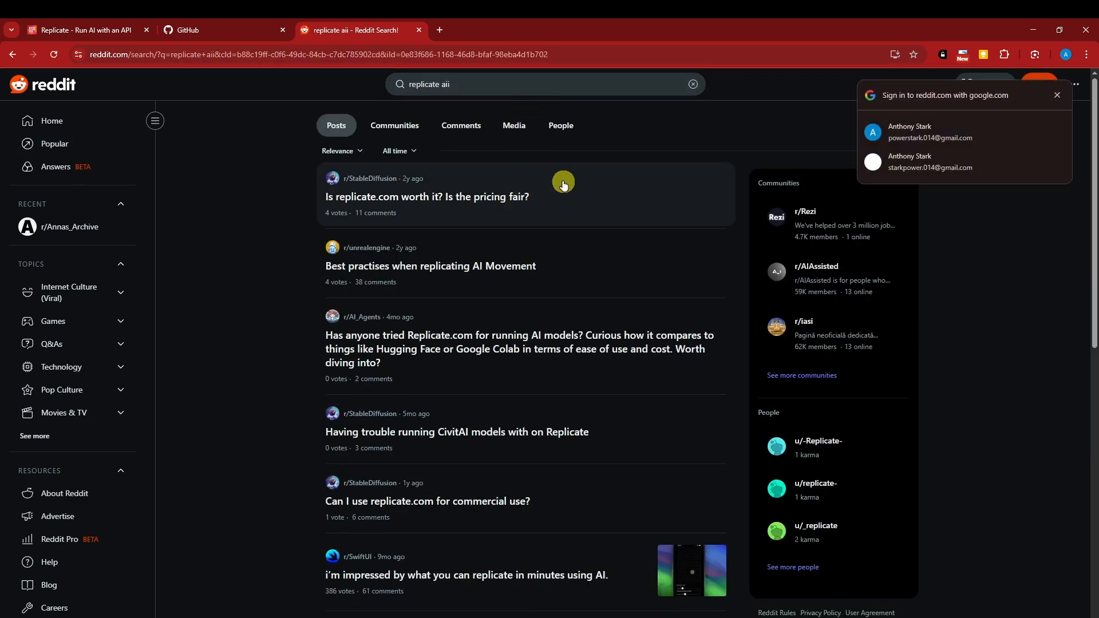
- Scroll Replicate's homepage through scaling, pricing and infrastructure cards to 'Imagine what you can'
scroll("down", 3)
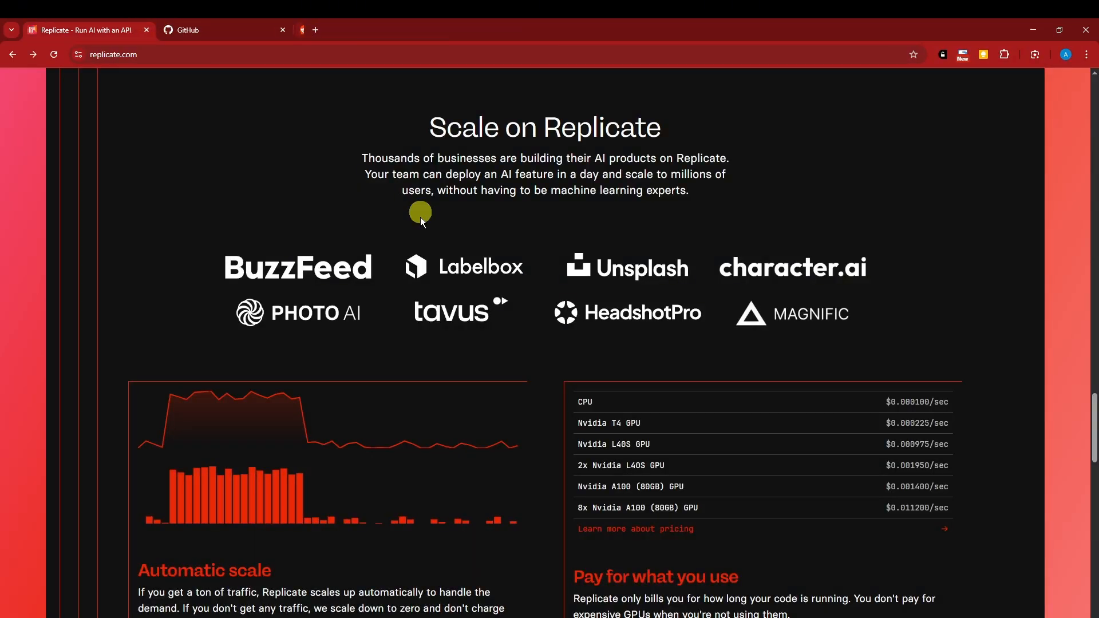
mouse_move(475, 344)
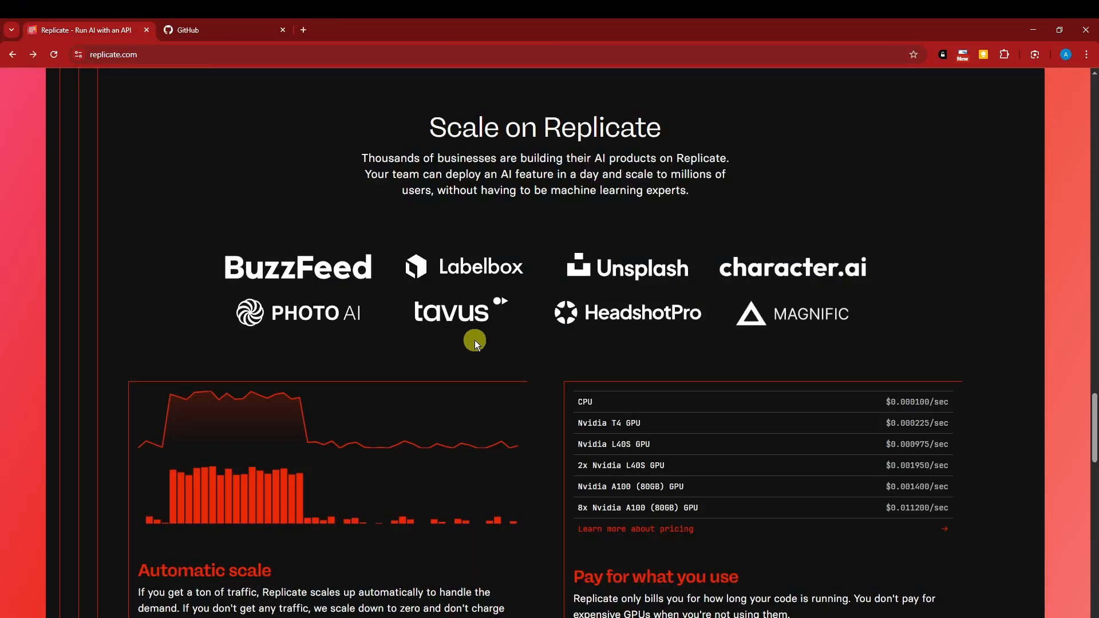
scroll("down", 3)
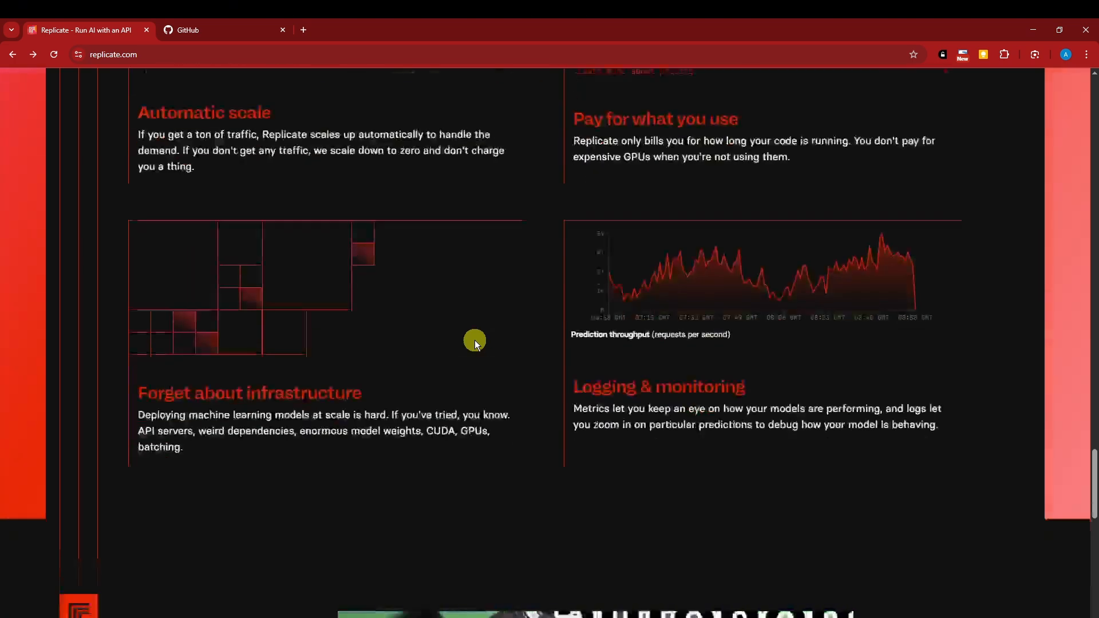
scroll("up", 3)
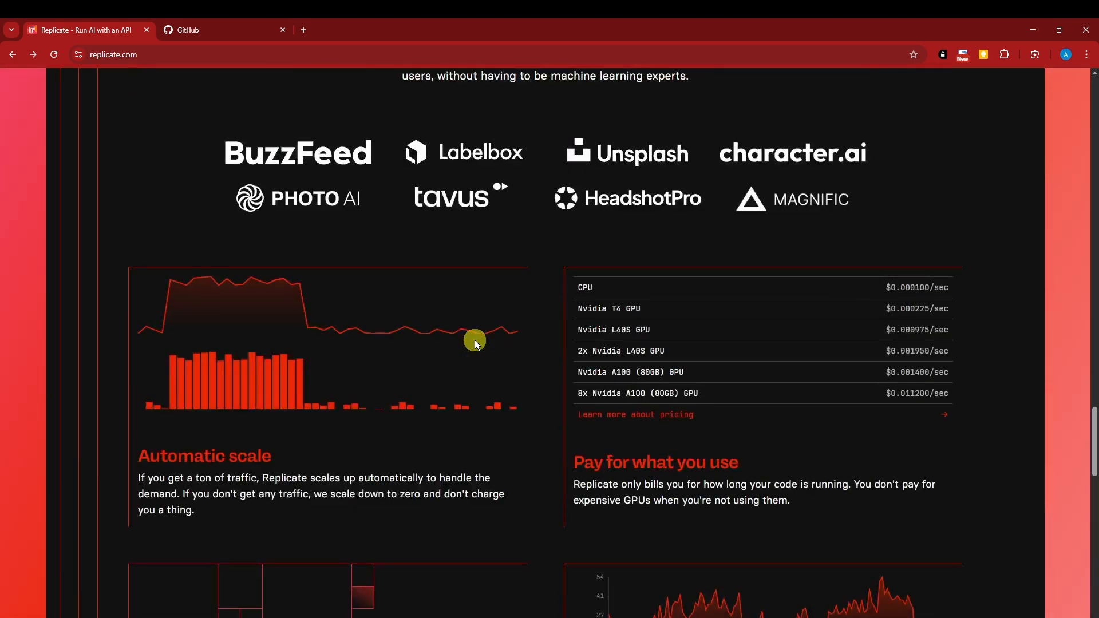
scroll("down", 3)
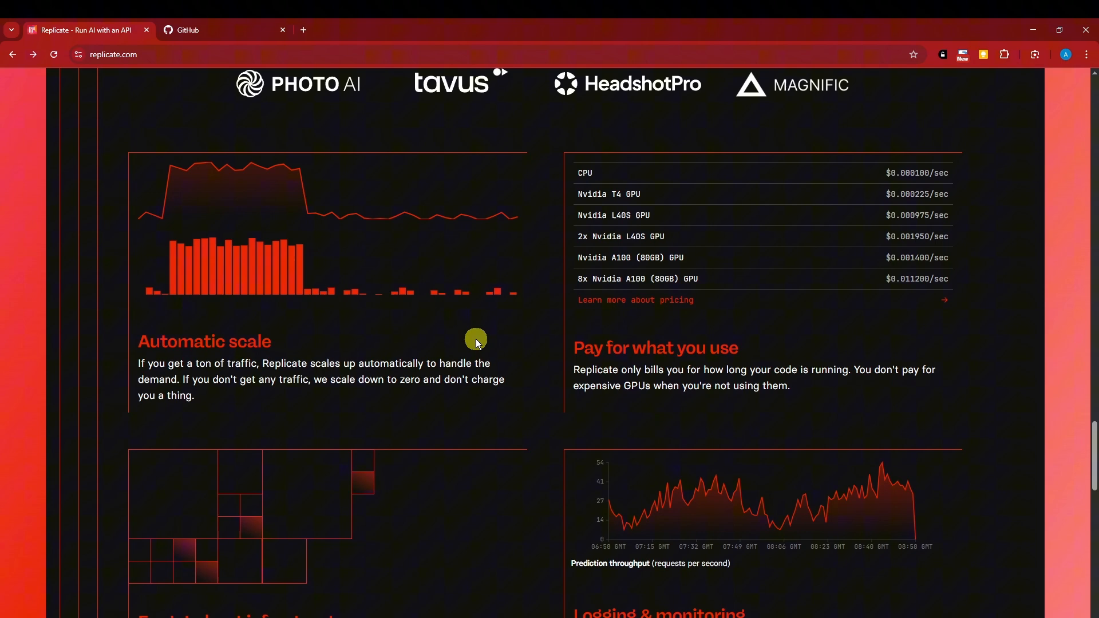
scroll("down", 3)
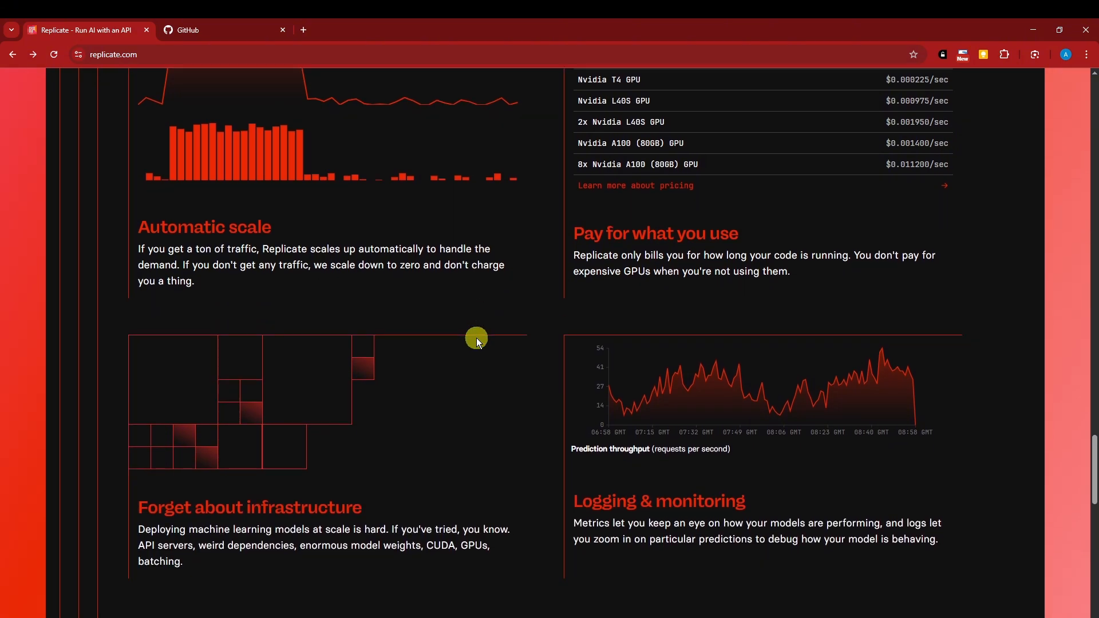
scroll("up", 3)
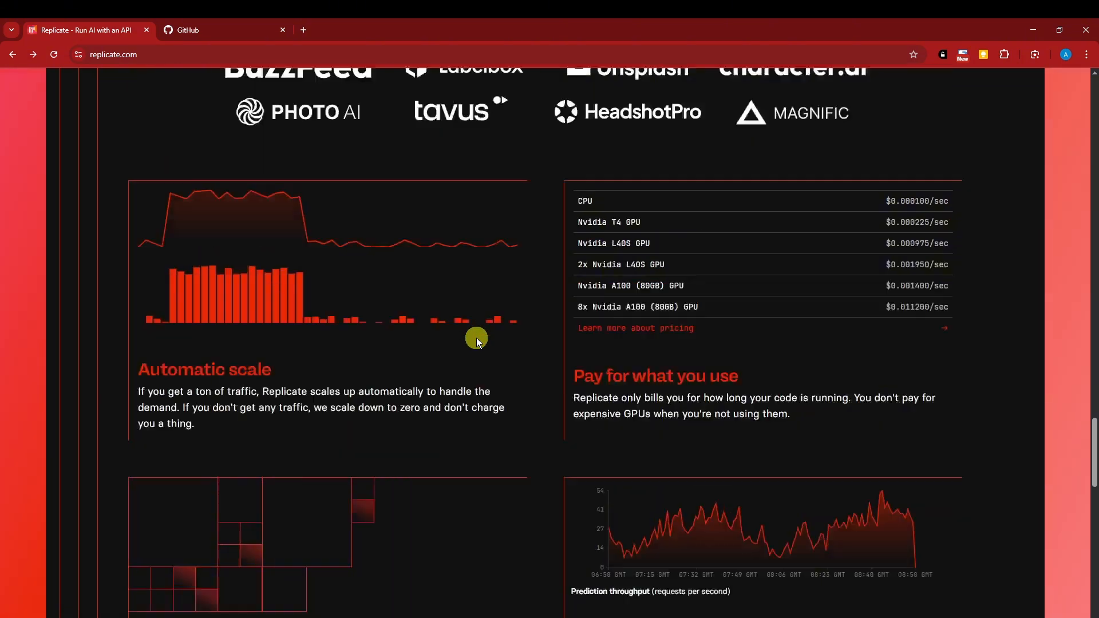
scroll("up", 3)
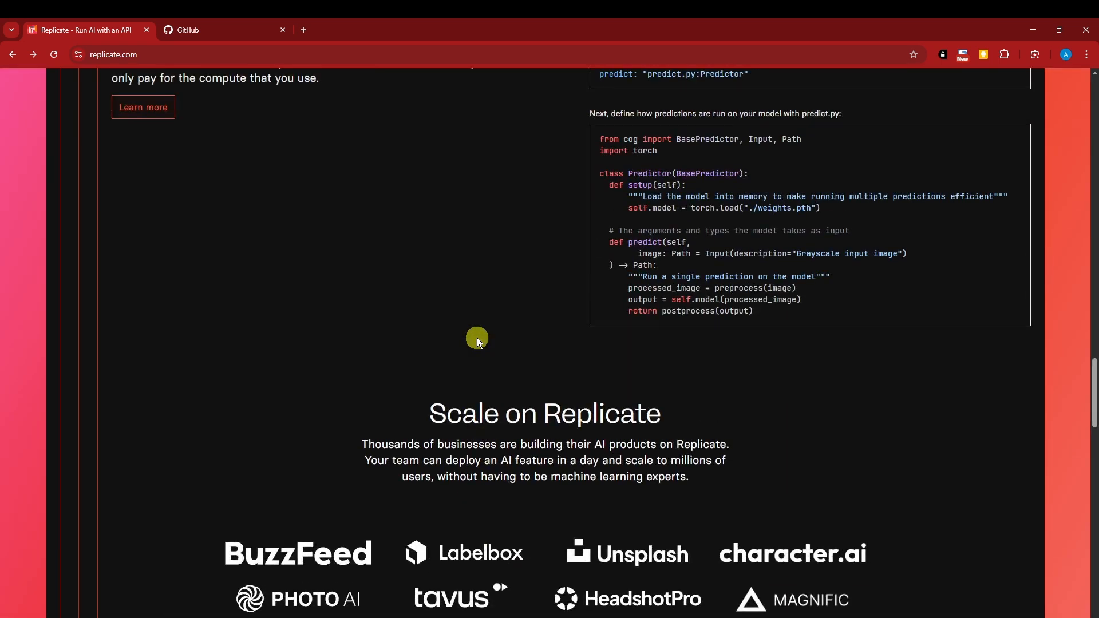
scroll("down", 3)
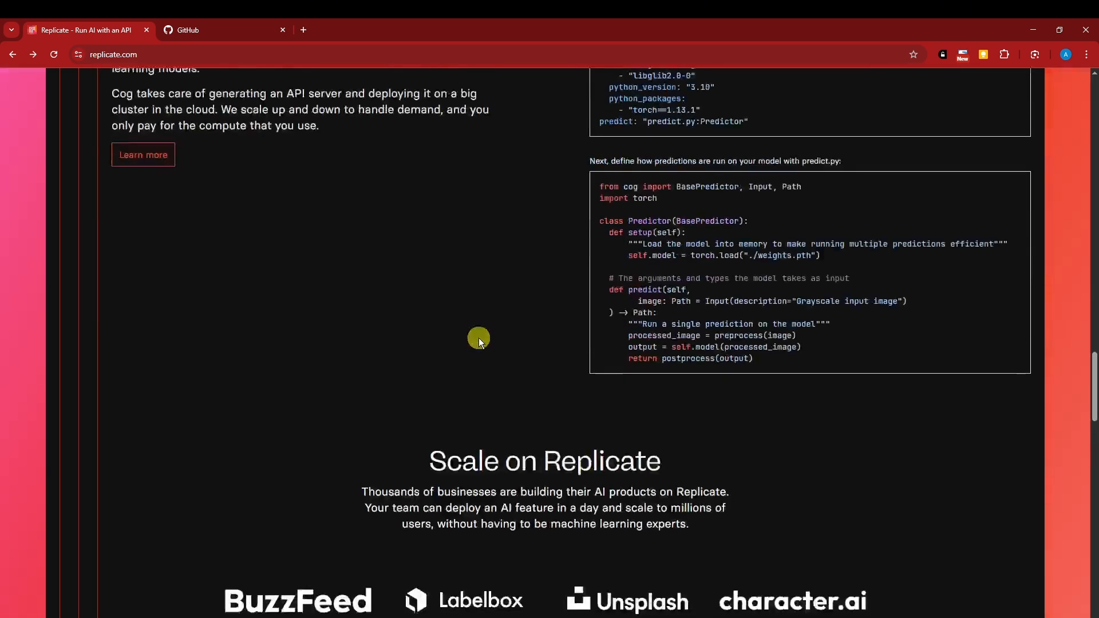
scroll("down", 3)
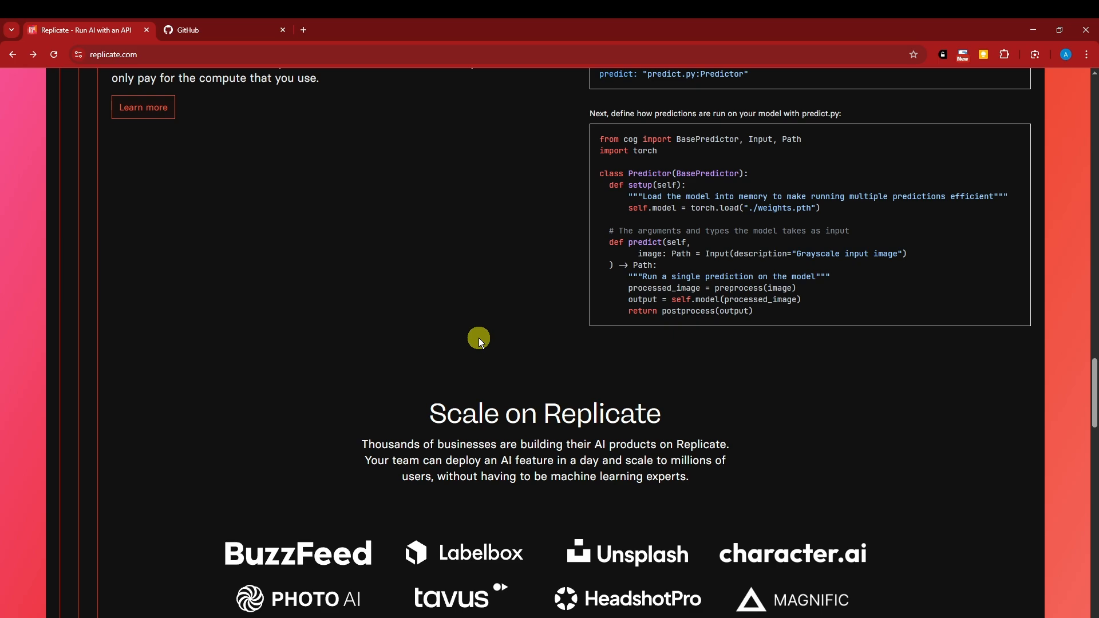
scroll("up", 3)
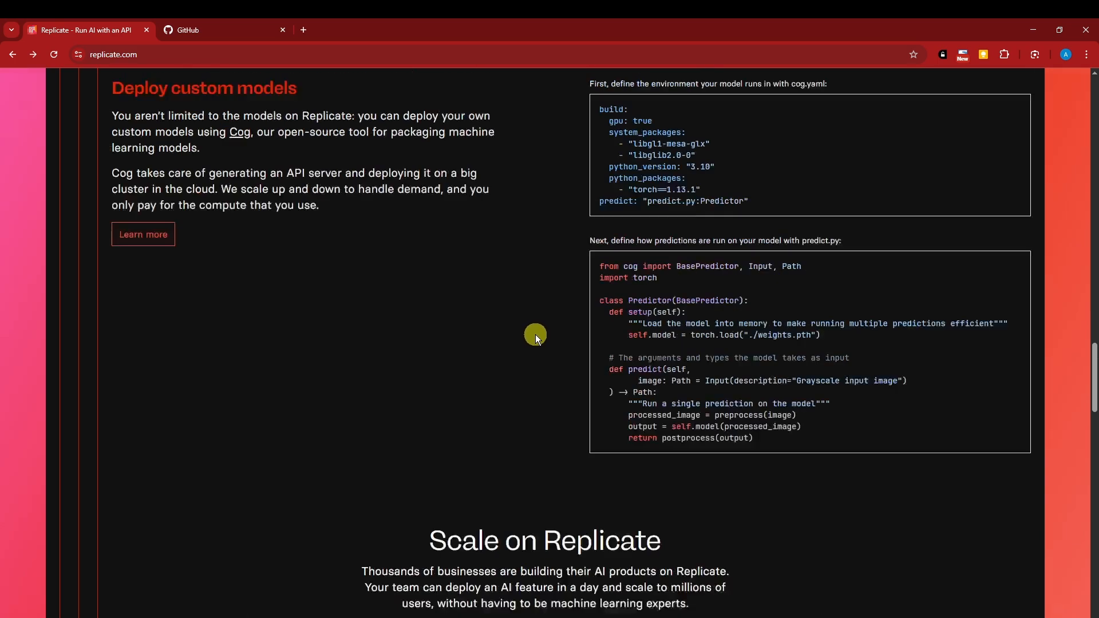
scroll("down", 3)
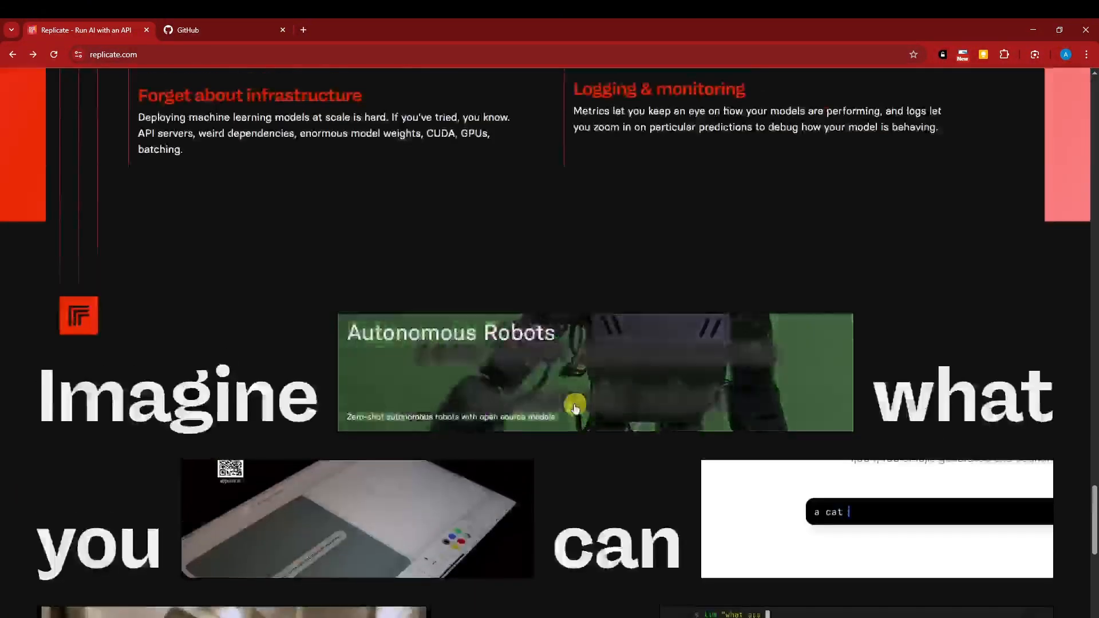
scroll("down", 3)
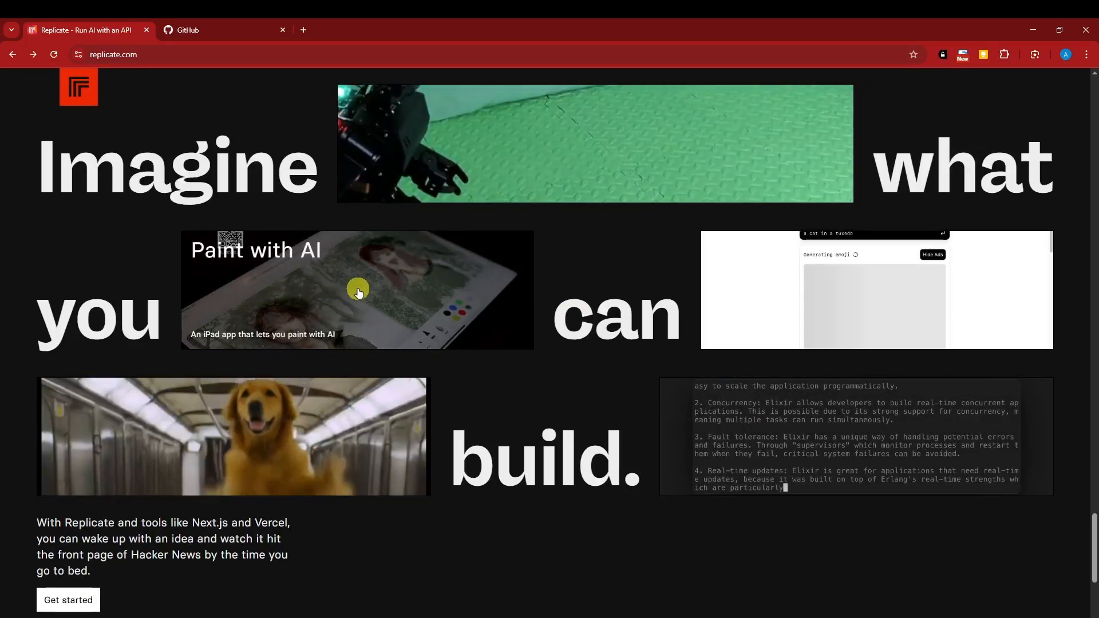
scroll("down", 3)
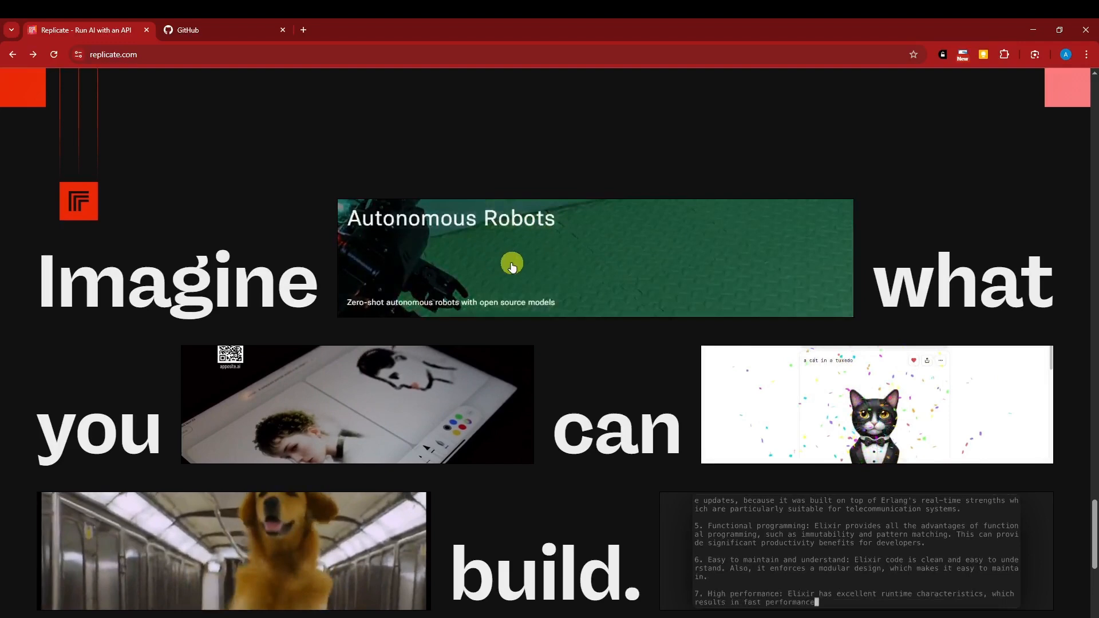
scroll("down", 3)
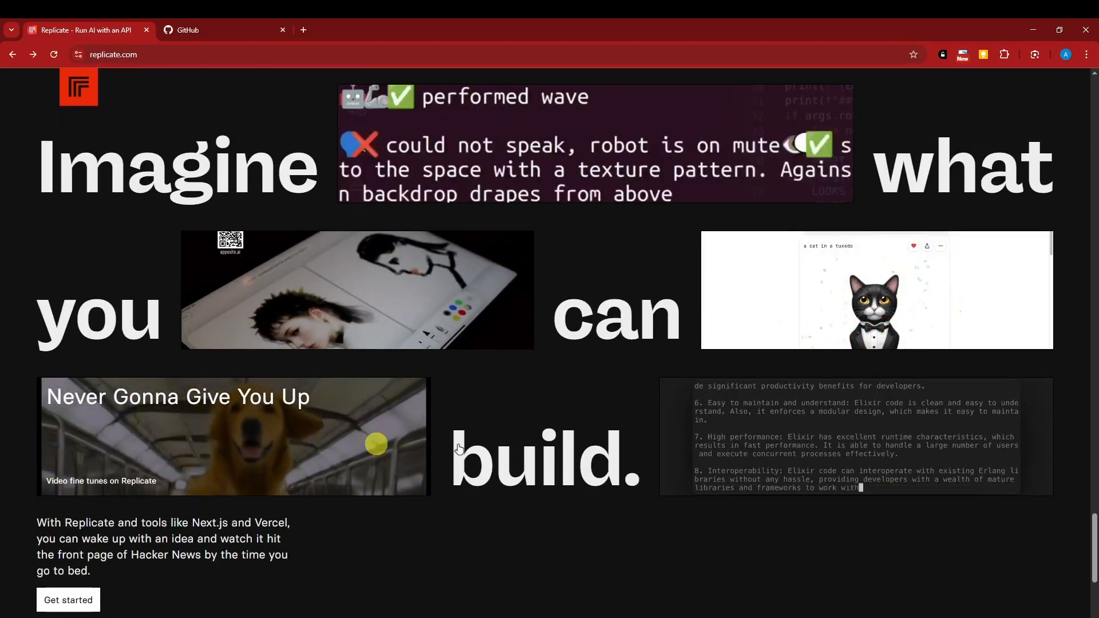
scroll("down", 3)
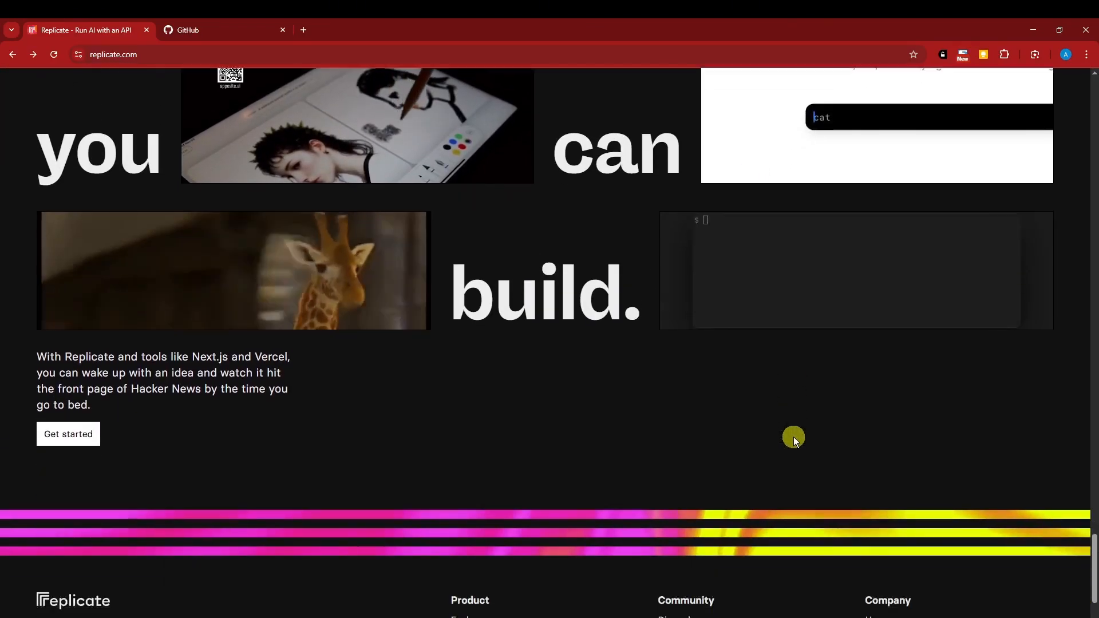
scroll("down", 3)
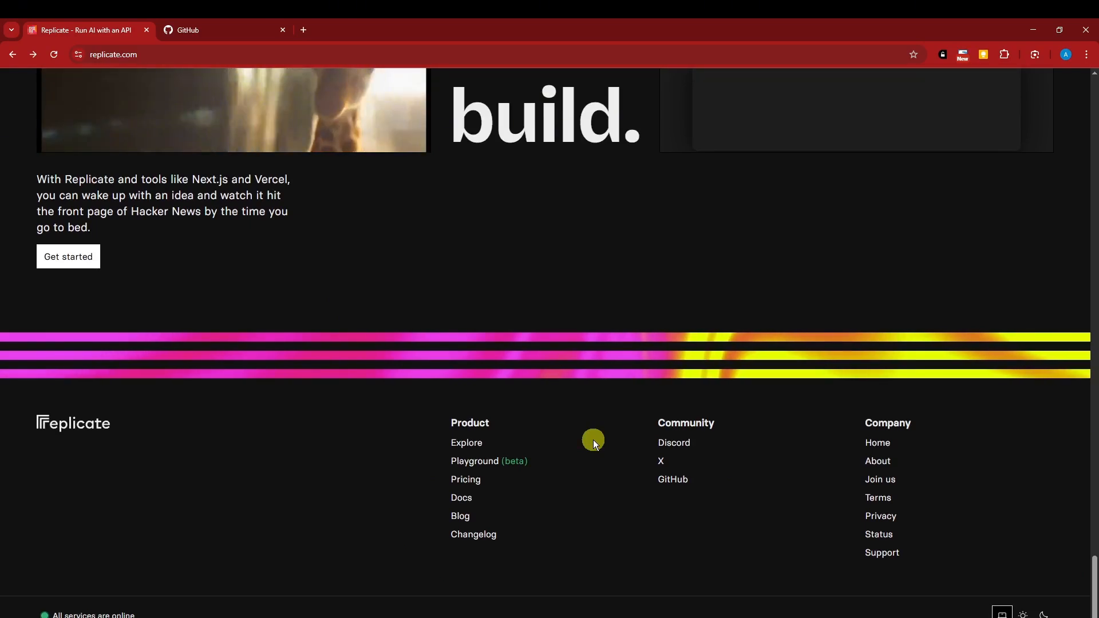
scroll("up", 3)
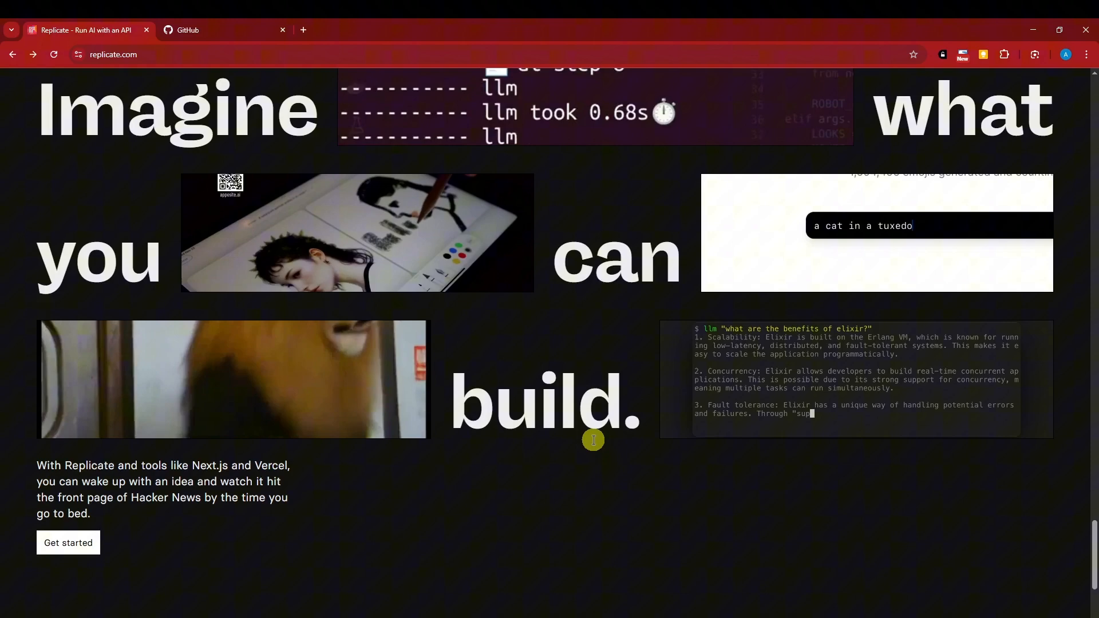
scroll("down", 3)
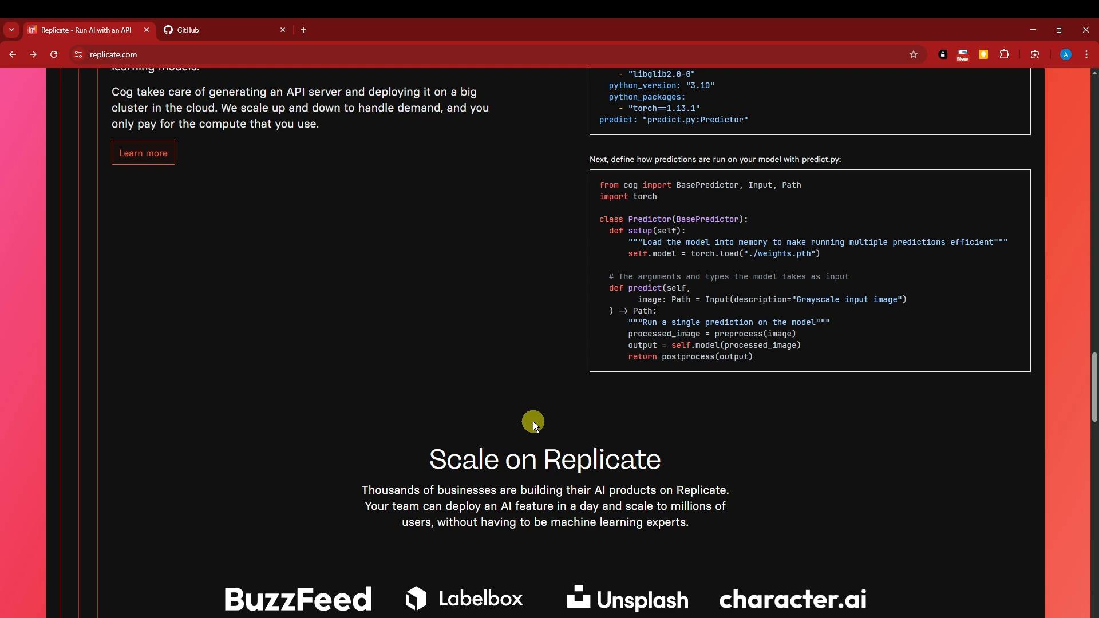
scroll("up", 3)
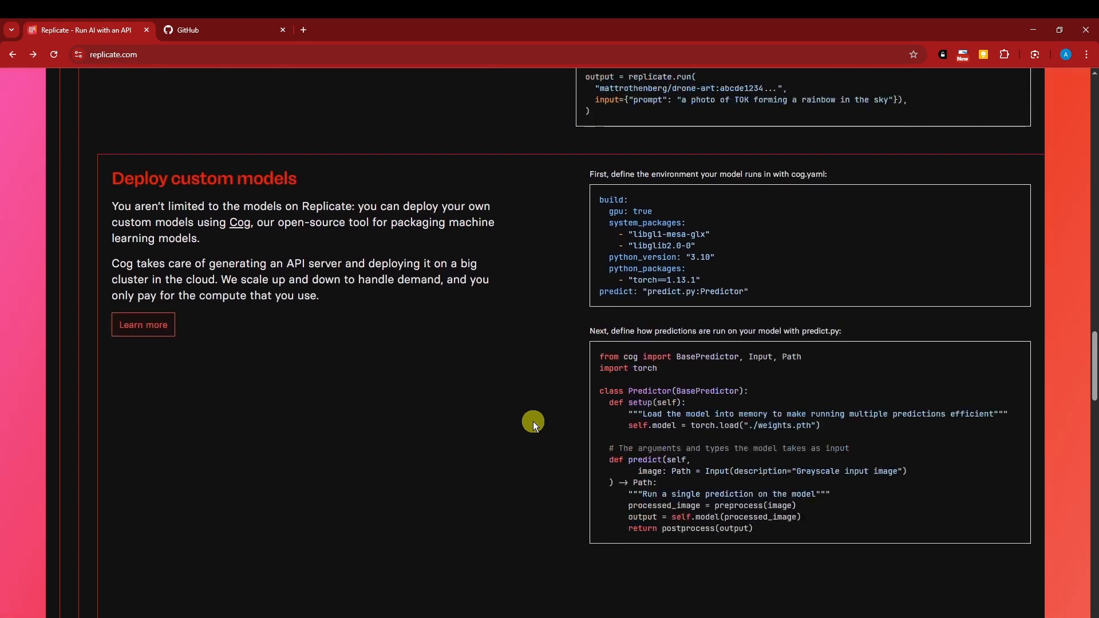
scroll("down", 3)
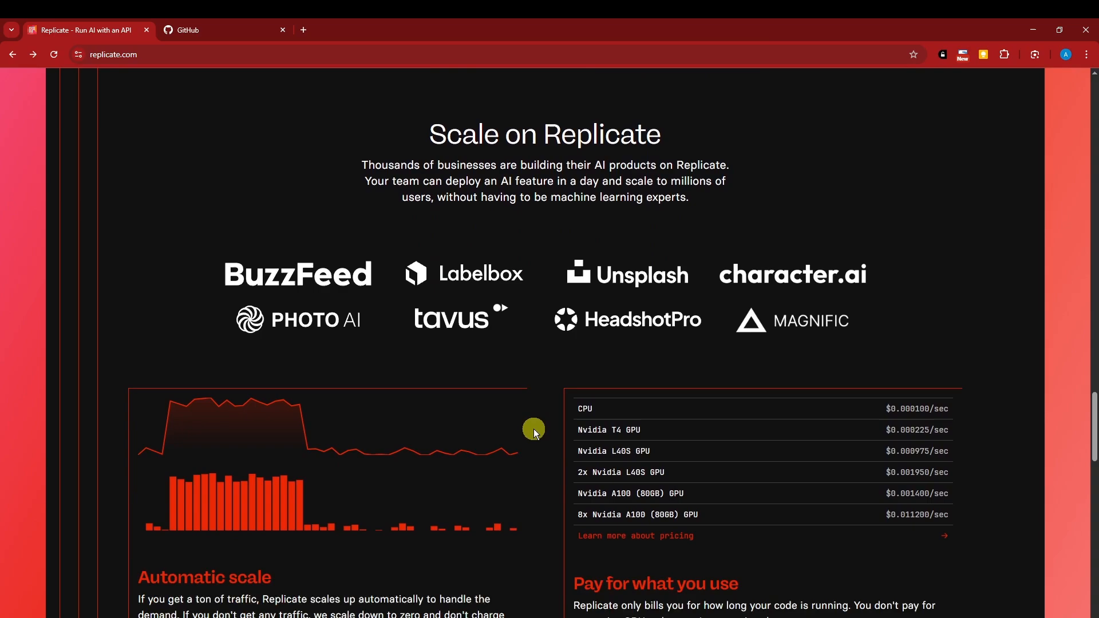
scroll("down", 3)
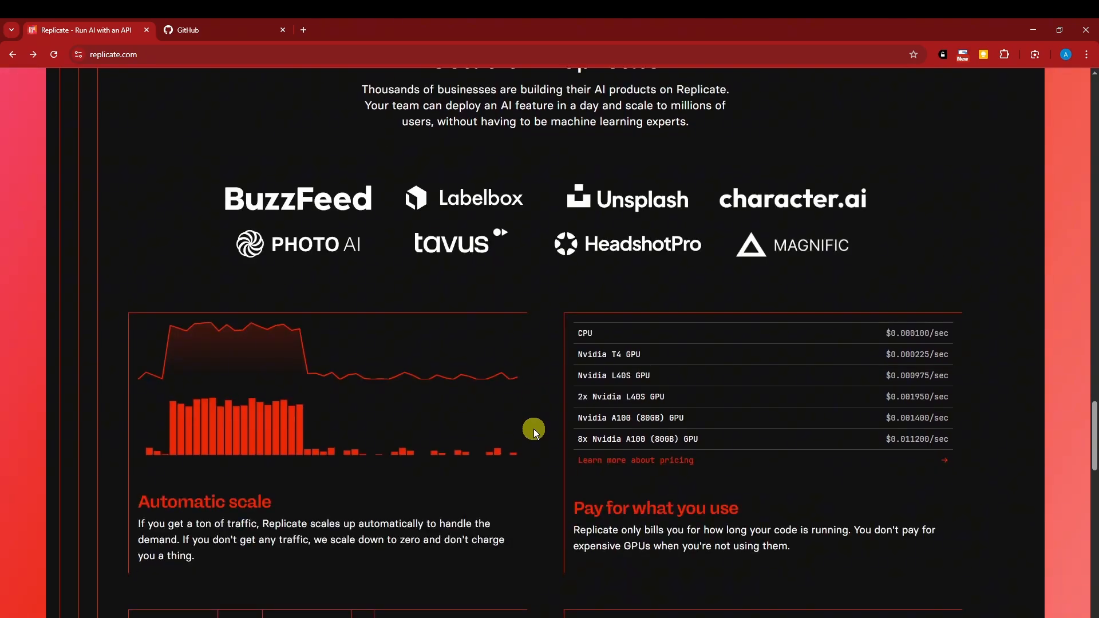
scroll("down", 3)
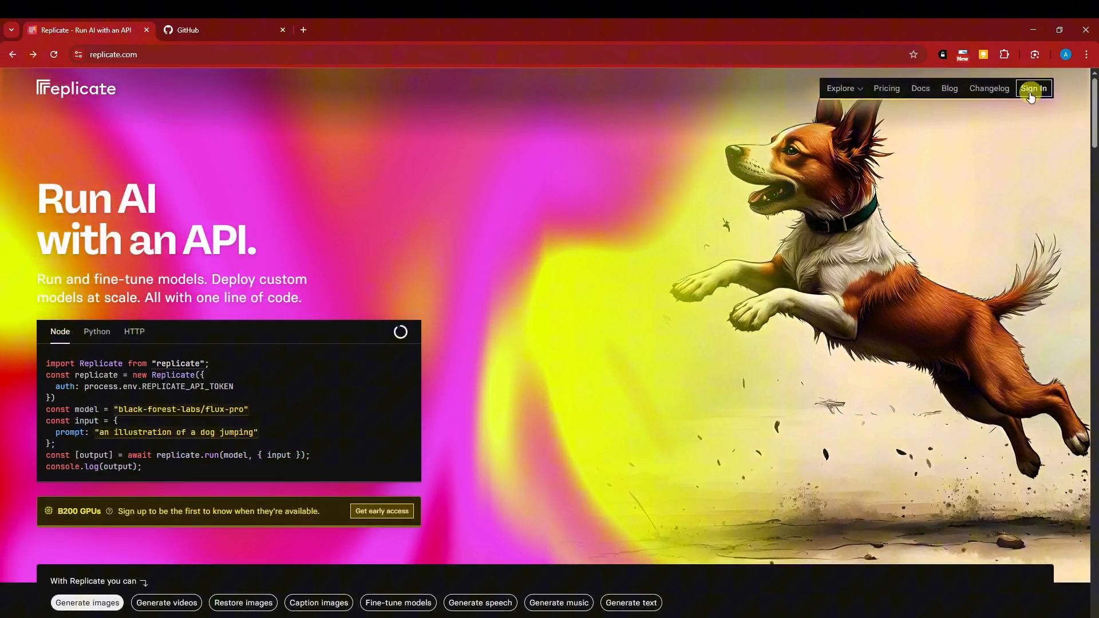
- Open Replicate's Pricing page in a new tab and browse its public model prices
left_click(303, 29)
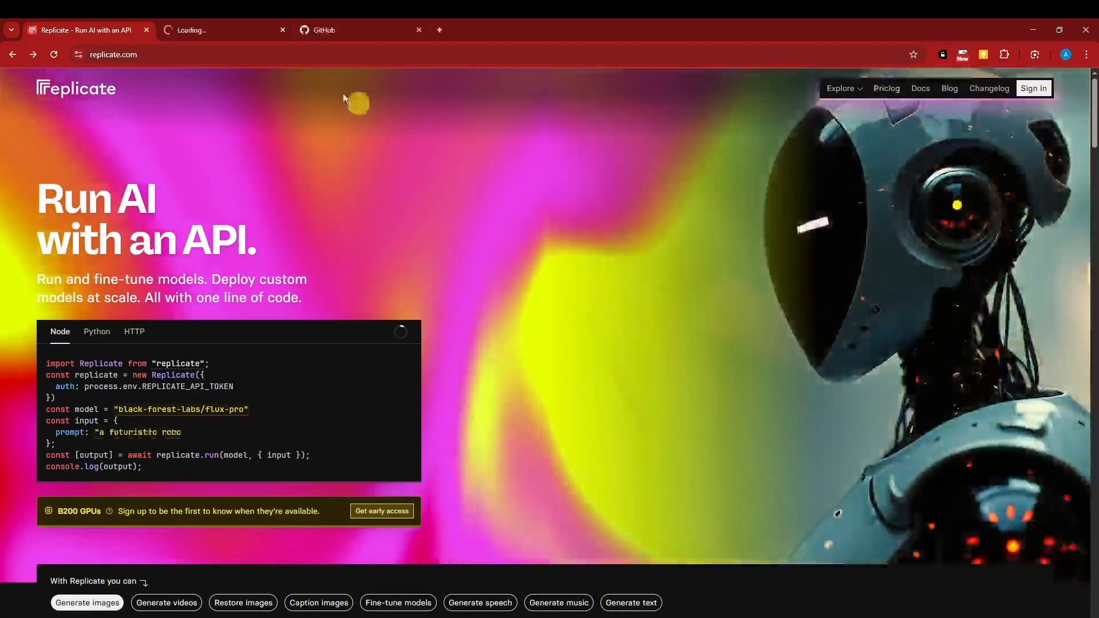
left_click(886, 88)
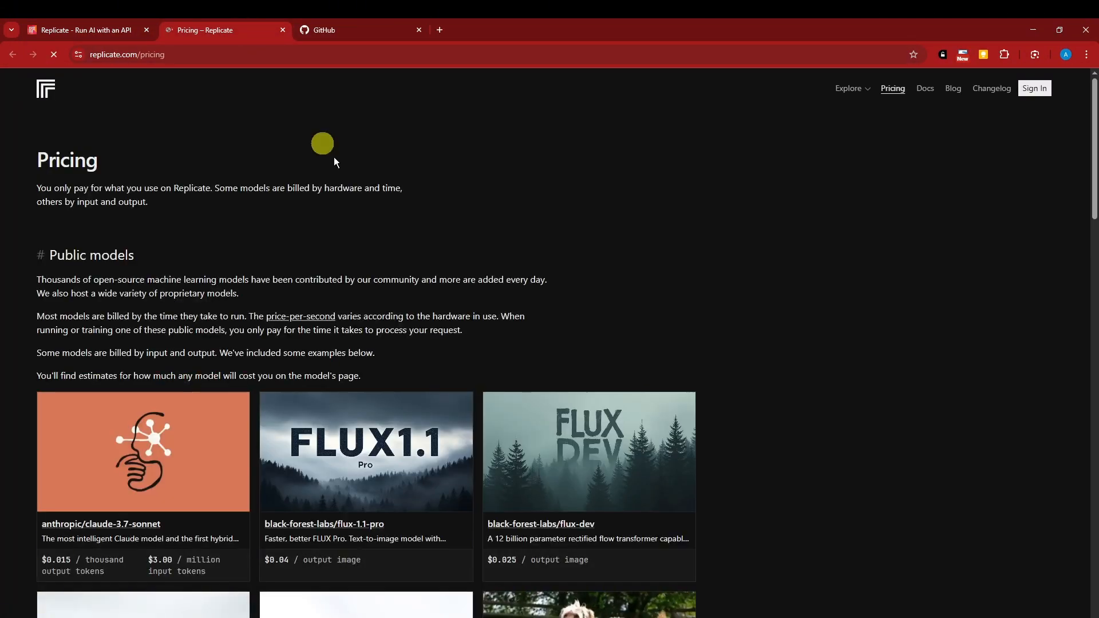
scroll("down", 3)
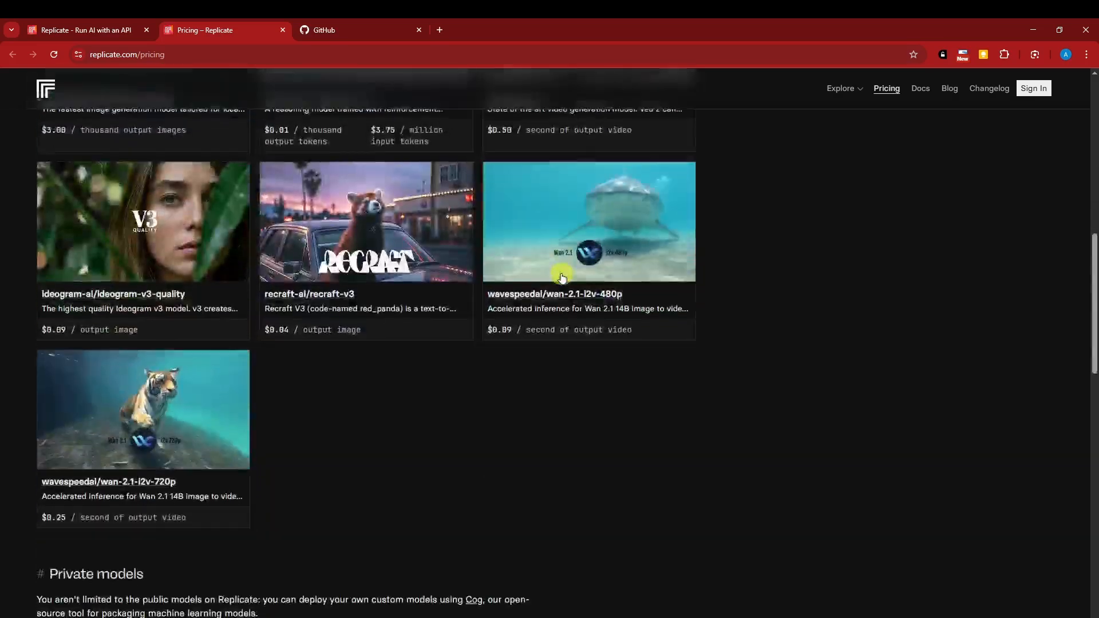
scroll("up", 3)
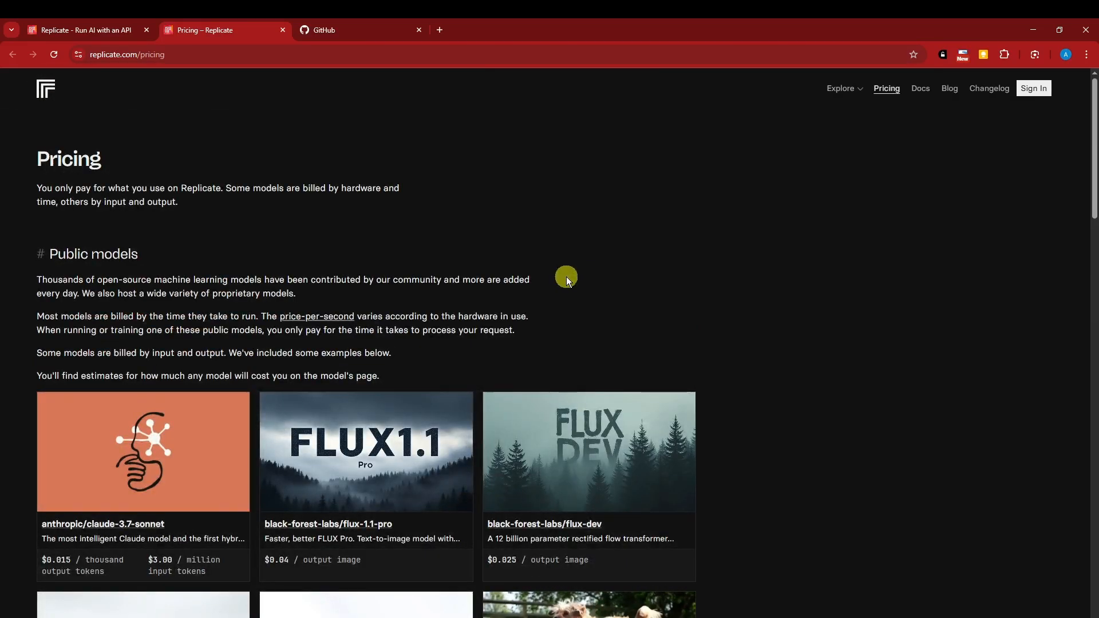
scroll("down", 3)
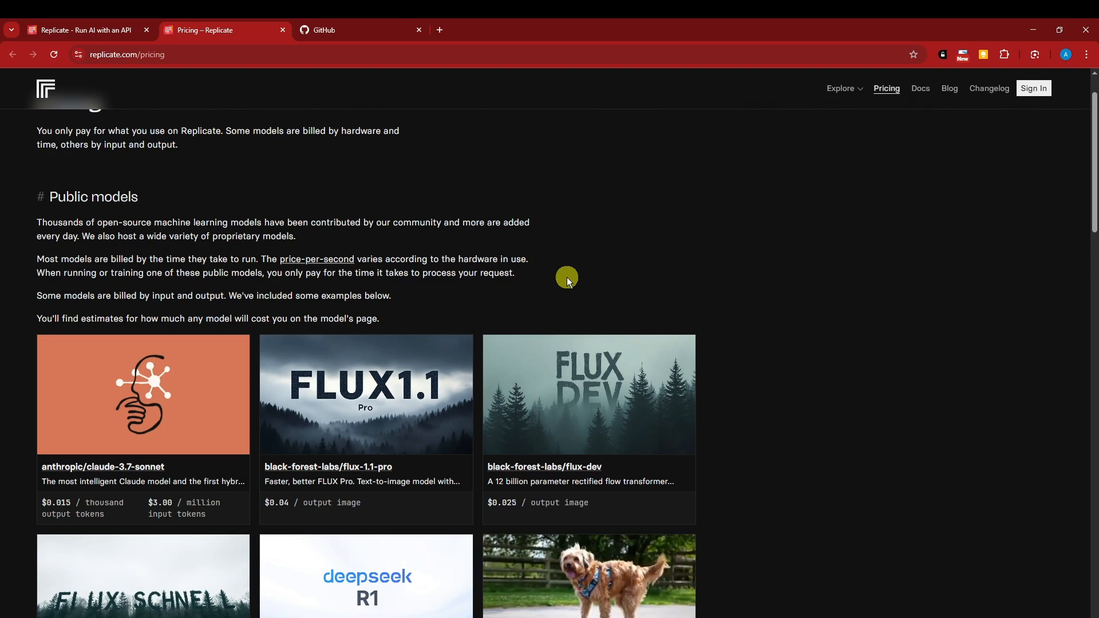
scroll("down", 3)
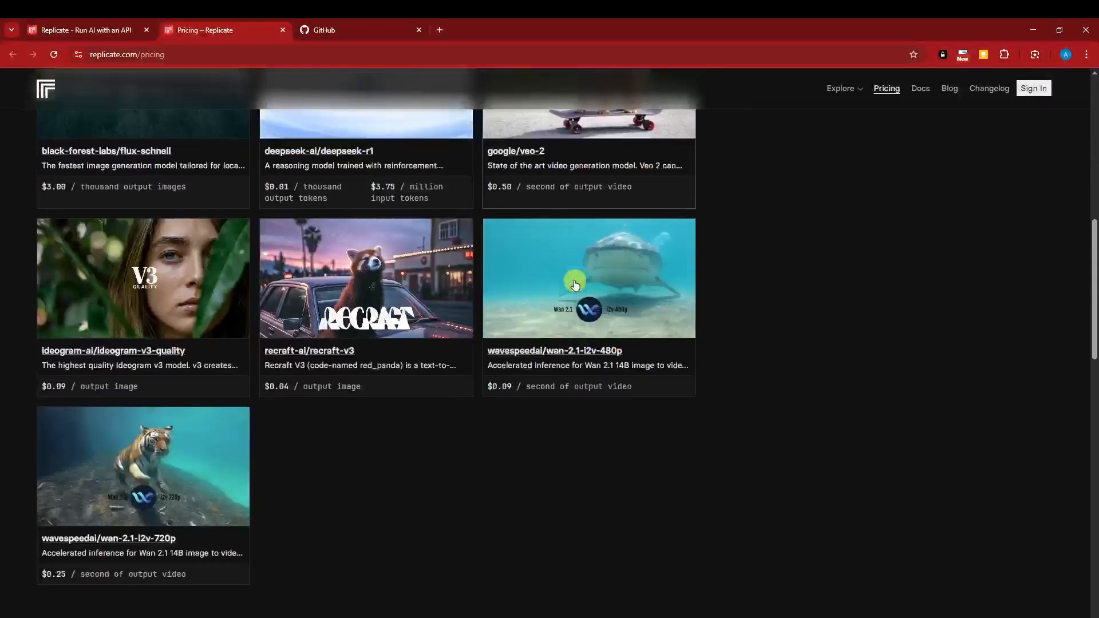
scroll("down", 3)
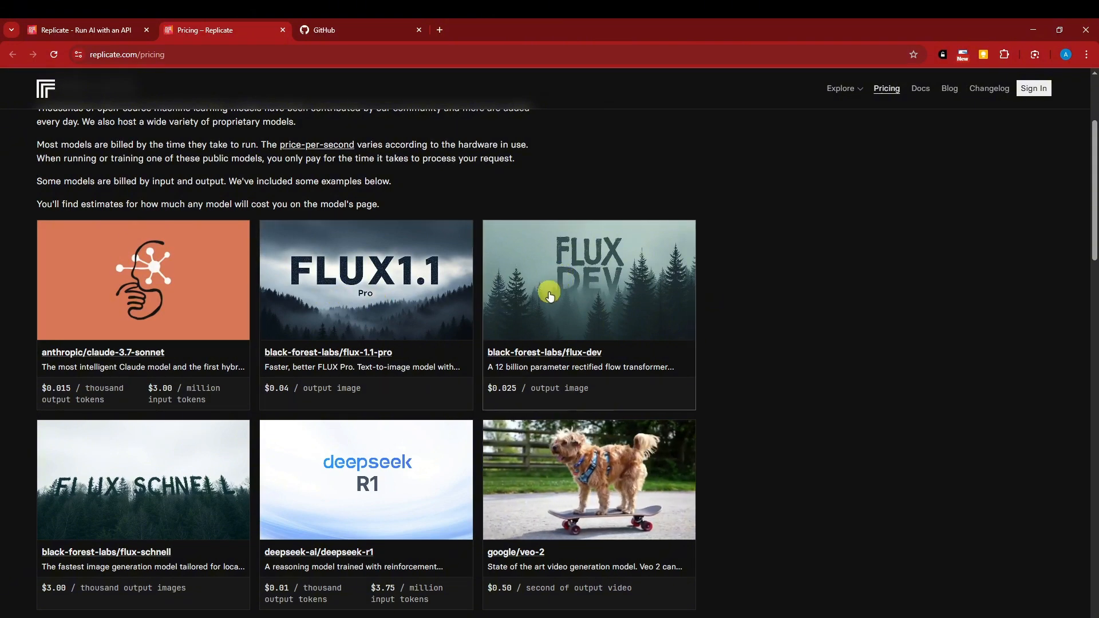
scroll("down", 3)
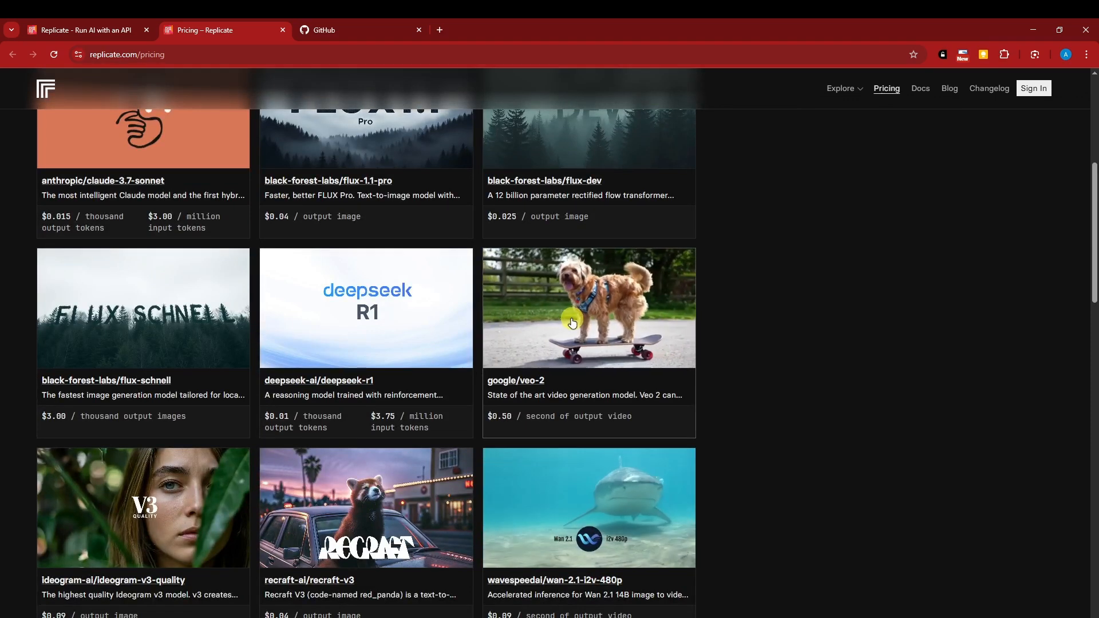
scroll("down", 3)
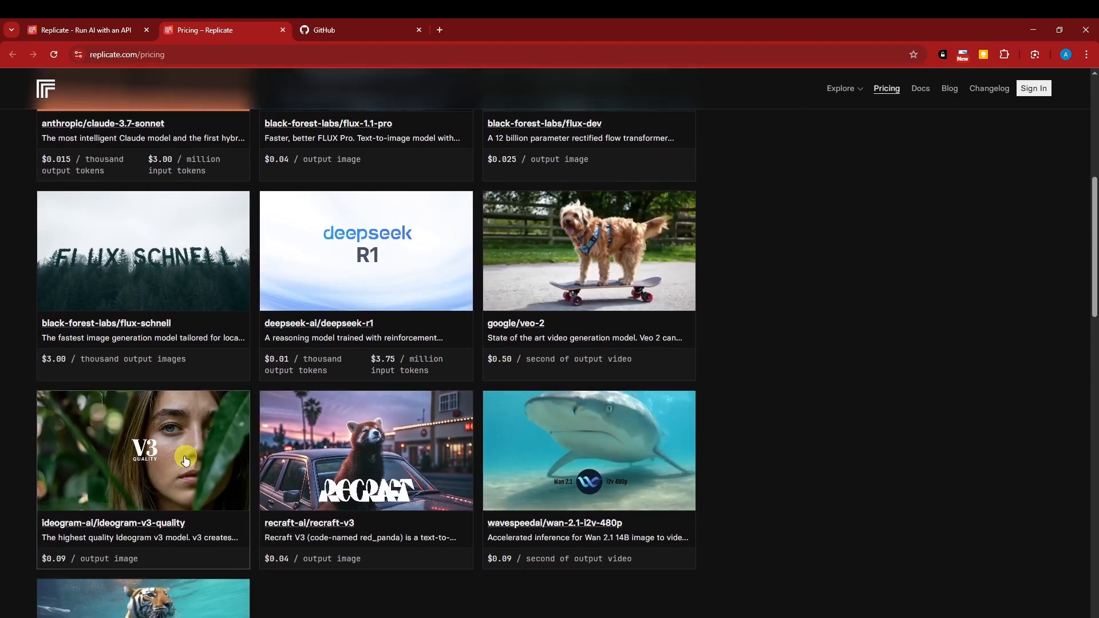
scroll("down", 3)
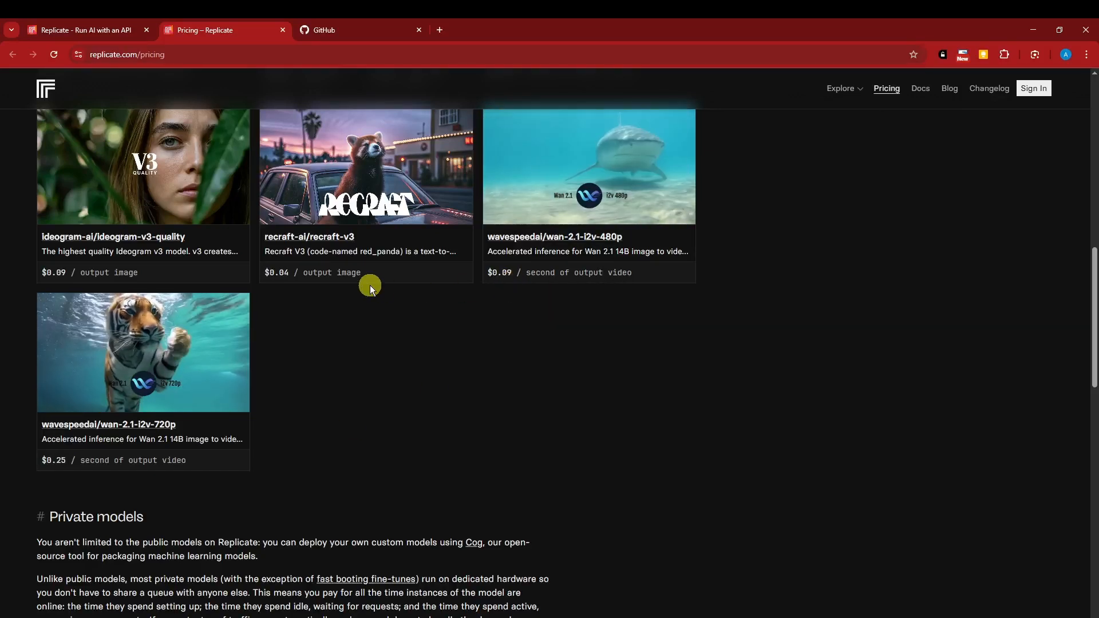
scroll("down", 3)
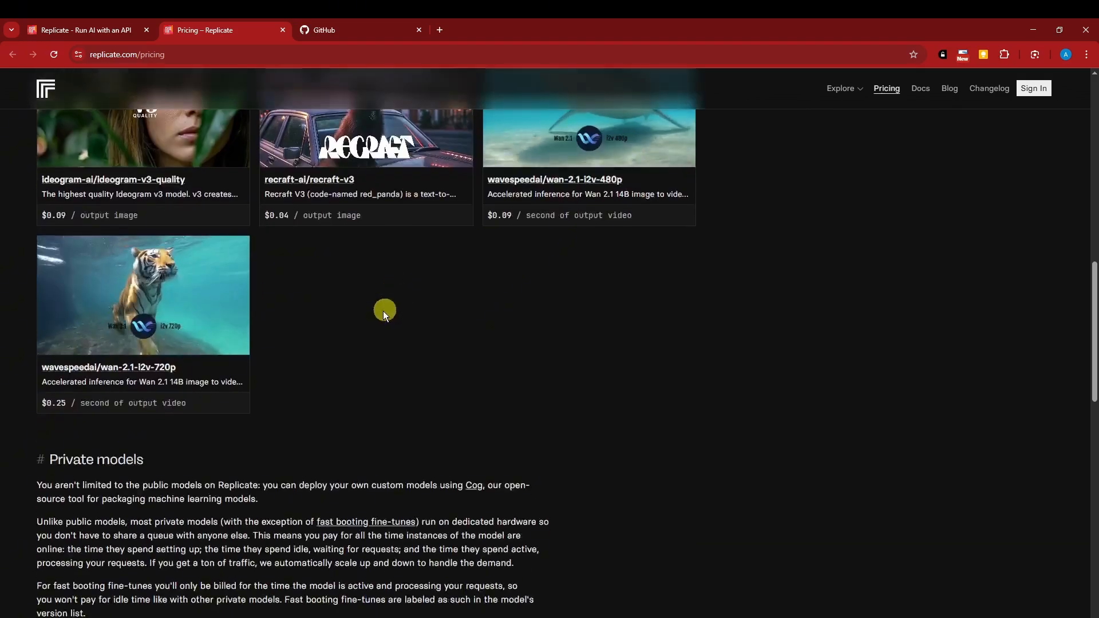
scroll("down", 3)
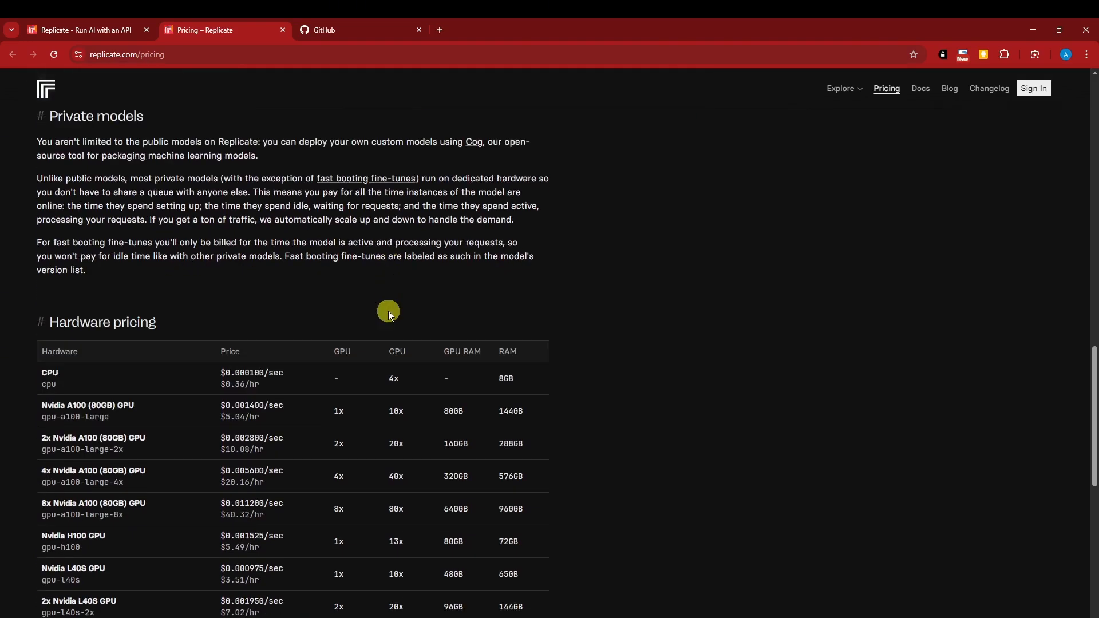
scroll("down", 3)
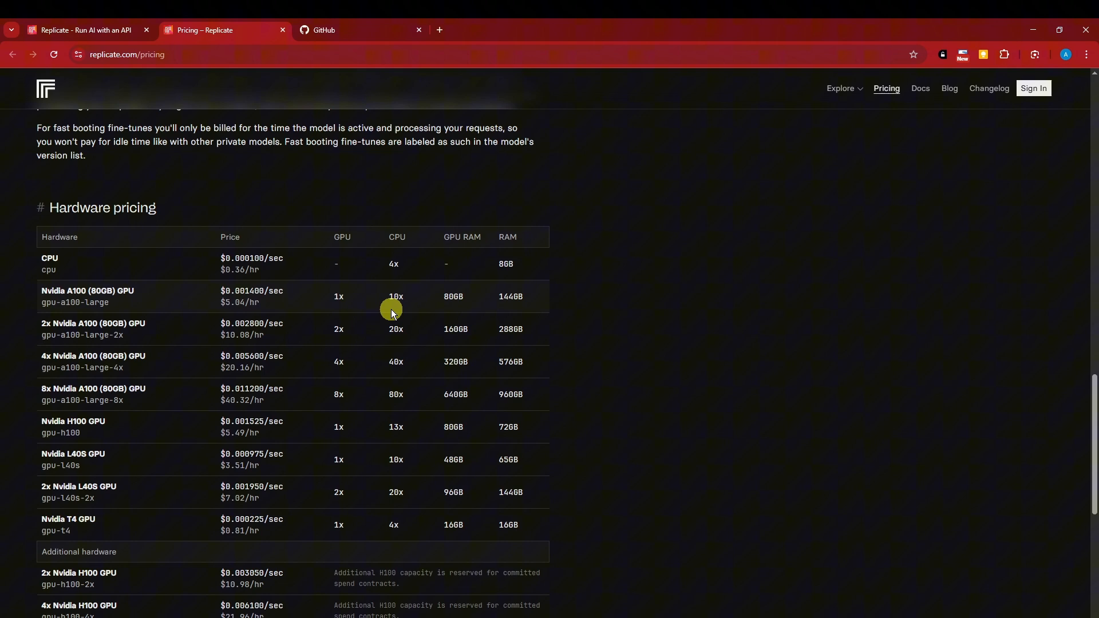
scroll("down", 3)
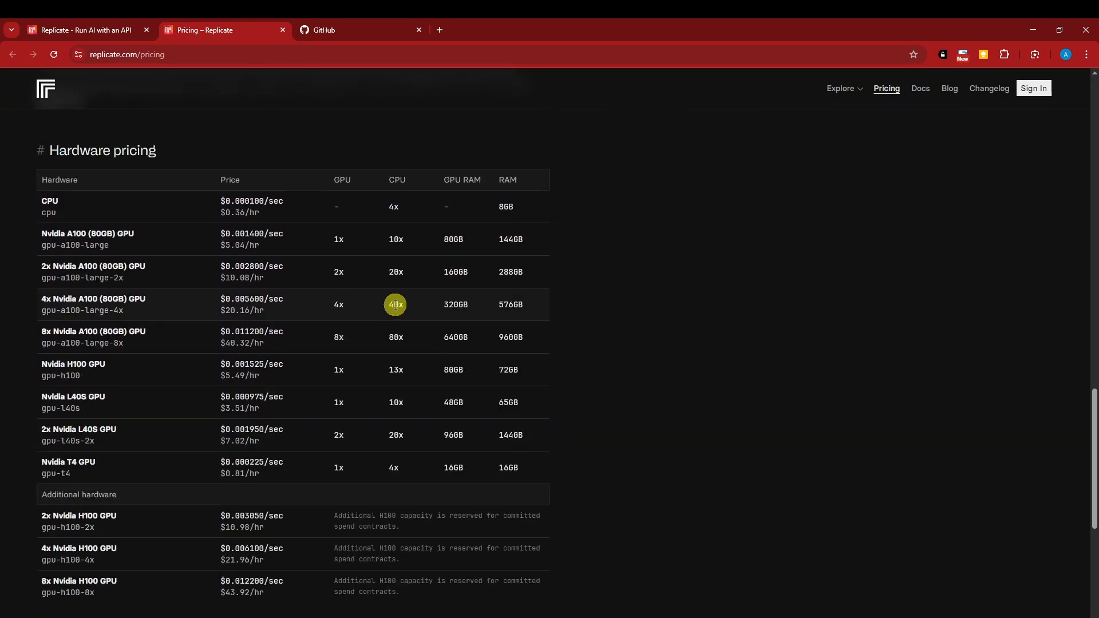
scroll("down", 3)
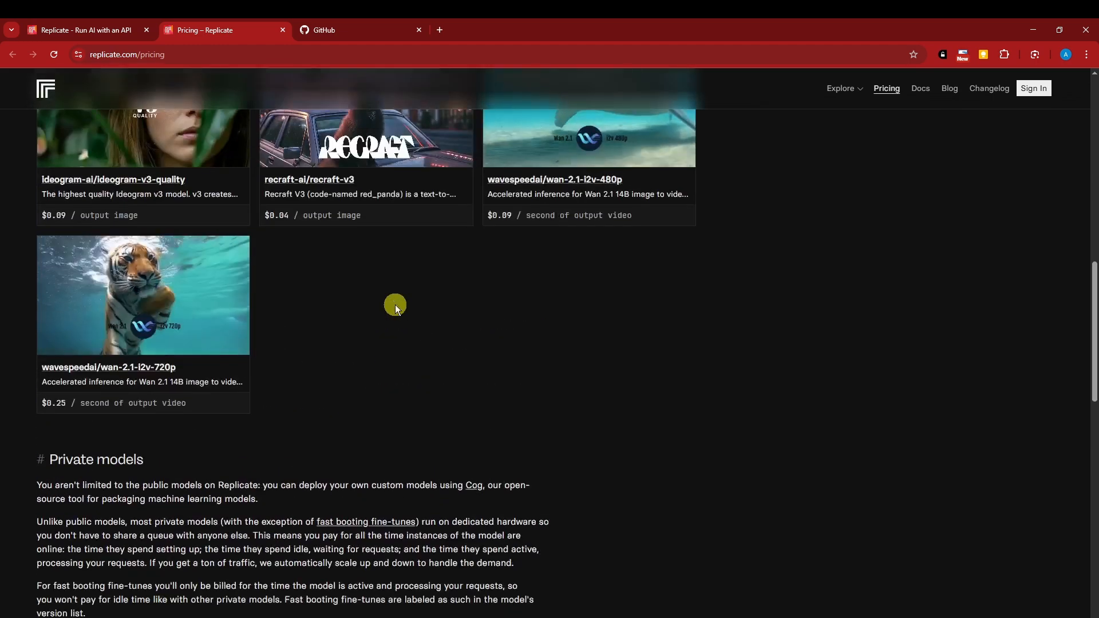
scroll("up", 3)
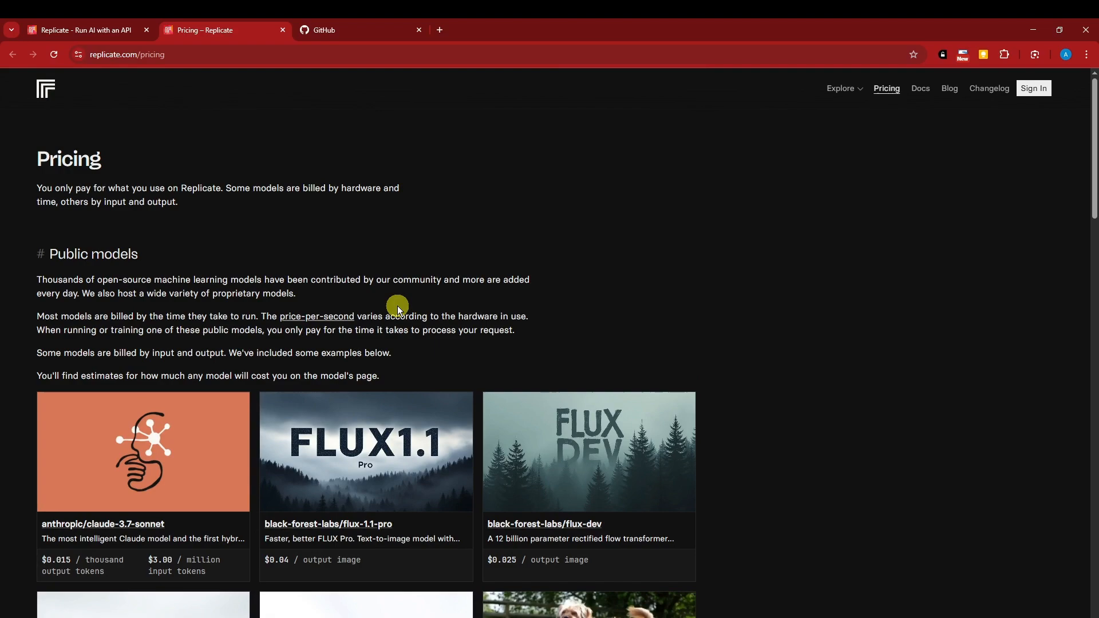
scroll("down", 3)
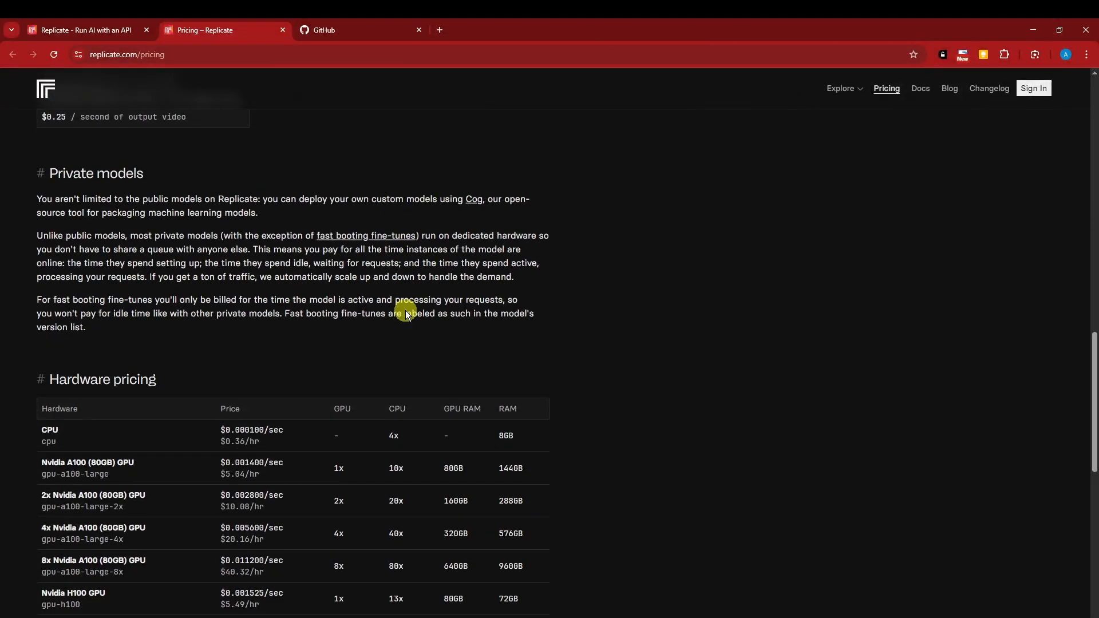
scroll("down", 3)
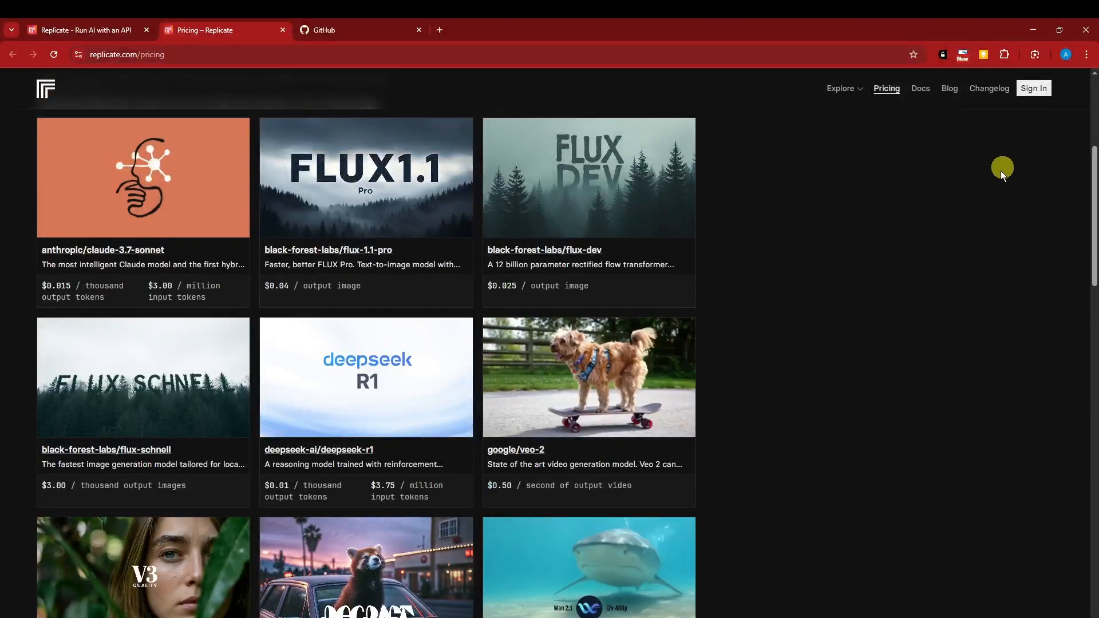
- Open Replicate's sign-in page, then view the signed-in GitHub dashboard tab
left_click(82, 29)
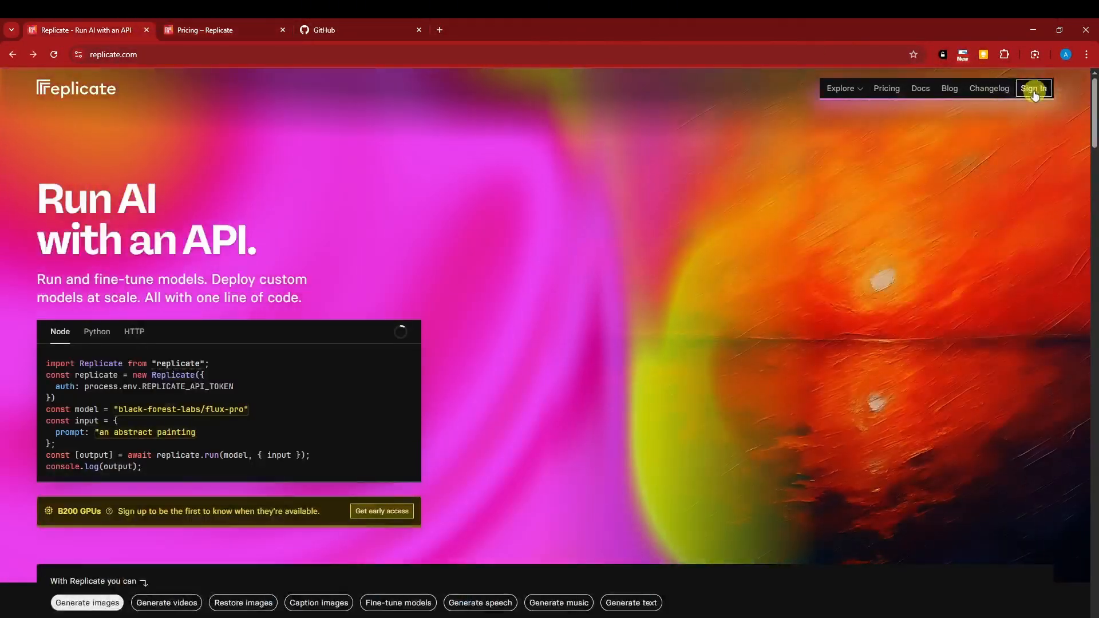
left_click(1034, 88)
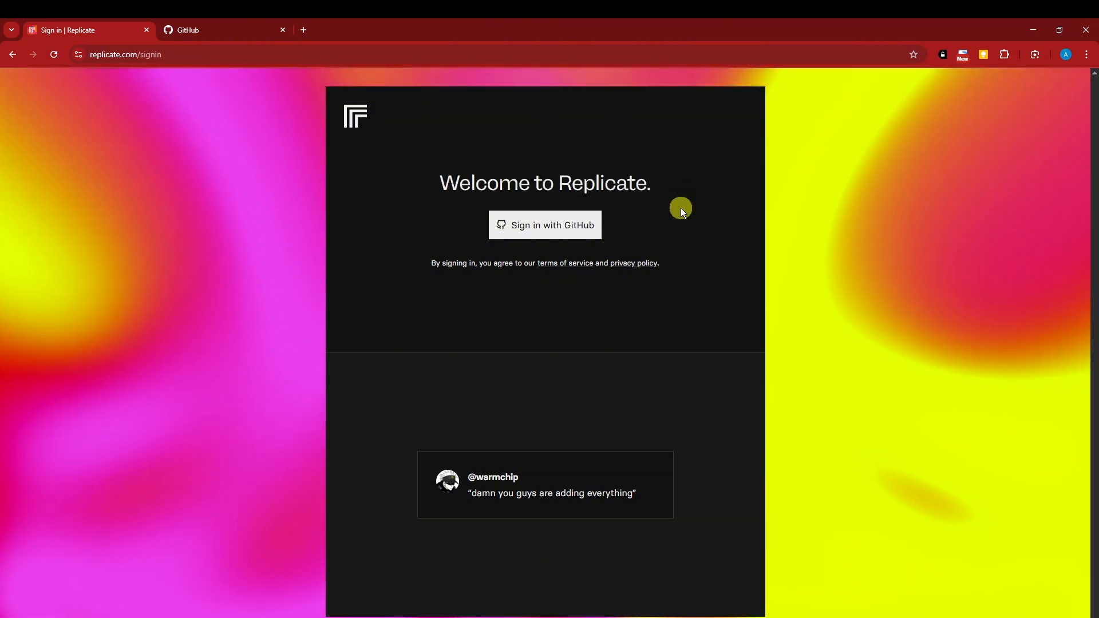
mouse_move(686, 213)
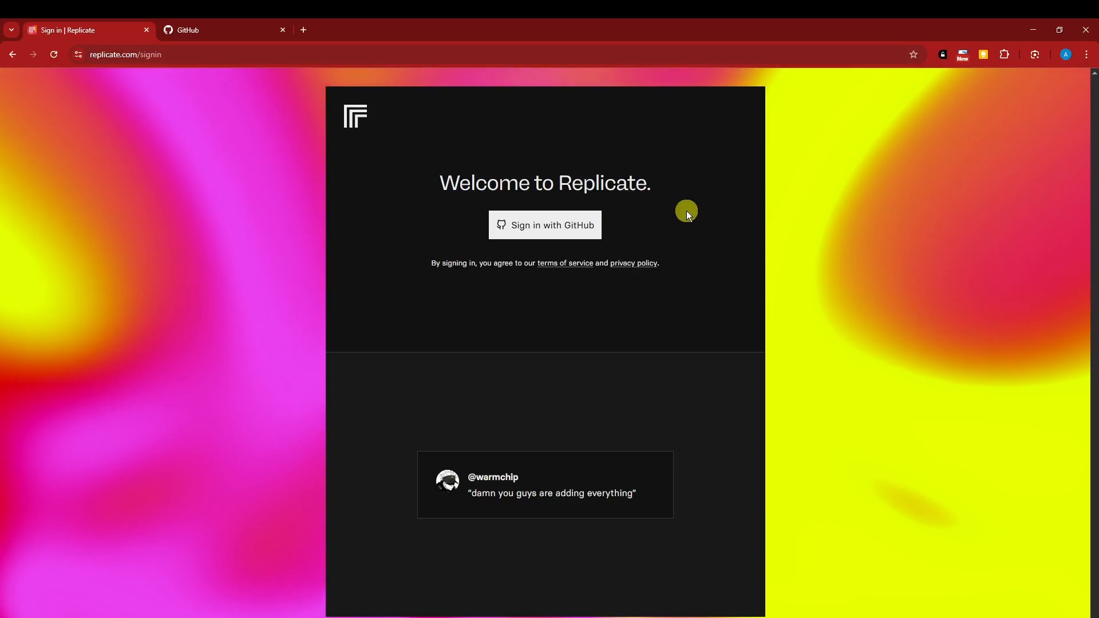
left_click(211, 30)
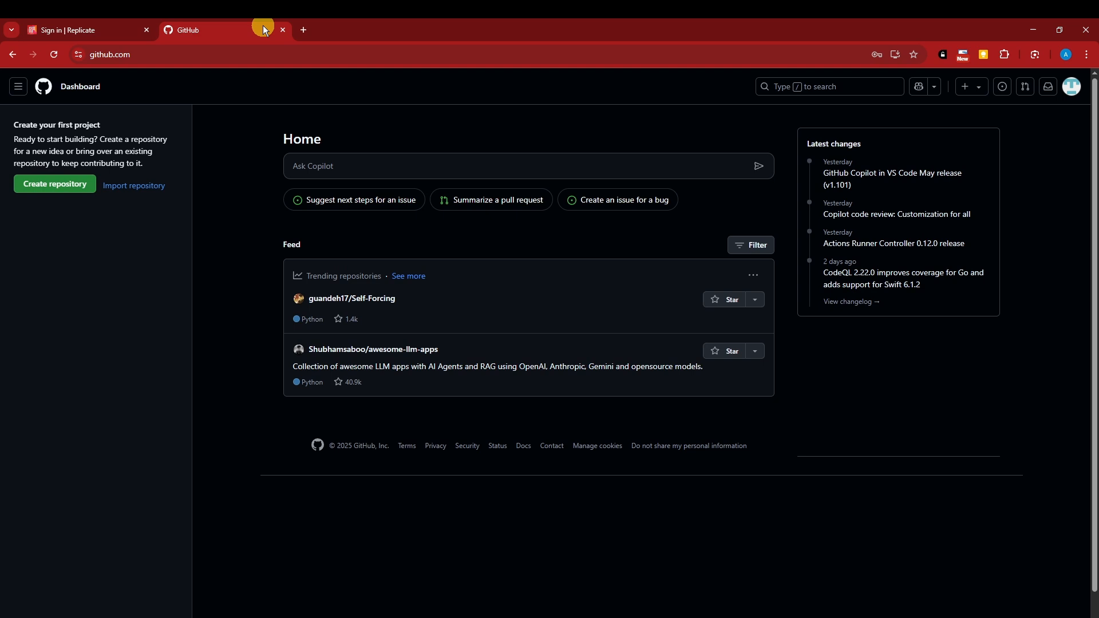
- Choose Sign in with GitHub on Replicate and authorize the replicate app
left_click(77, 29)
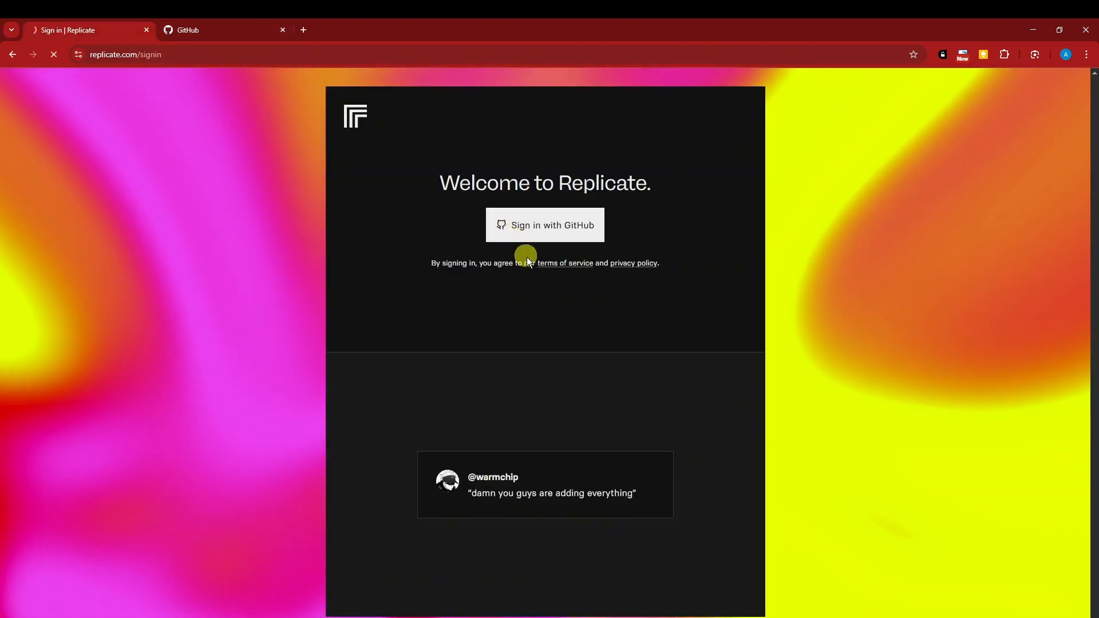
left_click(545, 225)
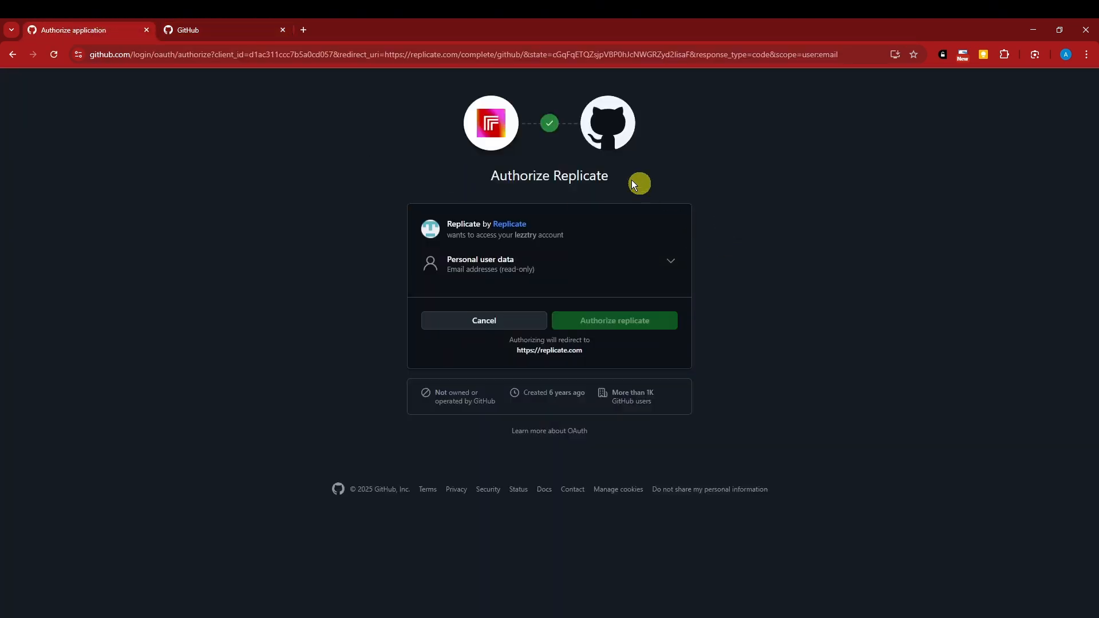
left_click(614, 320)
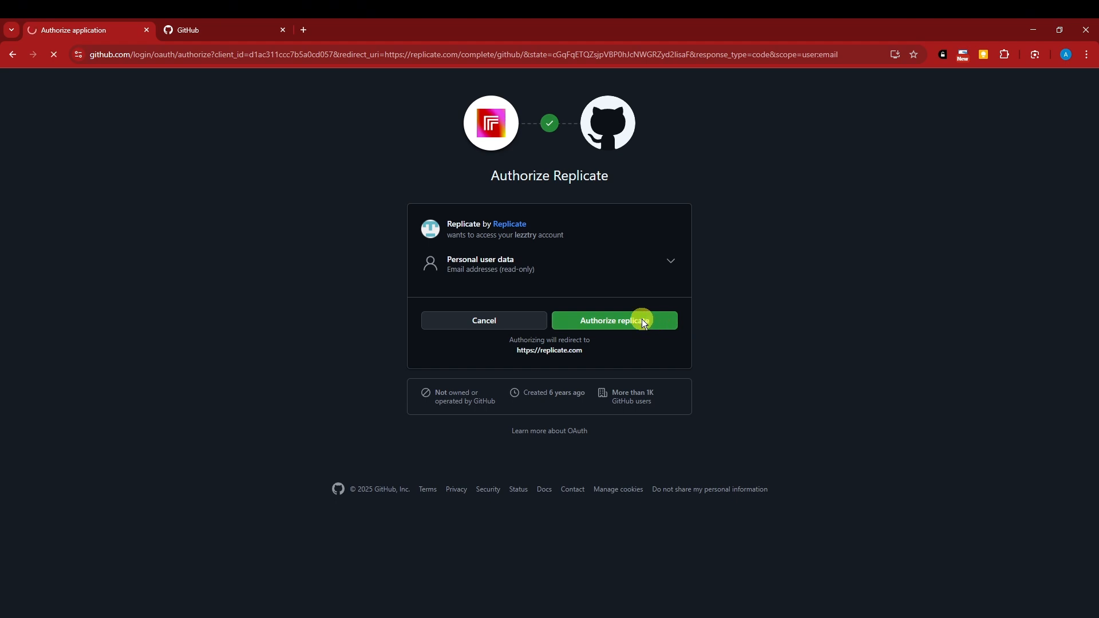
left_click(613, 321)
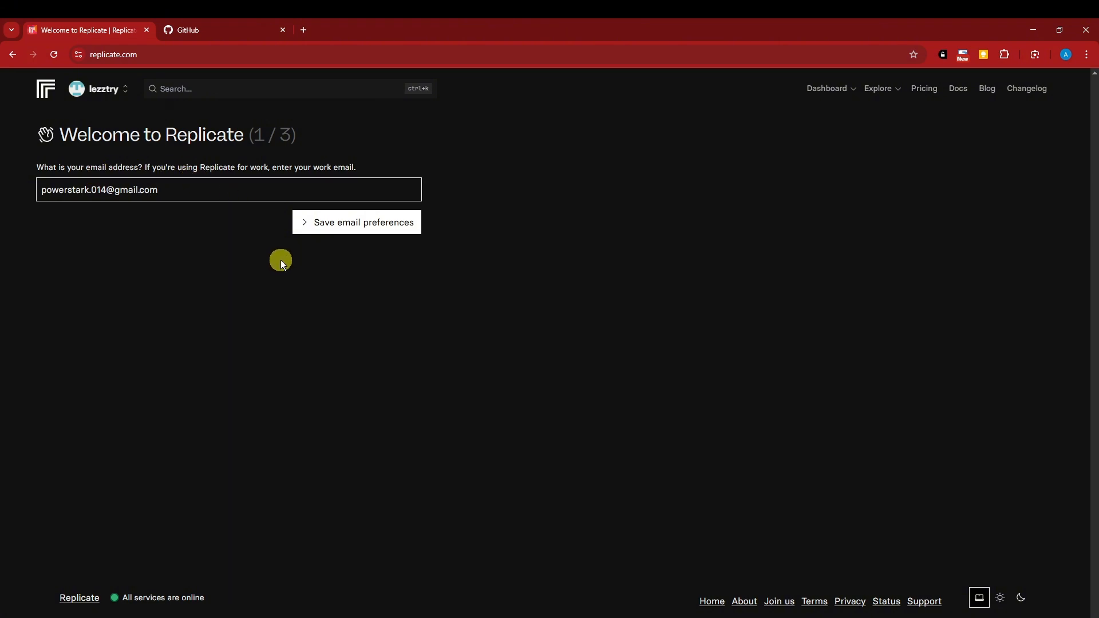
- Save the email preference and set intended use to personal
left_click(357, 222)
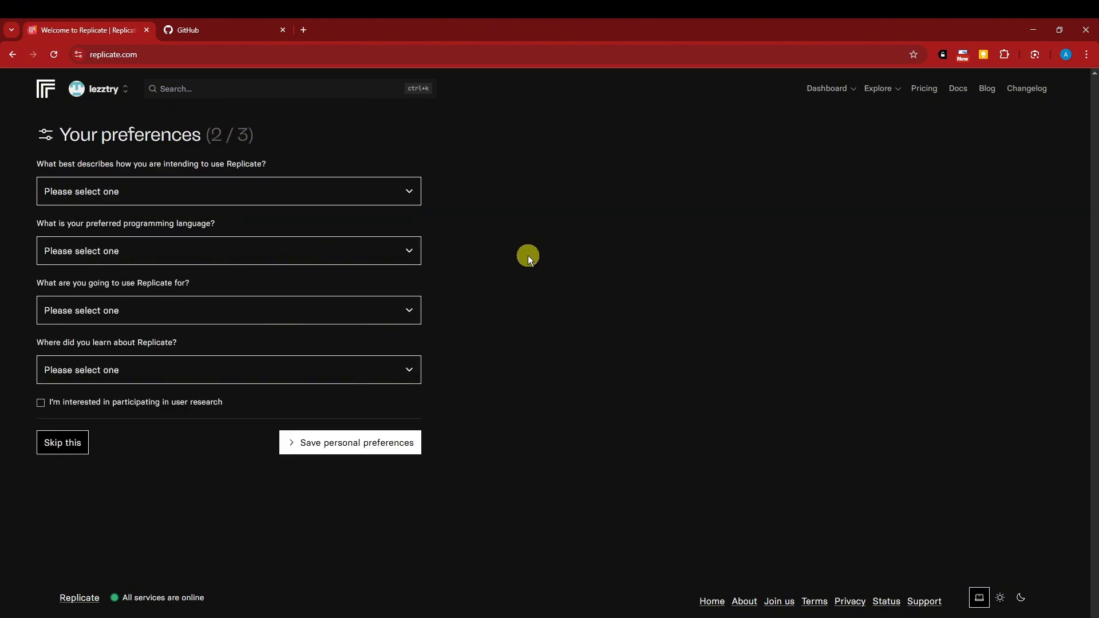
mouse_move(313, 199)
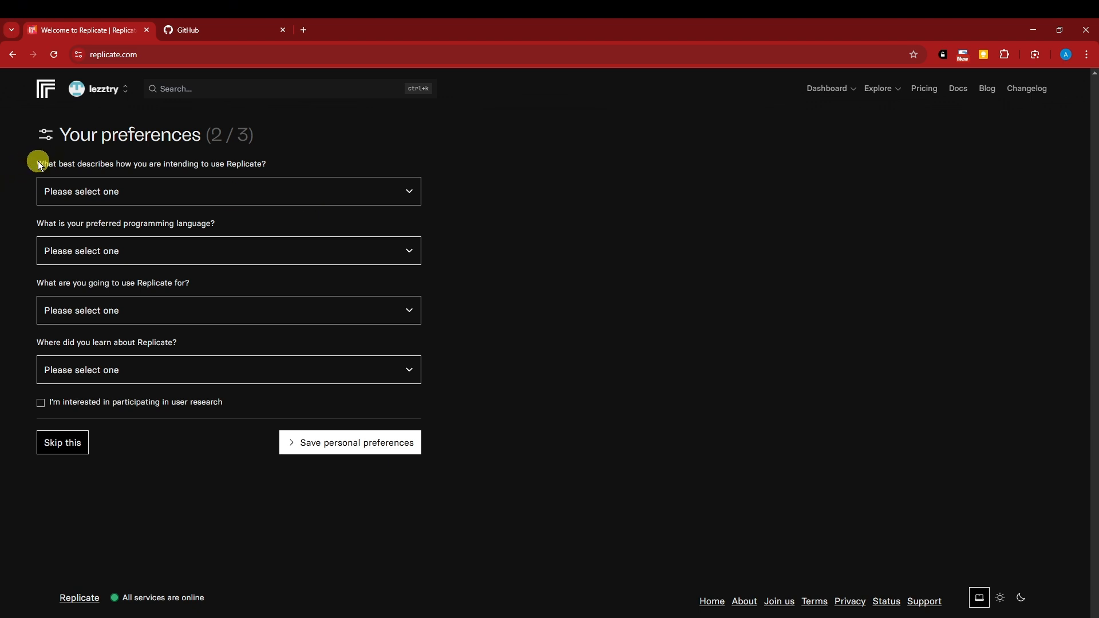
left_click(229, 191)
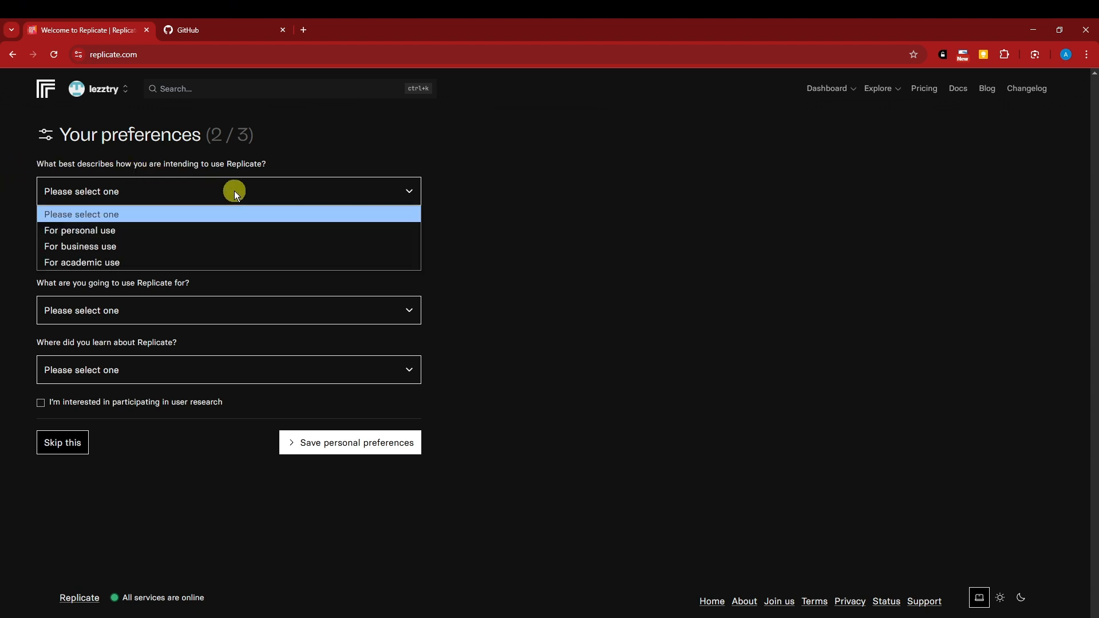
left_click(79, 231)
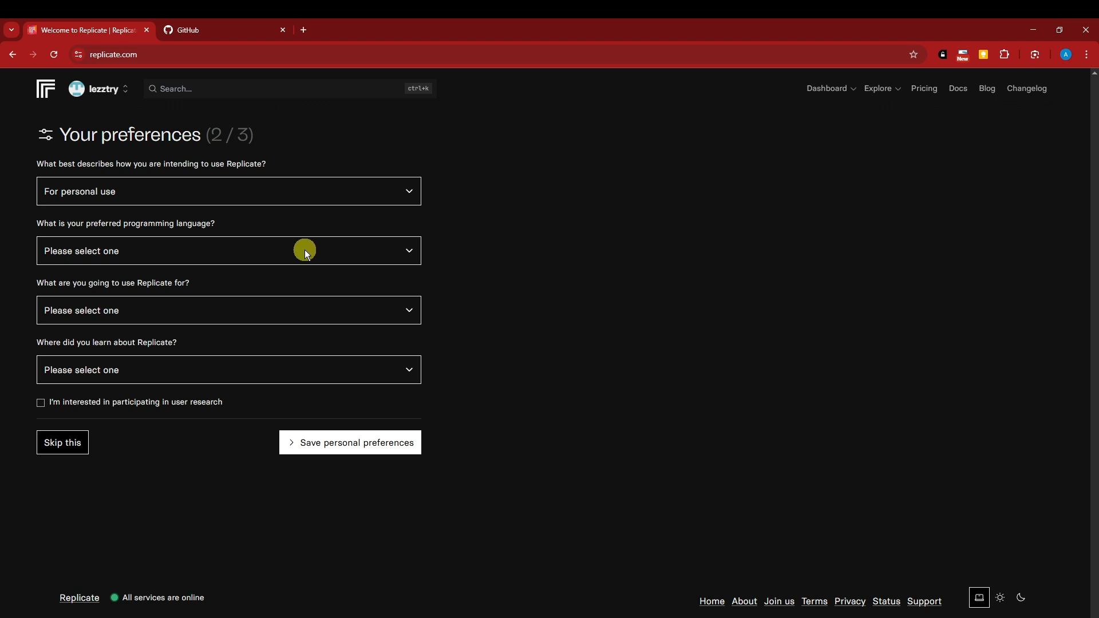
- Choose Python, an Other purpose and YouTube as source, then save personal preferences
left_click(229, 250)
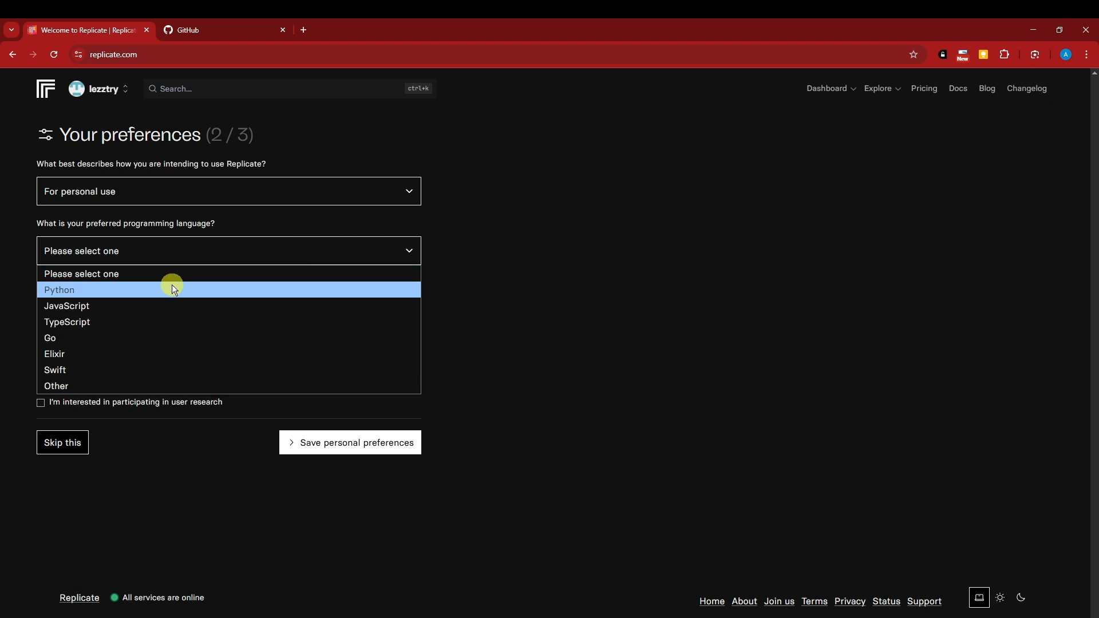
mouse_move(178, 385)
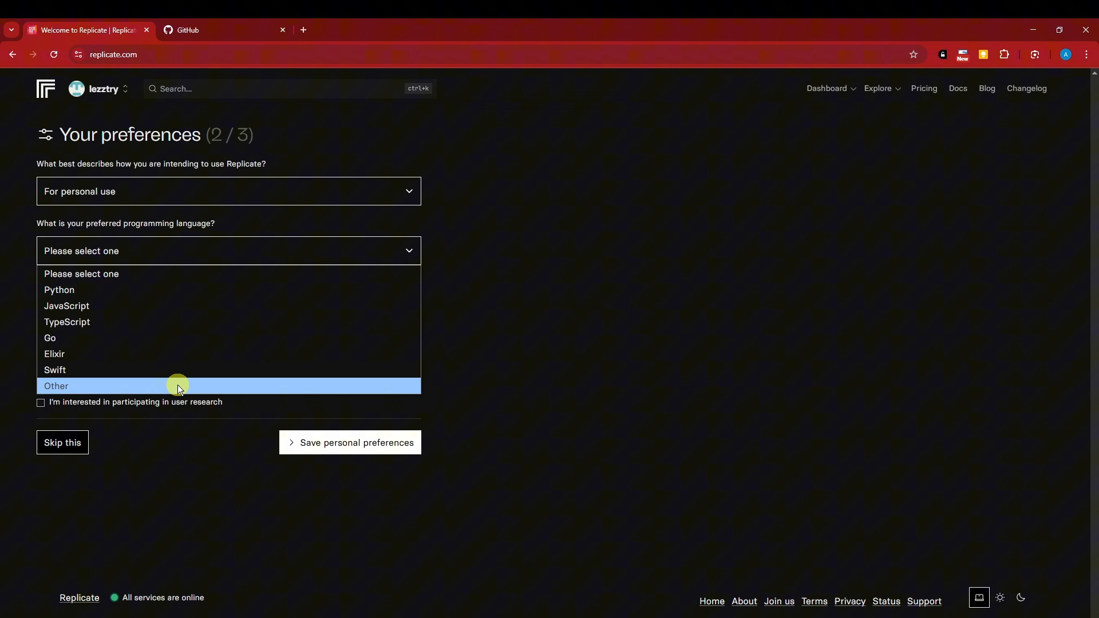
left_click(67, 306)
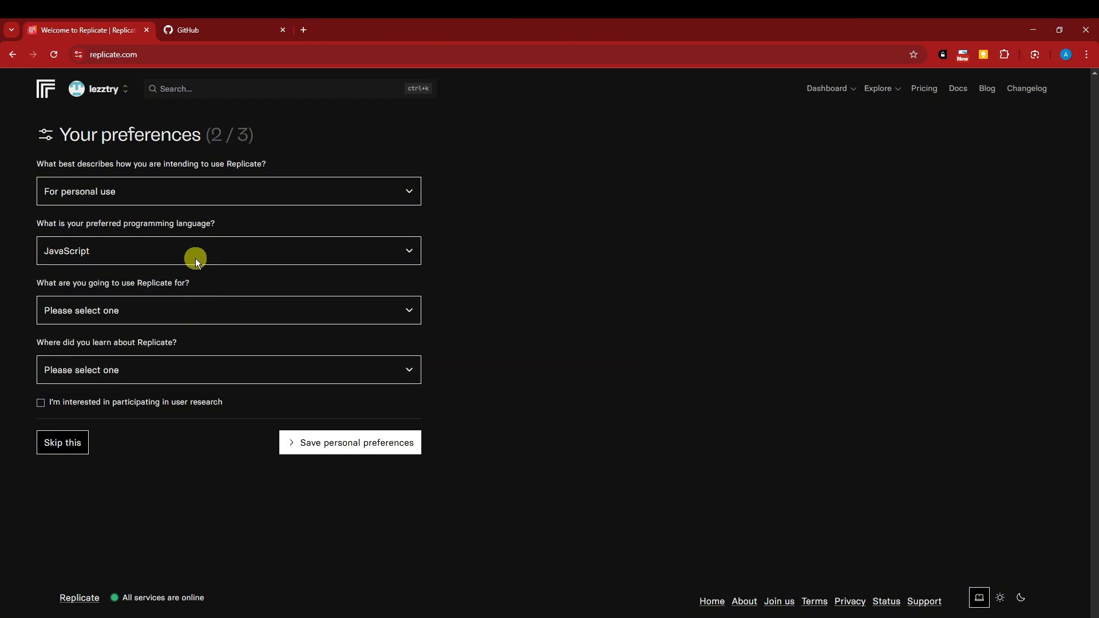
left_click(229, 250)
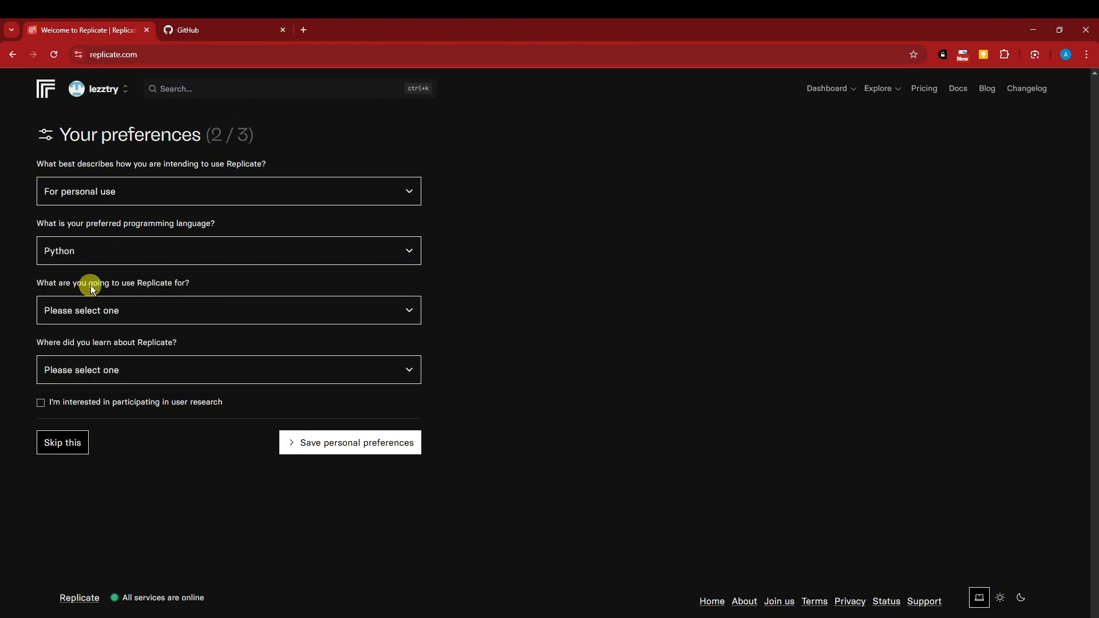
left_click(229, 310)
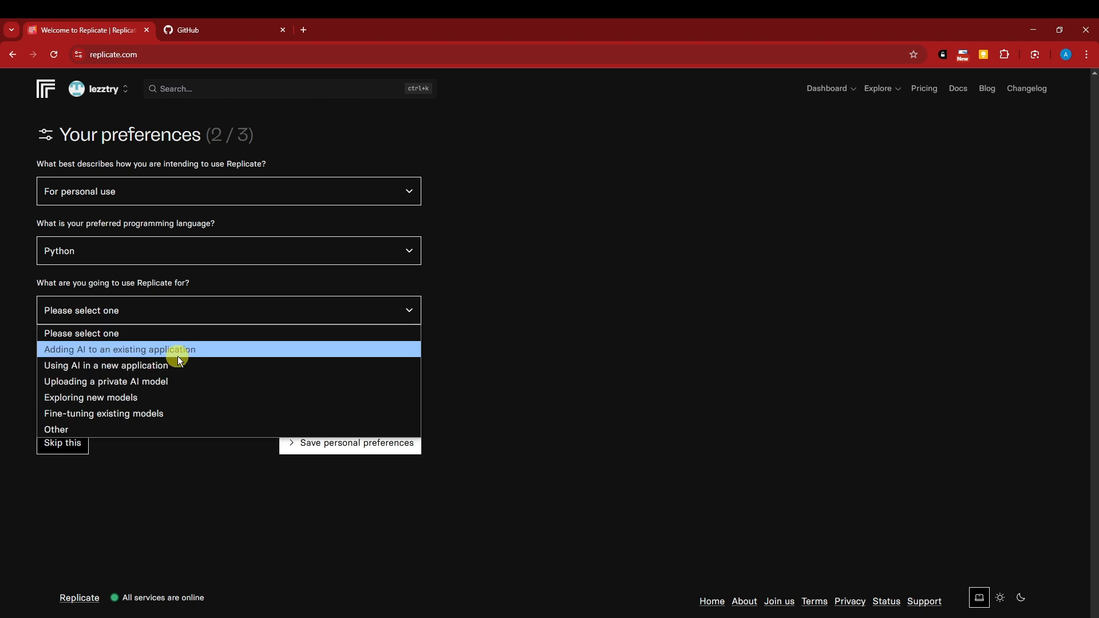
mouse_move(209, 414)
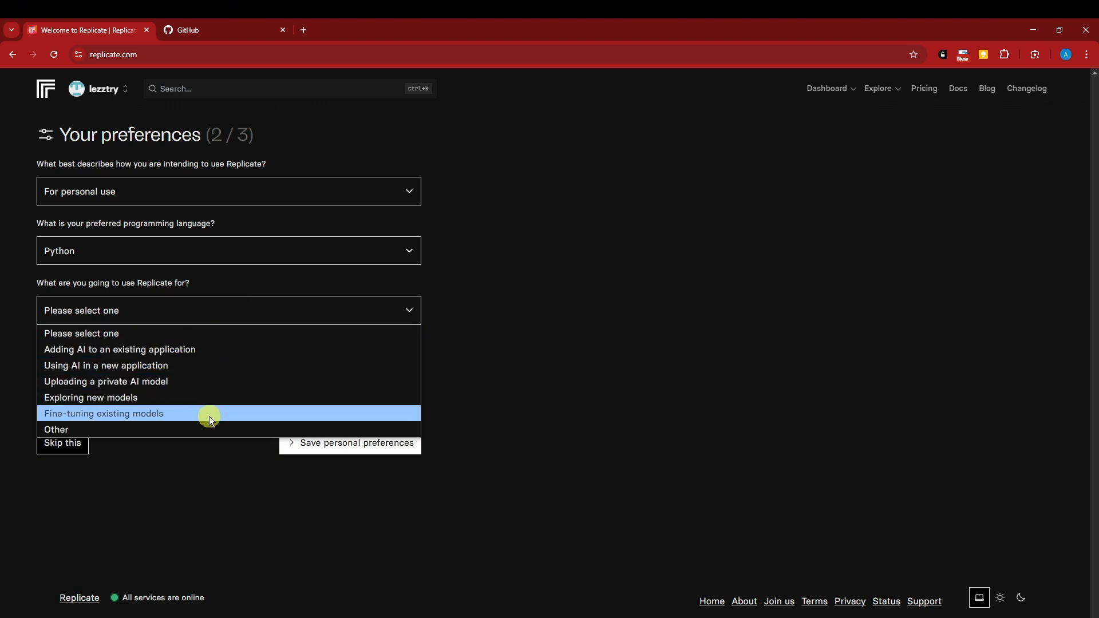
mouse_move(237, 381)
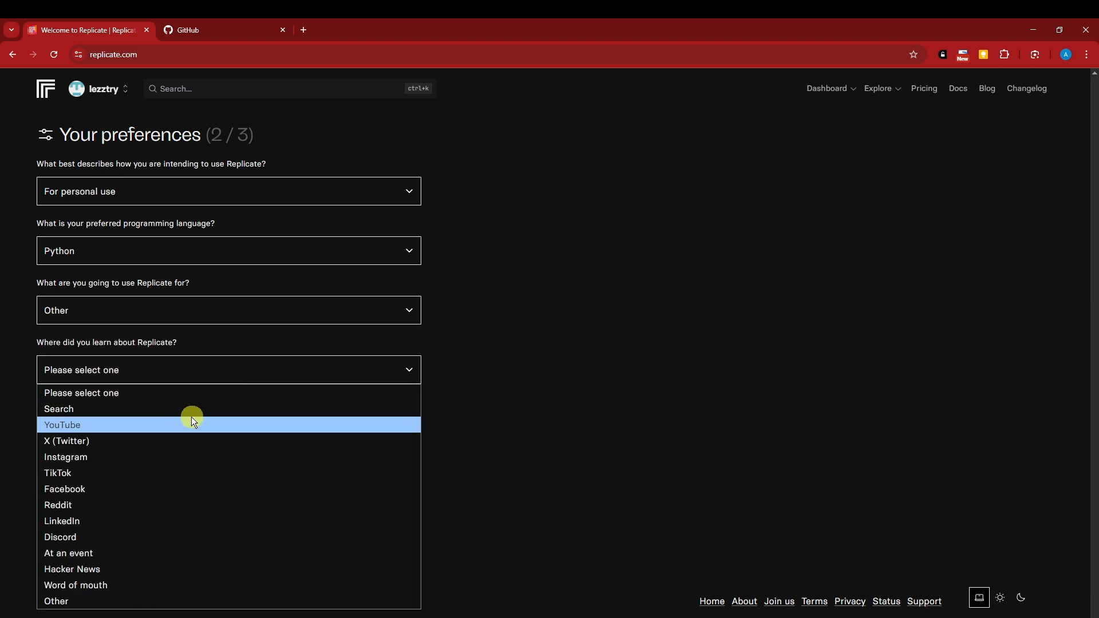
left_click(62, 425)
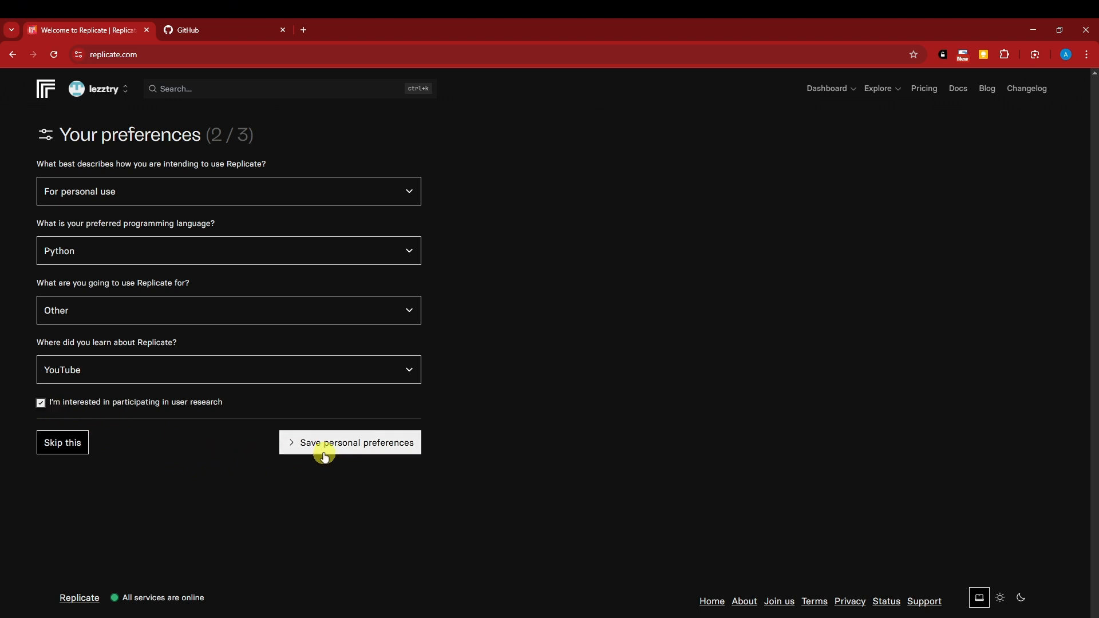
left_click(356, 442)
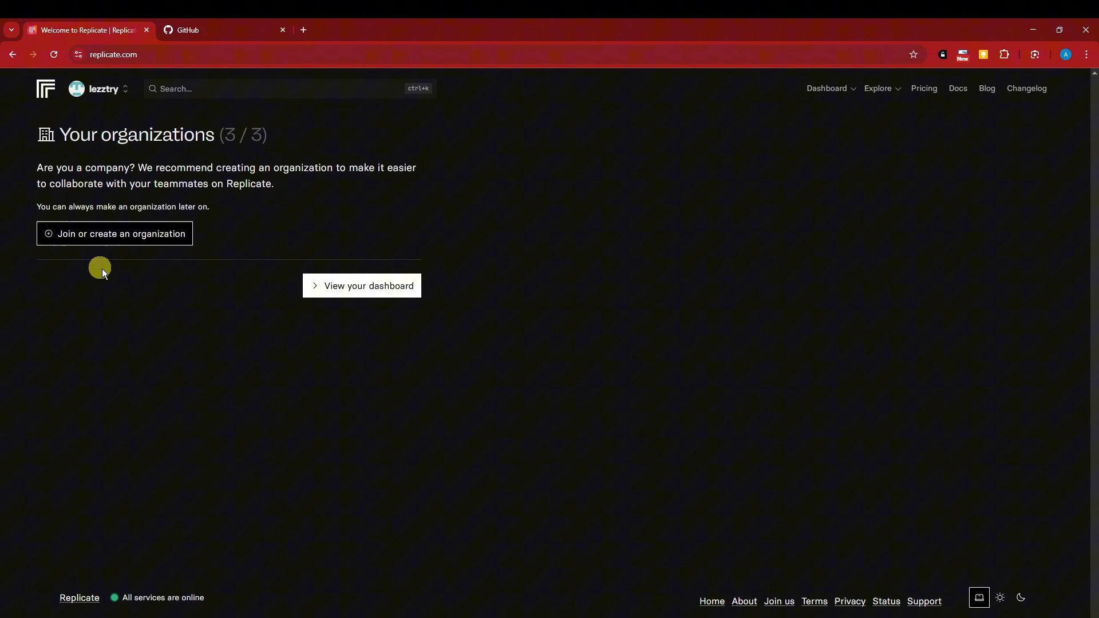
- Open the dashboard and click through Webhooks and other sections, ending on Support
left_click(369, 285)
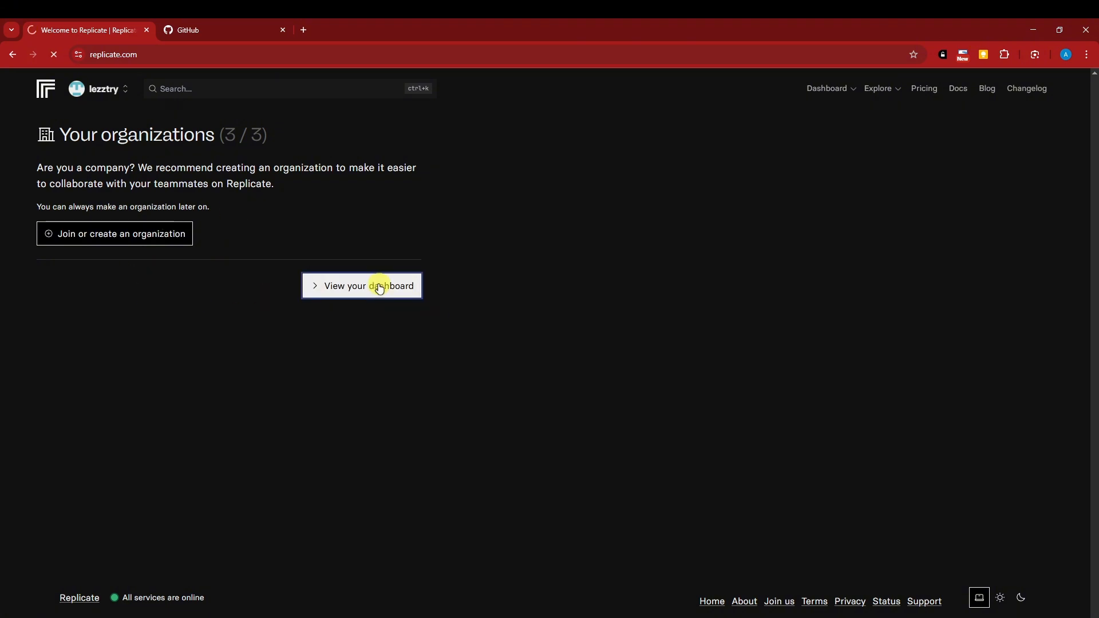
left_click(362, 287)
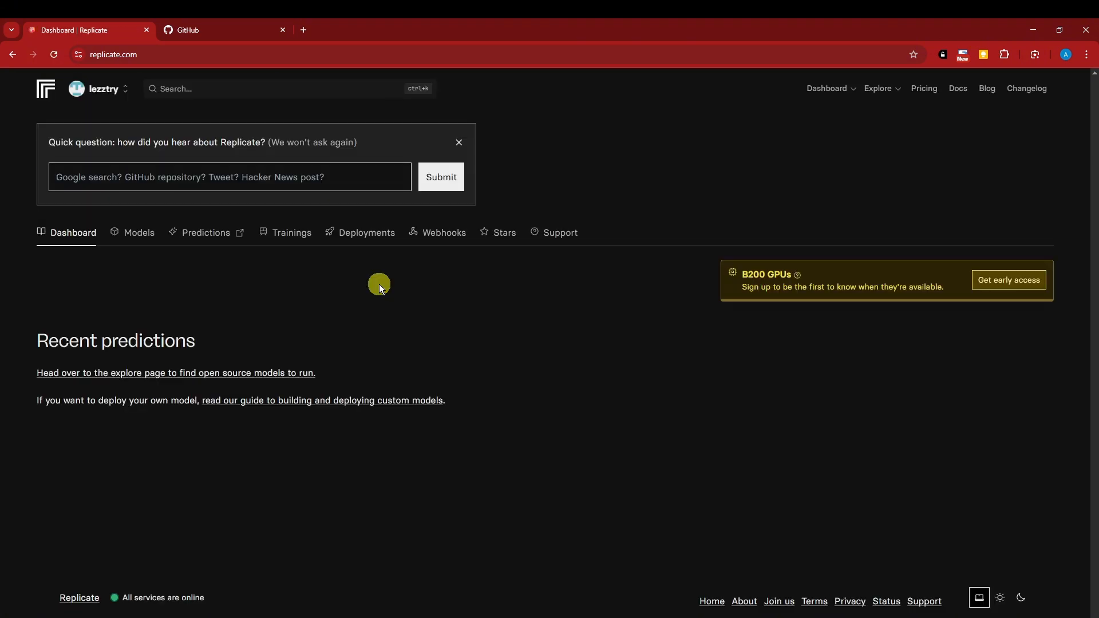
mouse_move(765, 368)
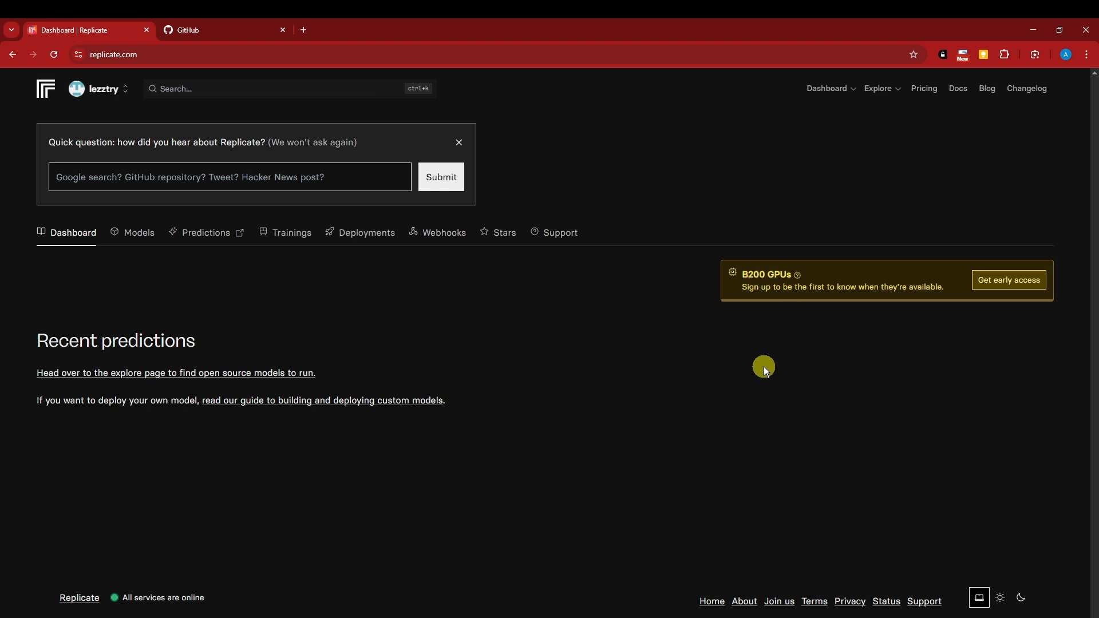
mouse_move(109, 240)
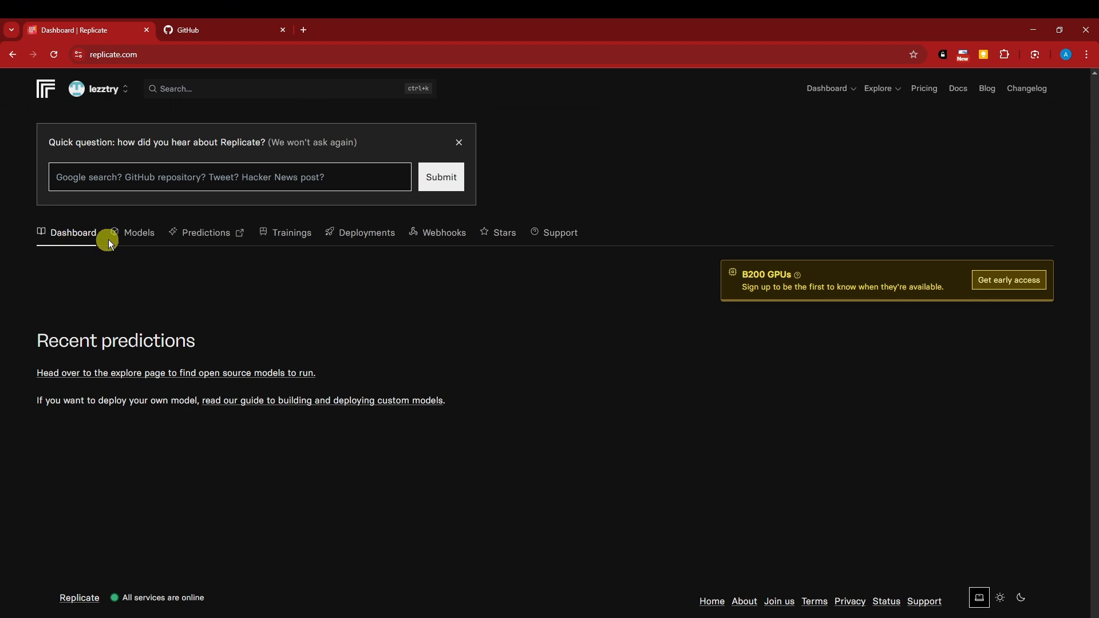
mouse_move(293, 237)
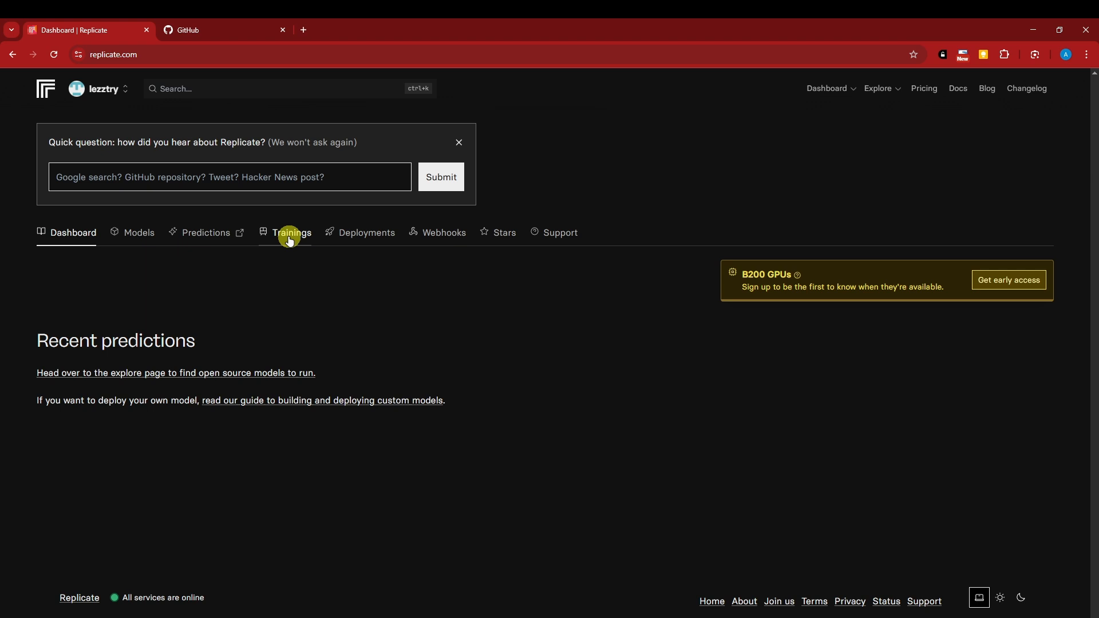
left_click(443, 232)
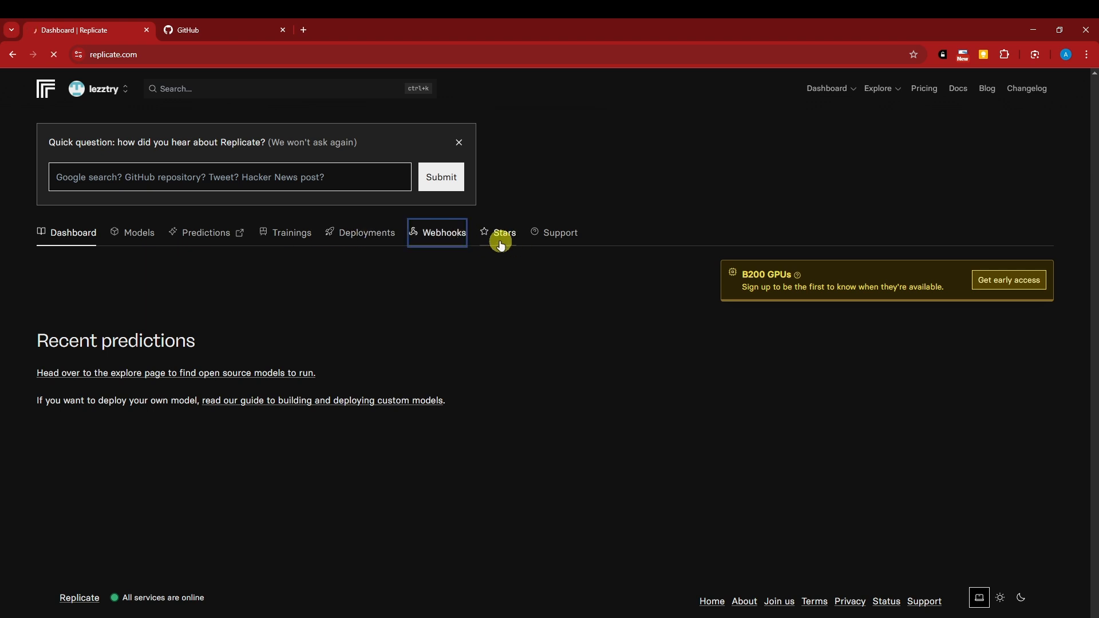
left_click(559, 232)
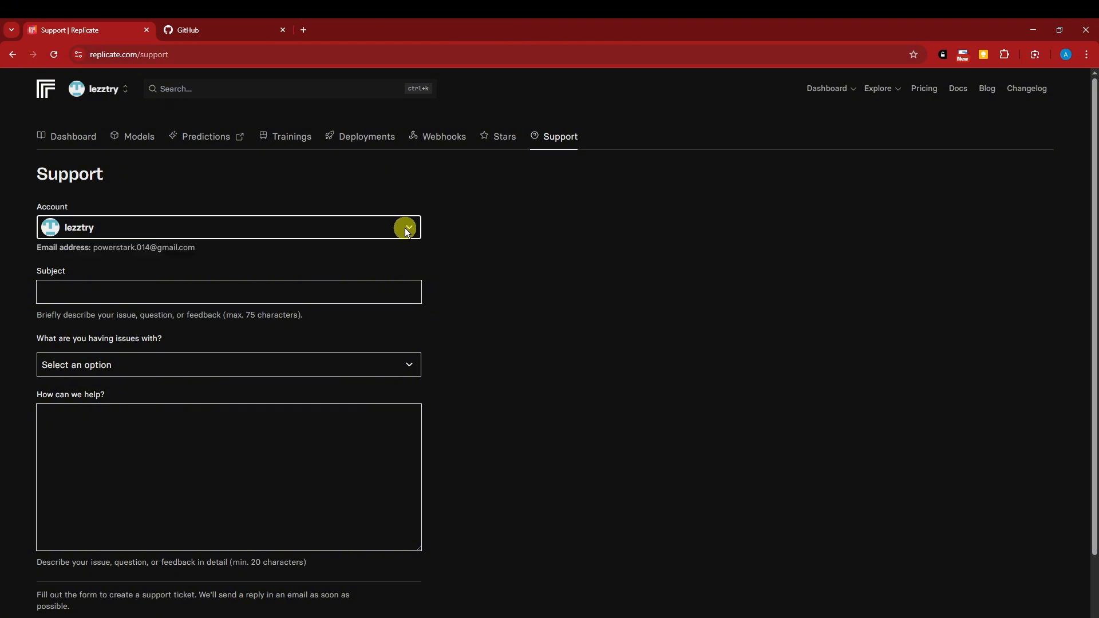
- Return to the Dashboard tab showing the Welcome to Replicate checklist
scroll("down", 3)
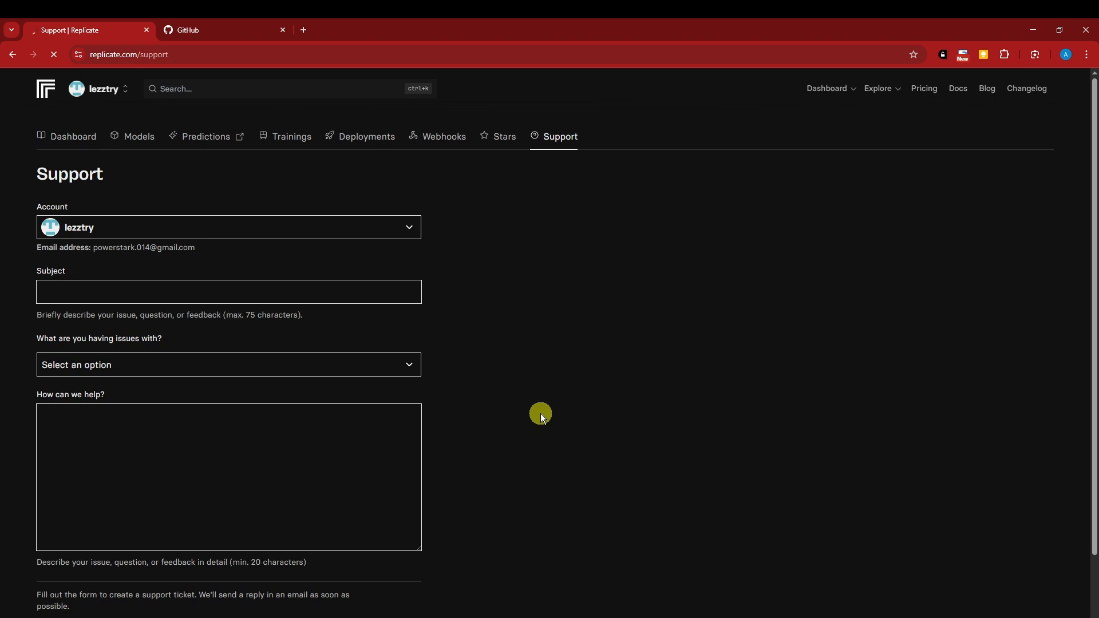
left_click(73, 137)
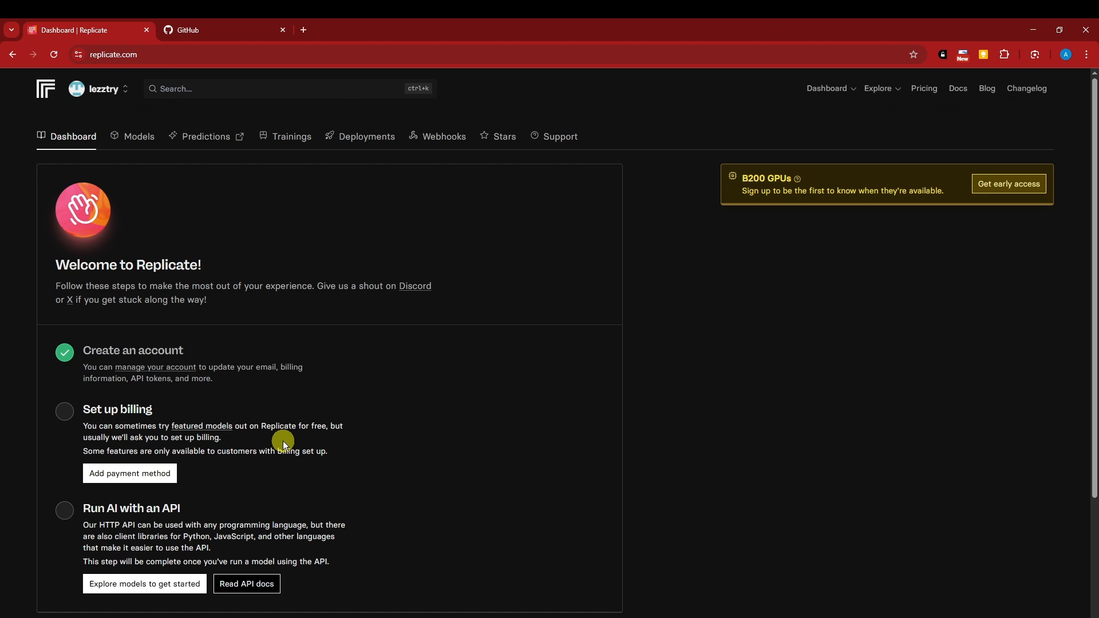
- Go from Add payment method to Billing settings and start Set up billing
scroll("down", 3)
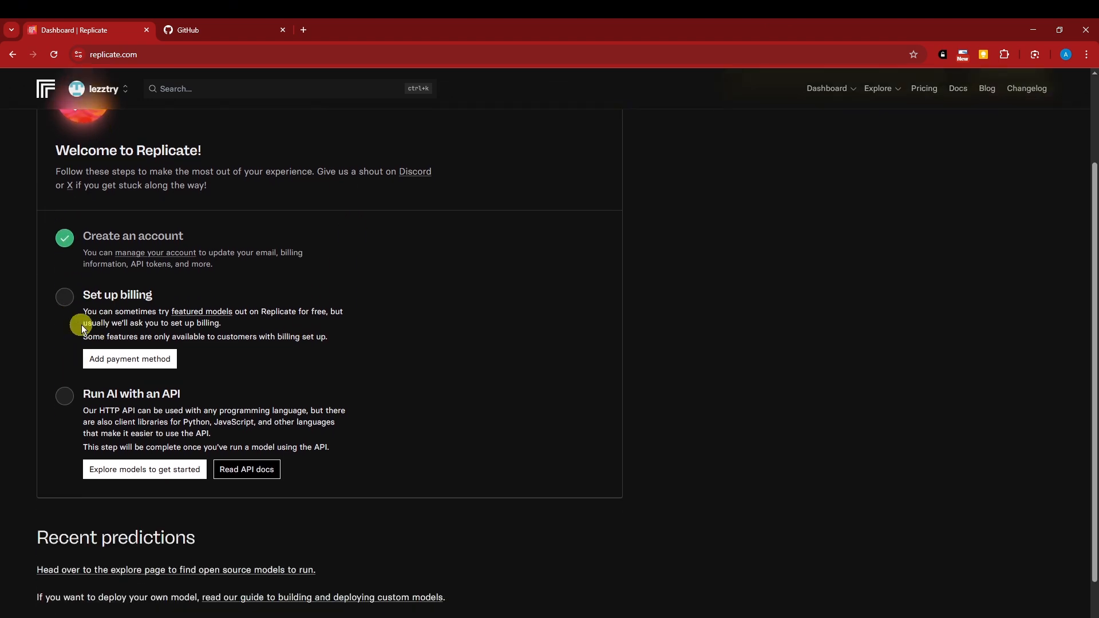
left_click(129, 359)
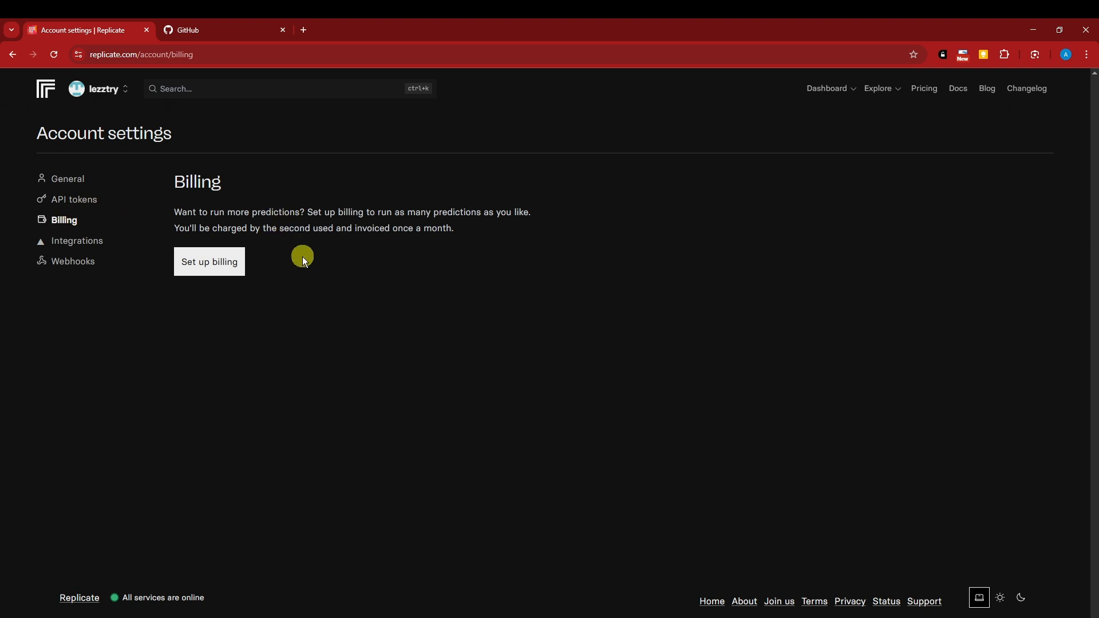
left_click(209, 261)
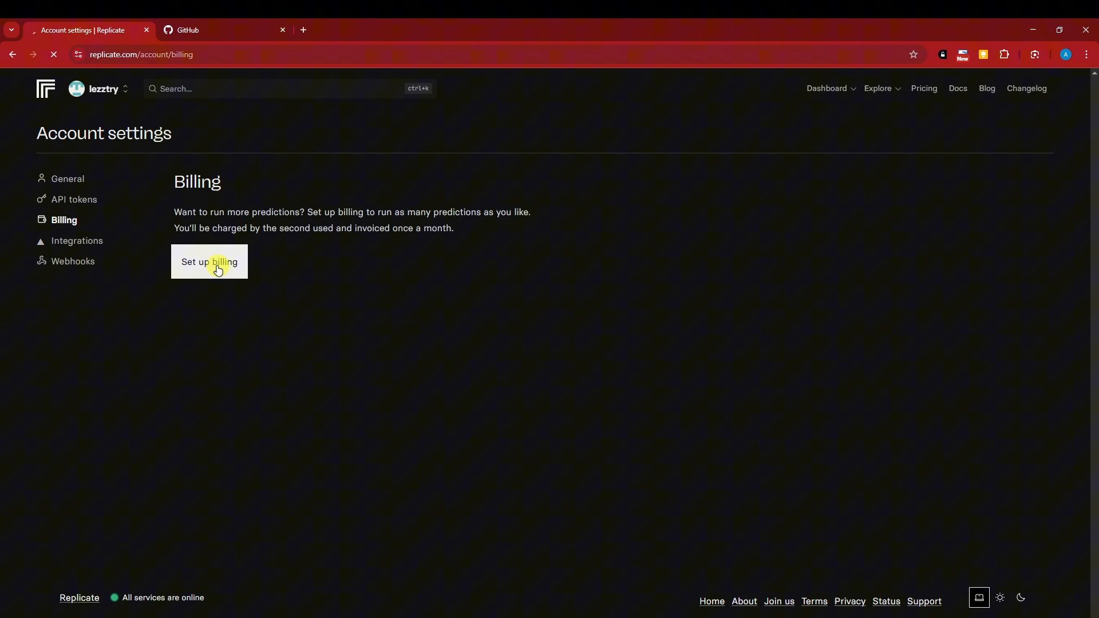
left_click(209, 261)
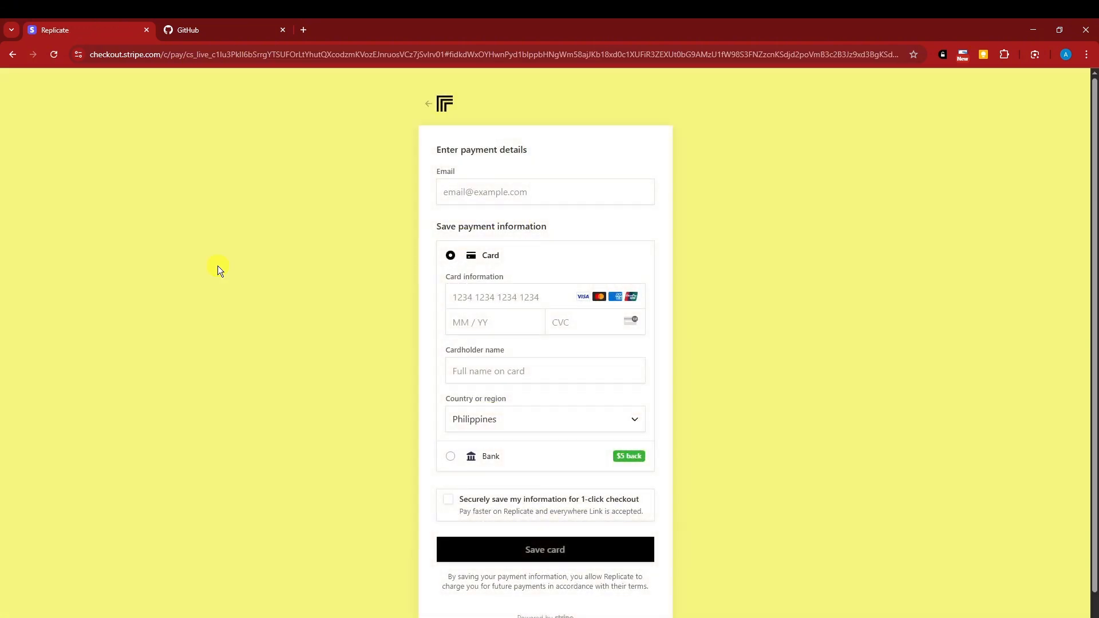
mouse_move(293, 321)
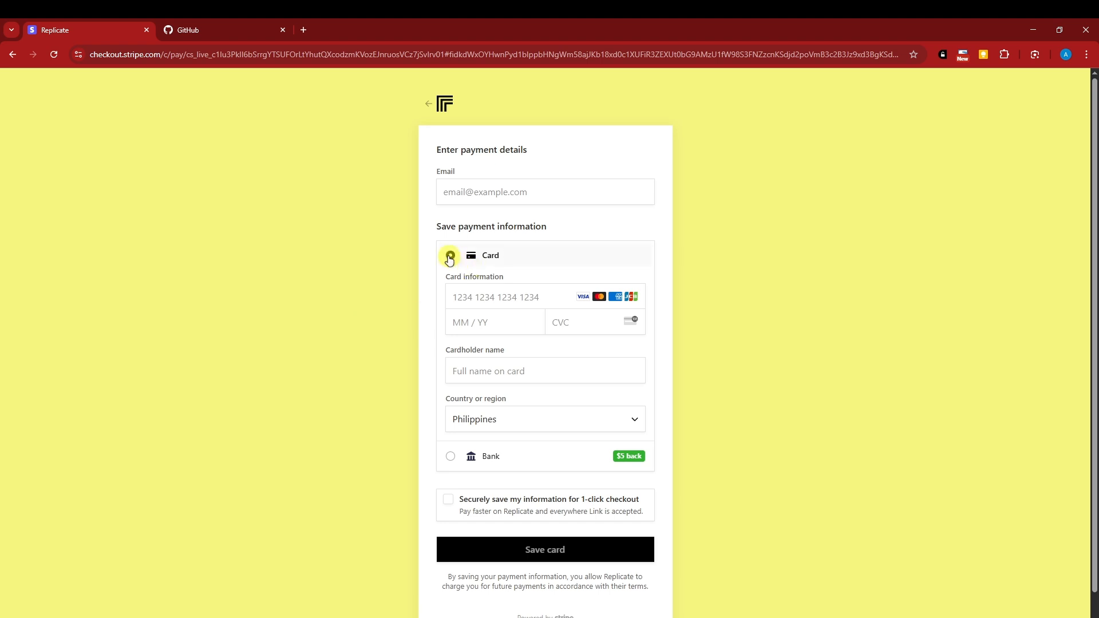
- Exit Stripe Checkout with no card saved, back to Replicate's Billing settings
left_click(450, 255)
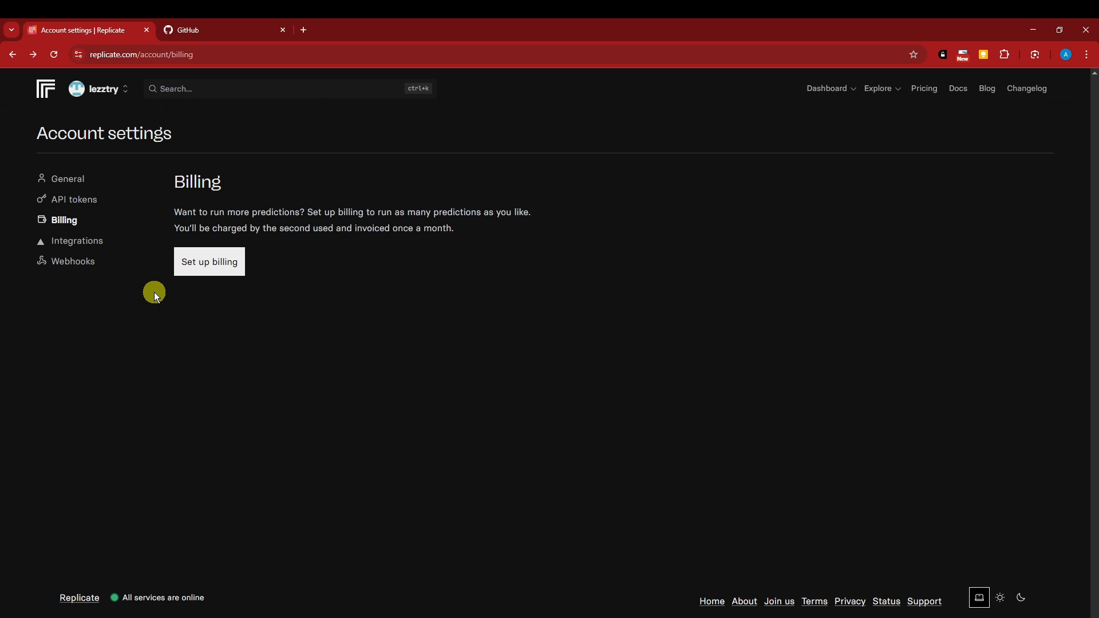
mouse_move(332, 253)
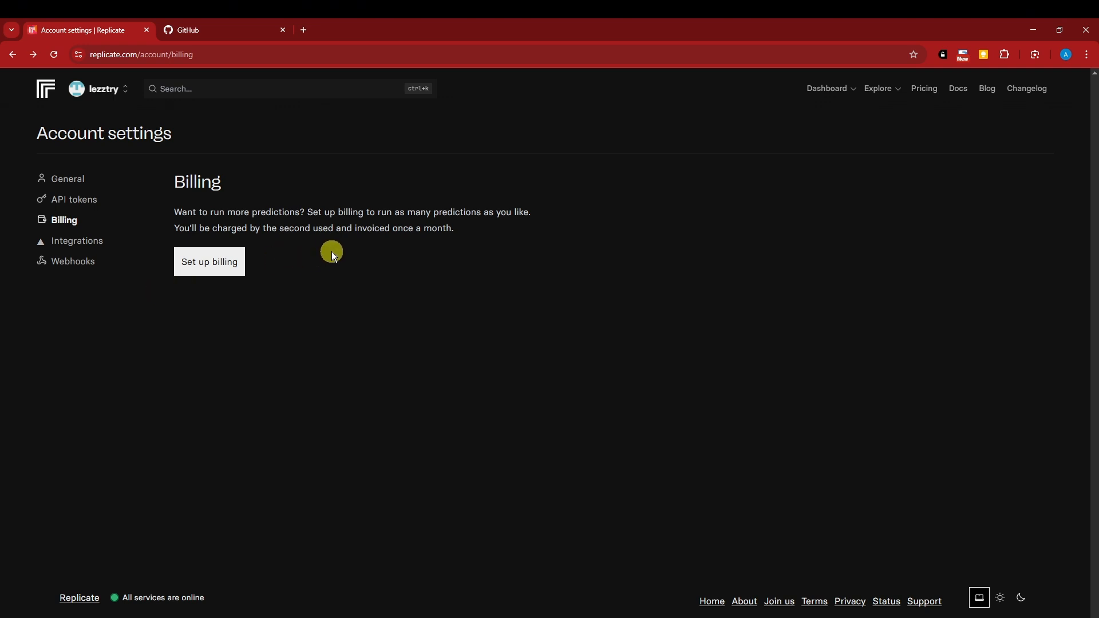
mouse_move(481, 408)
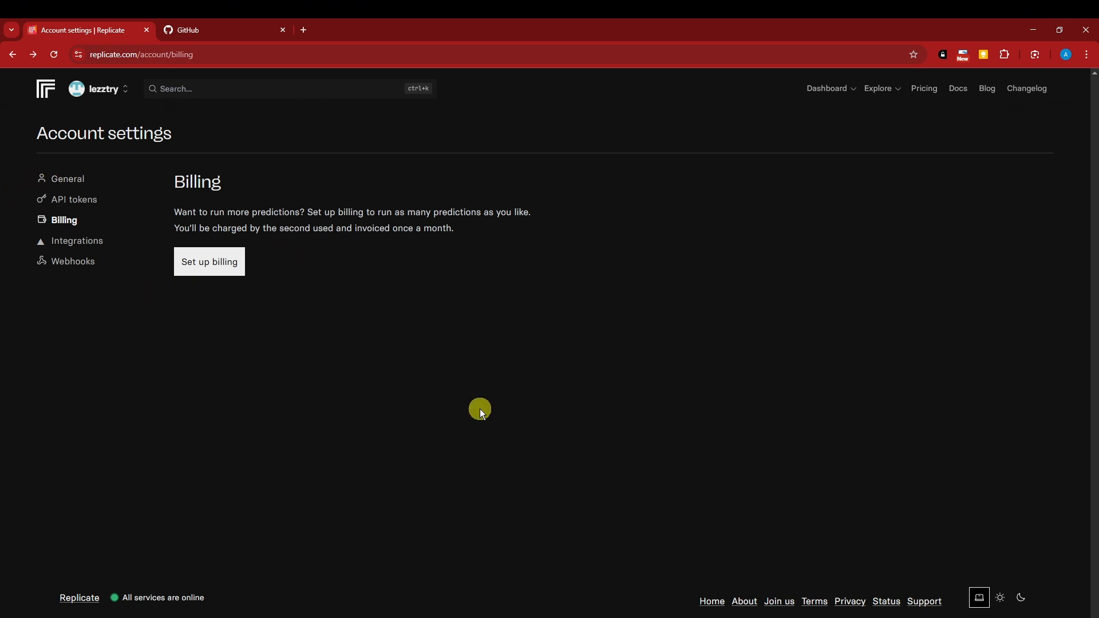
mouse_move(329, 418)
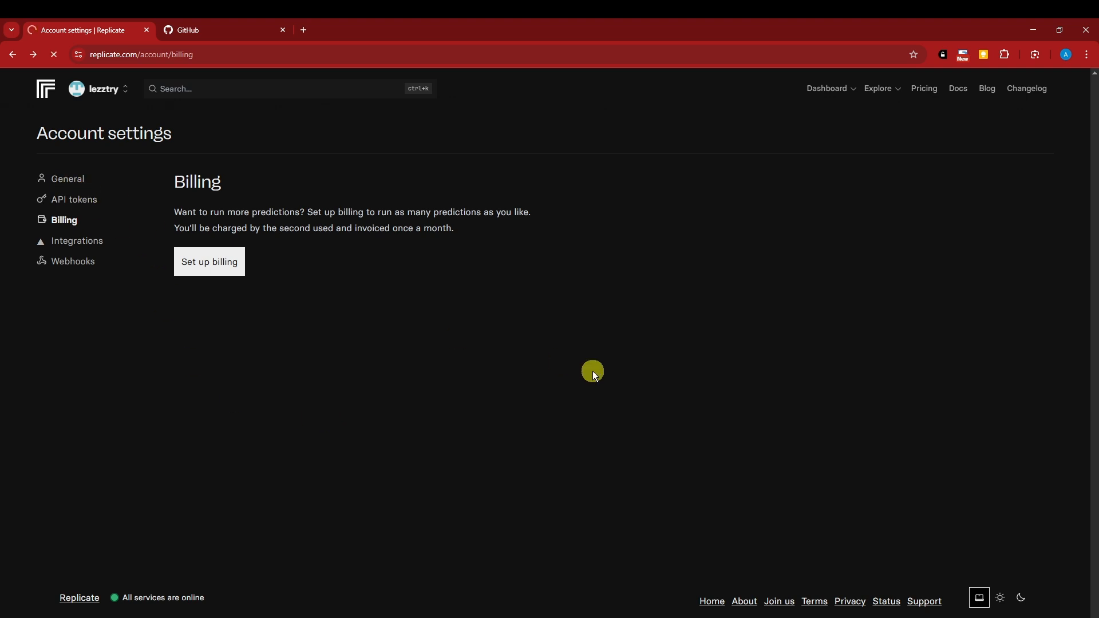
- Visit General, then Billing, and return to the General account settings page
left_click(68, 179)
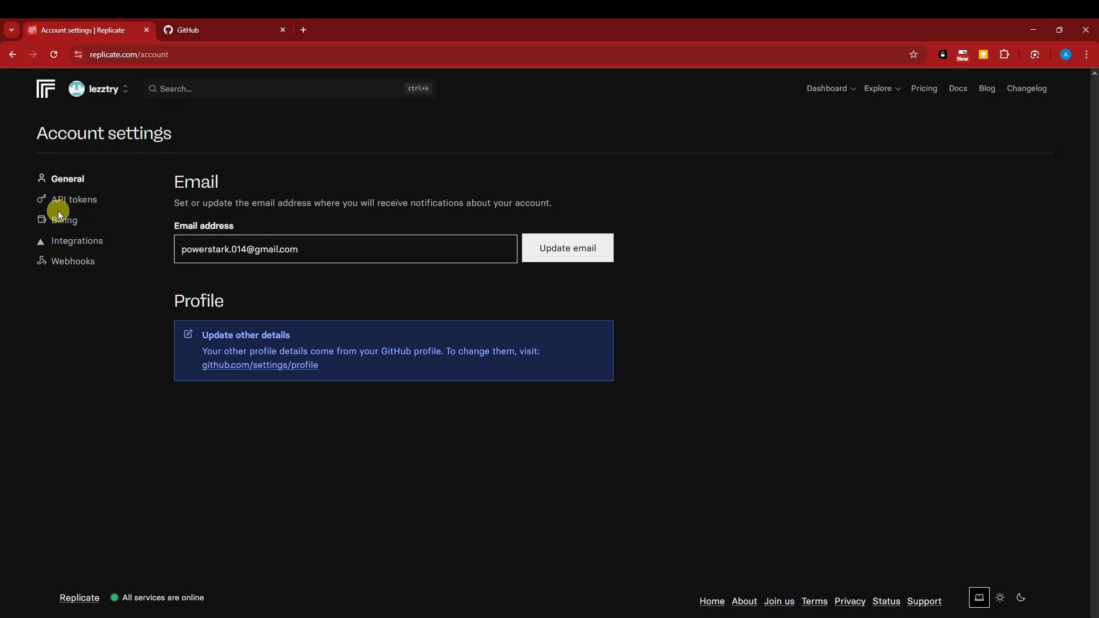
left_click(63, 220)
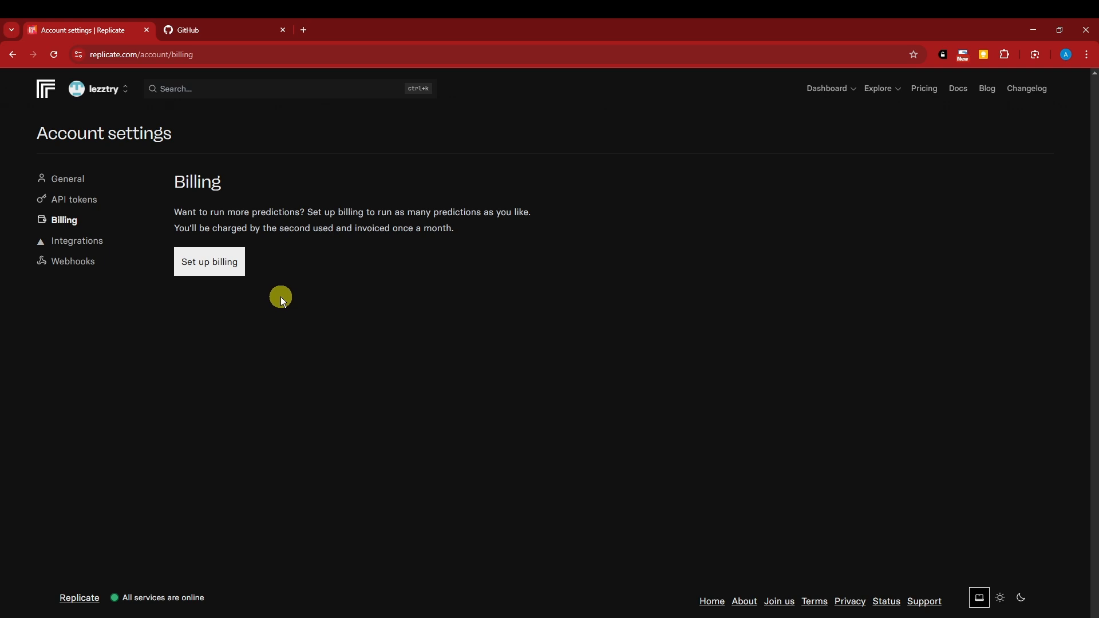
left_click(68, 178)
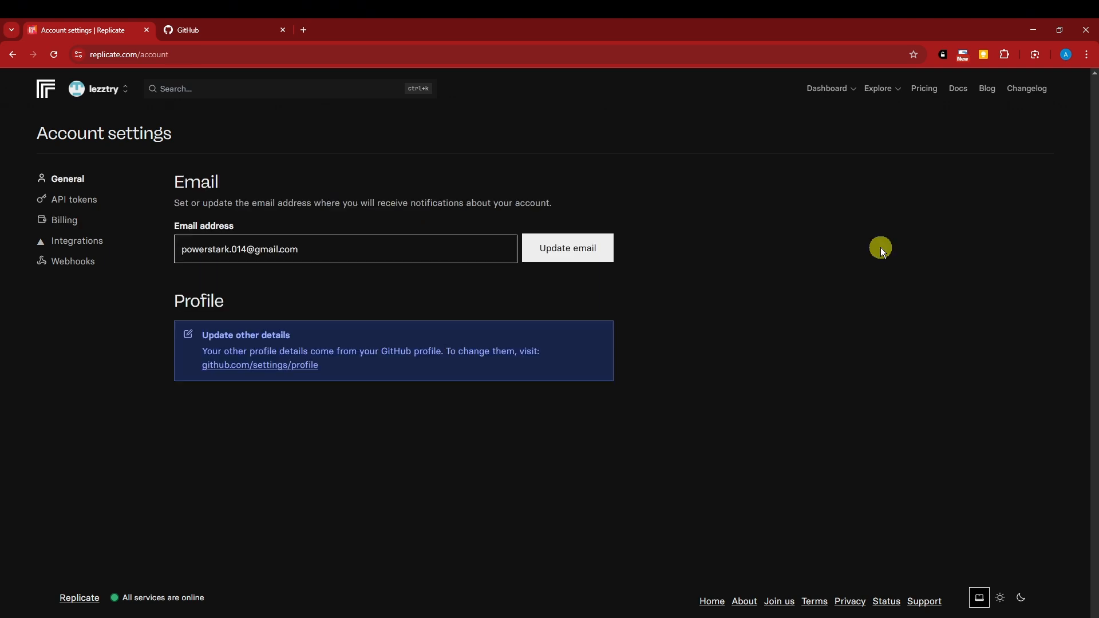
mouse_move(1011, 587)
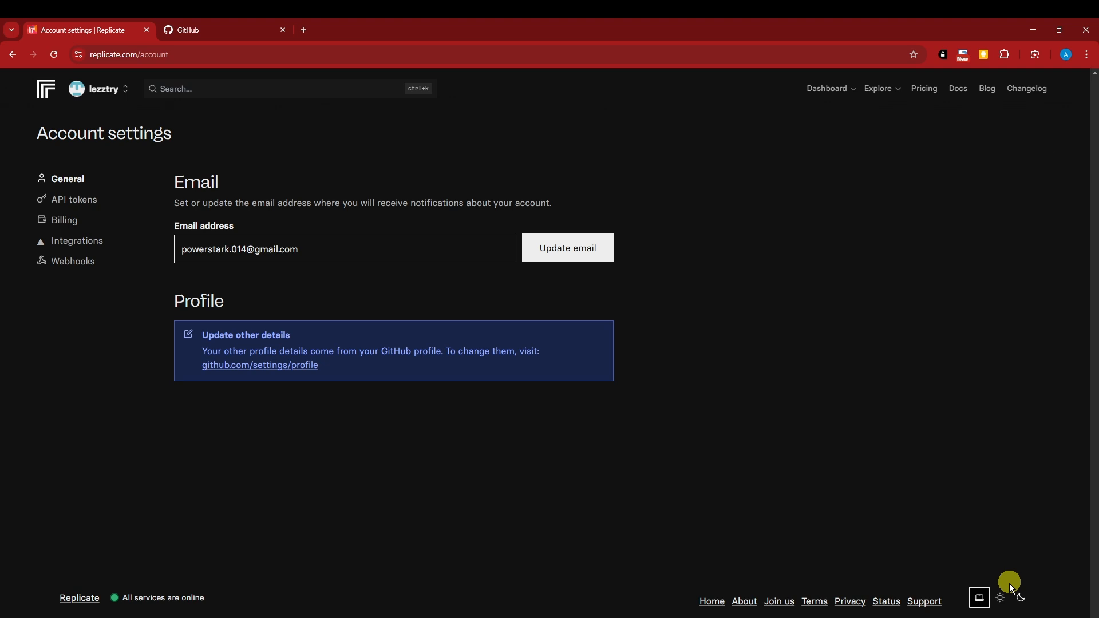
- Toggle the site theme to light and back to dark, and open the Explore menu
left_click(1021, 597)
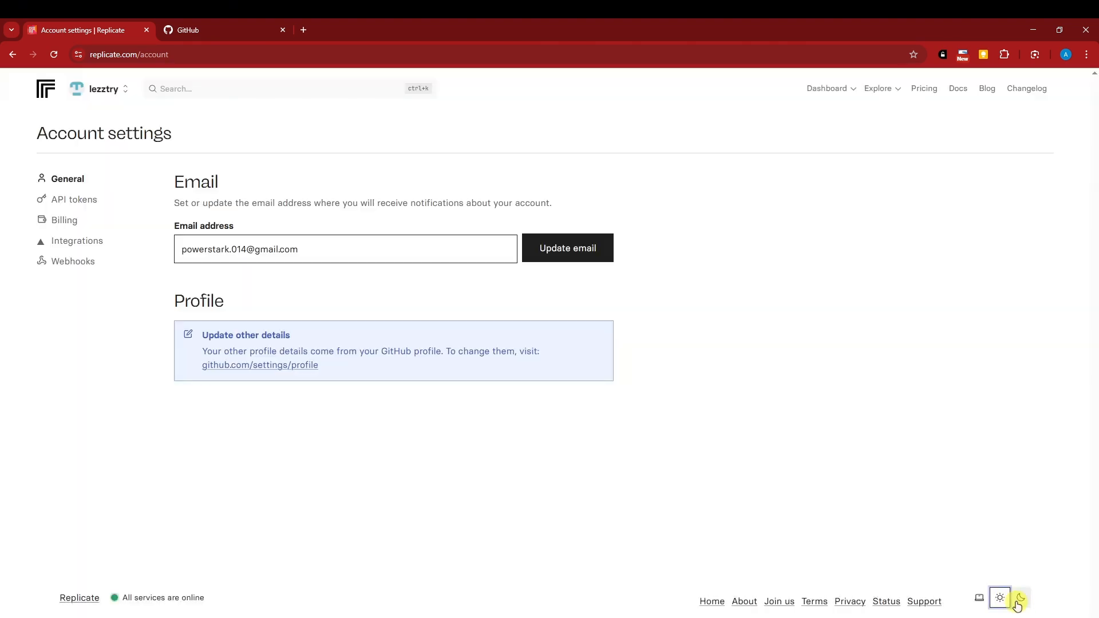
left_click(1020, 598)
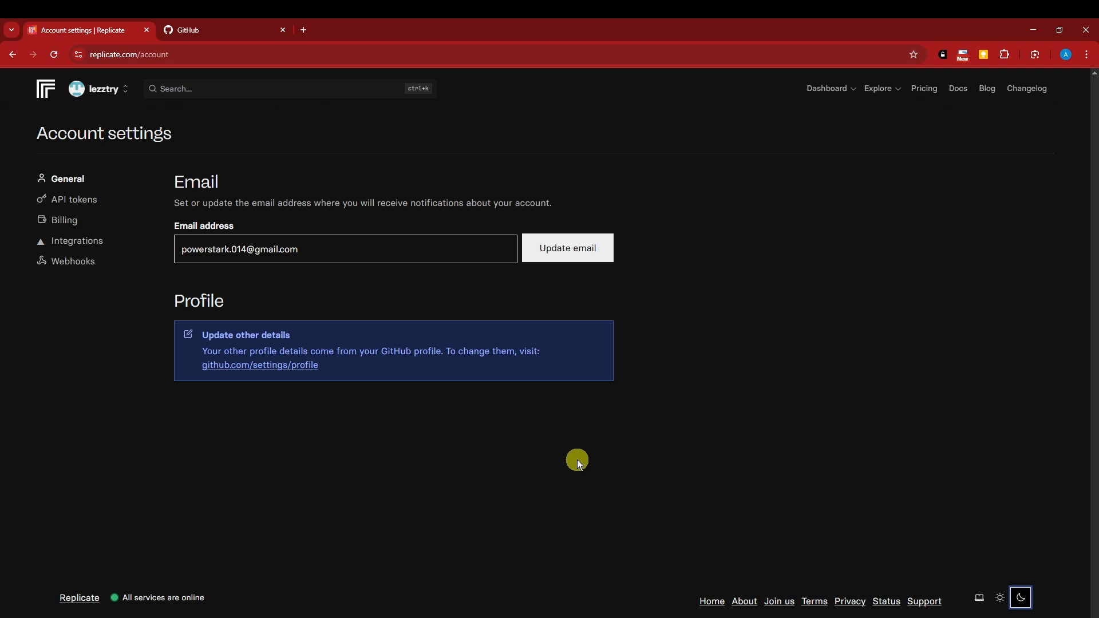
left_click(878, 88)
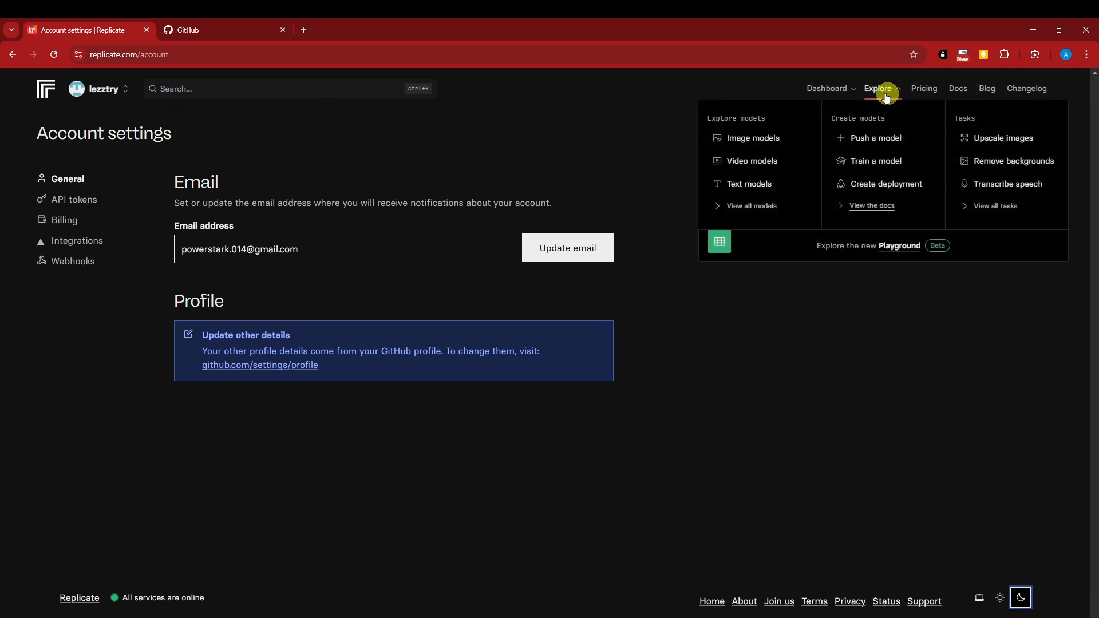
mouse_move(824, 135)
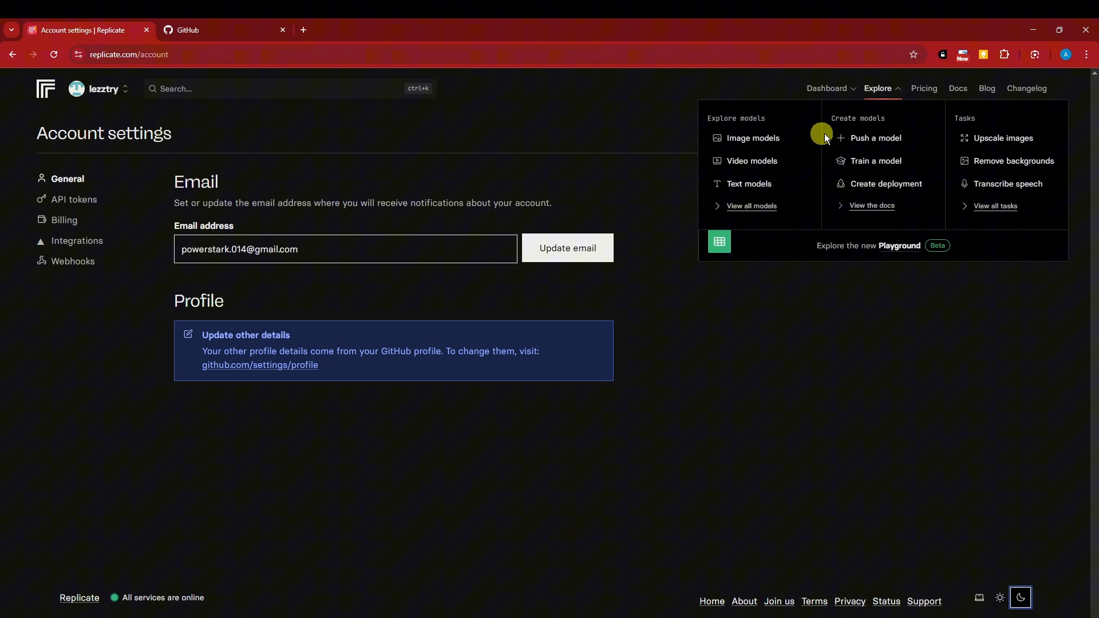
mouse_move(1003, 138)
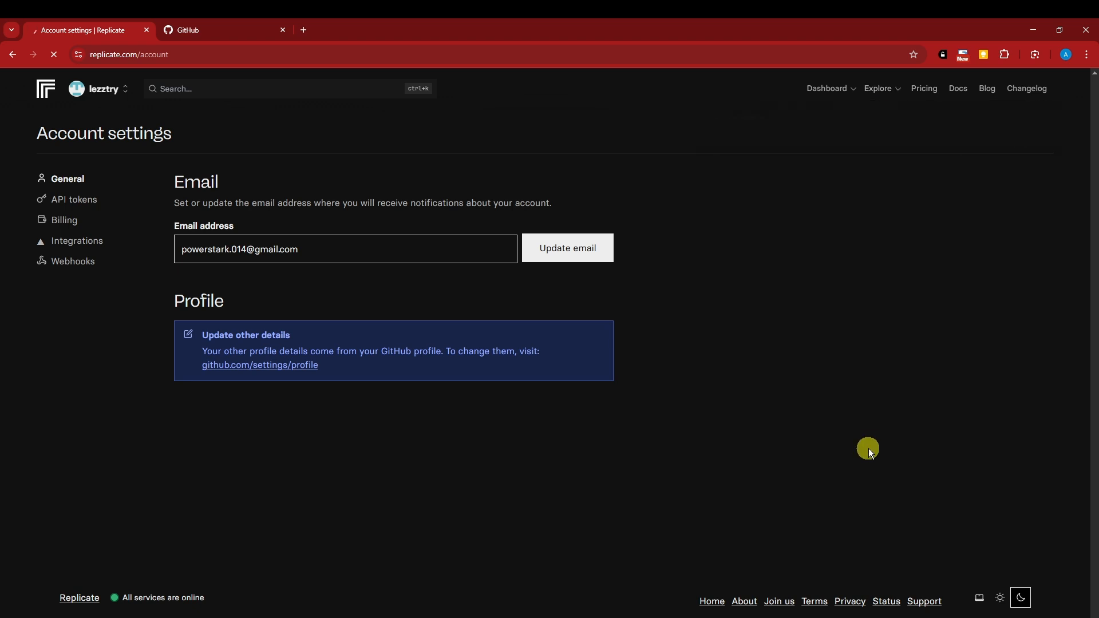
- Scroll the Explore page past featured and official models to the 'I want to…' categories
left_click(877, 89)
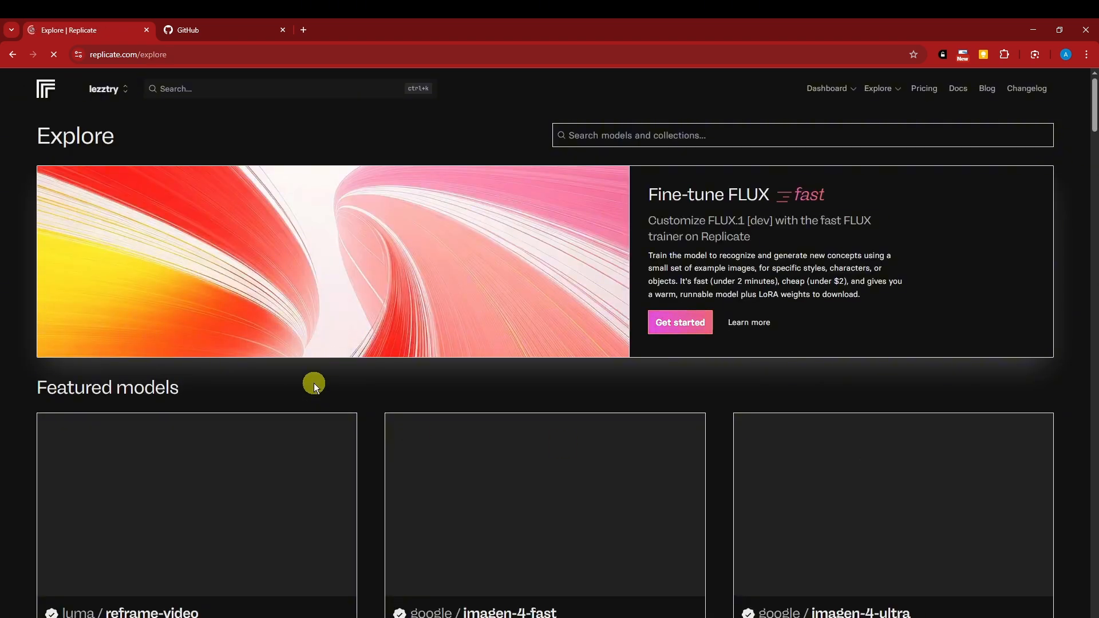
scroll("down", 3)
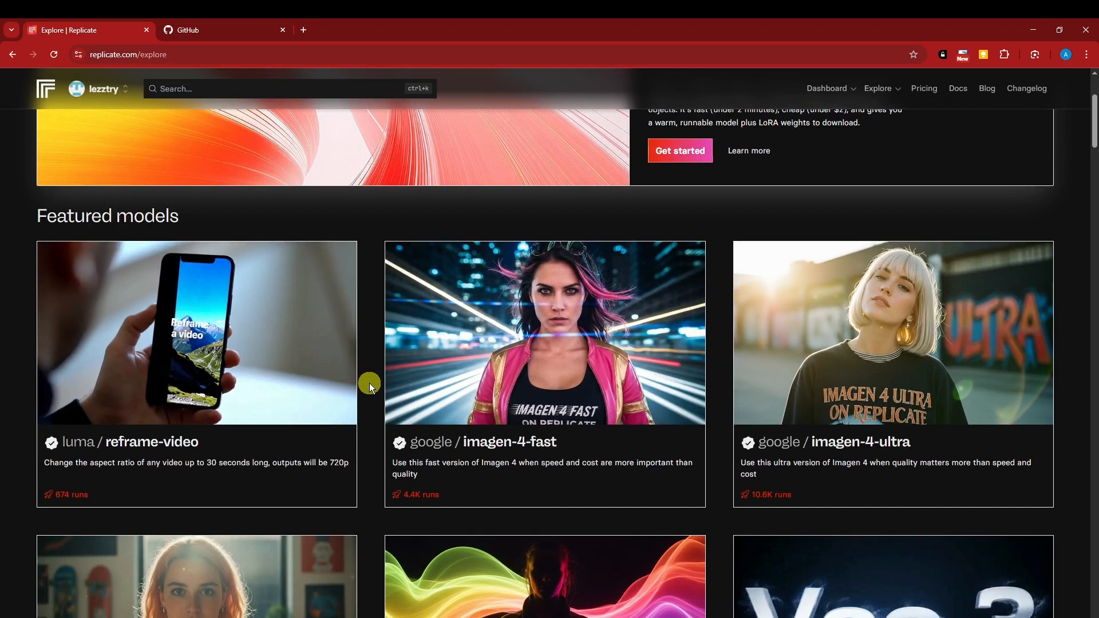
scroll("down", 3)
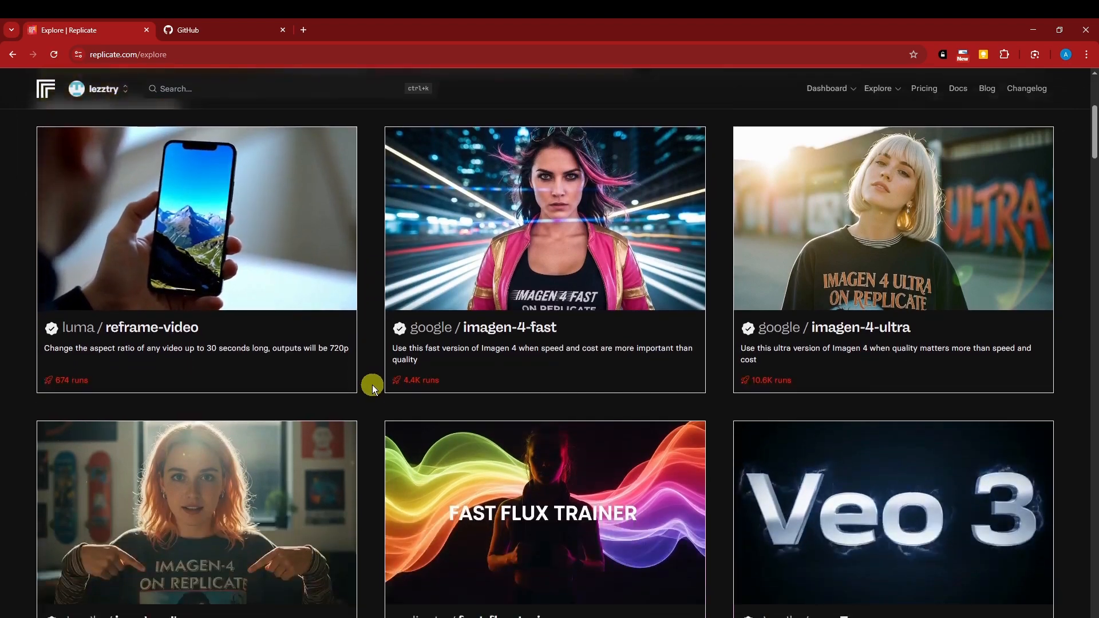
scroll("down", 3)
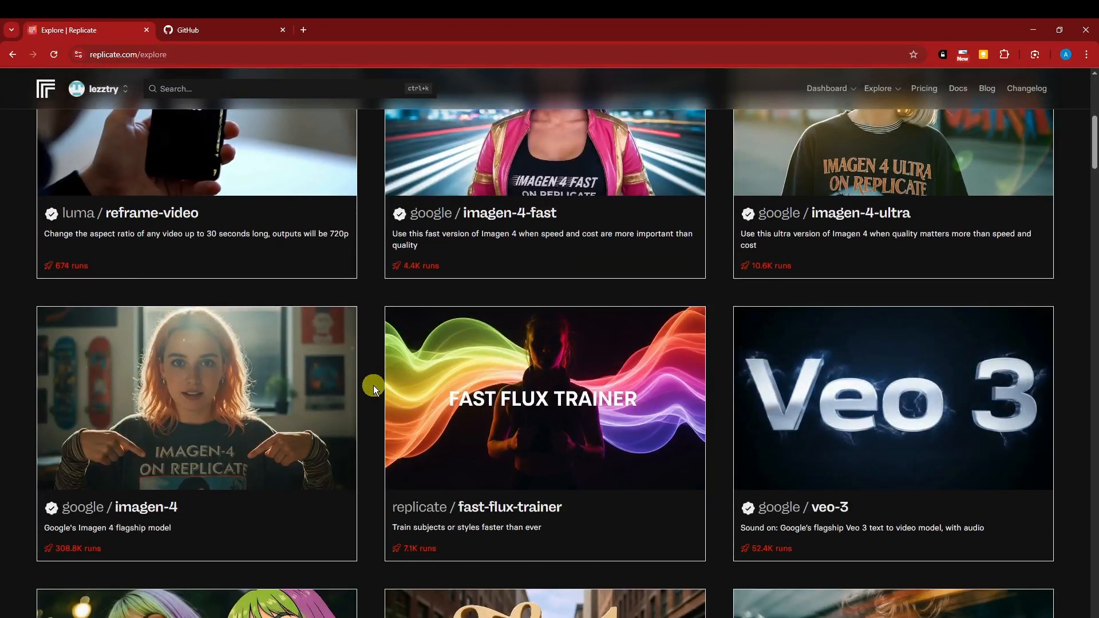
scroll("down", 3)
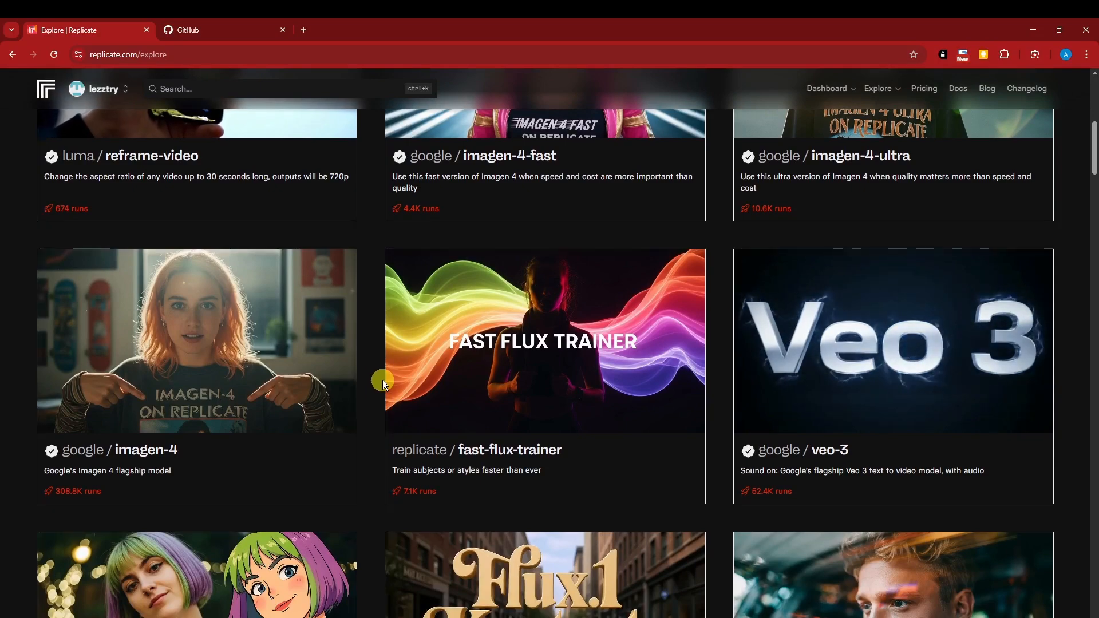
mouse_move(207, 378)
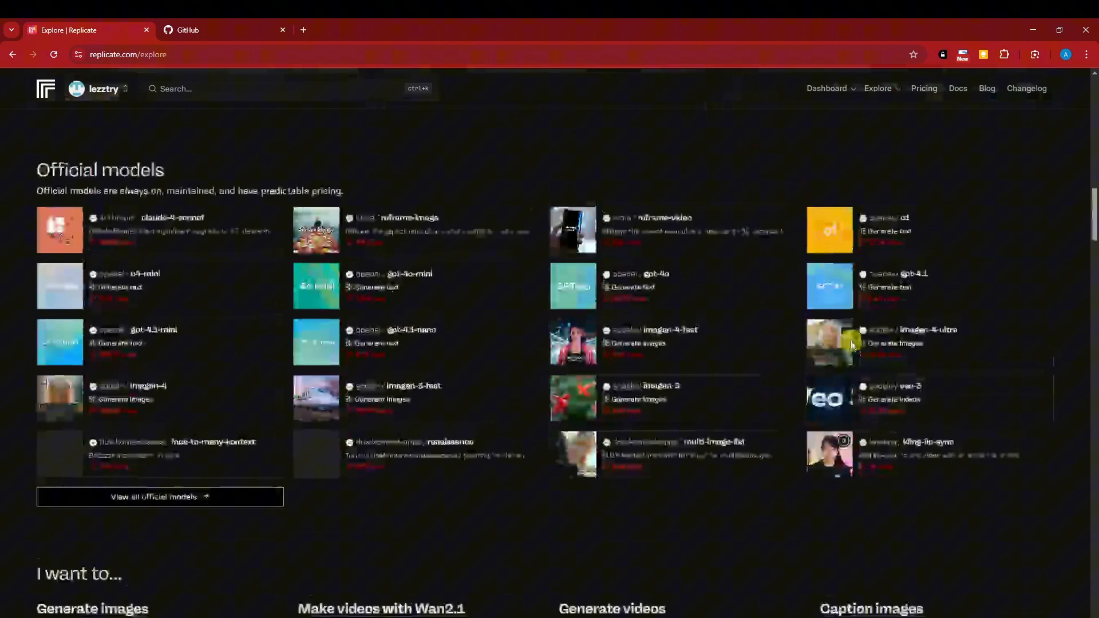
scroll("down", 3)
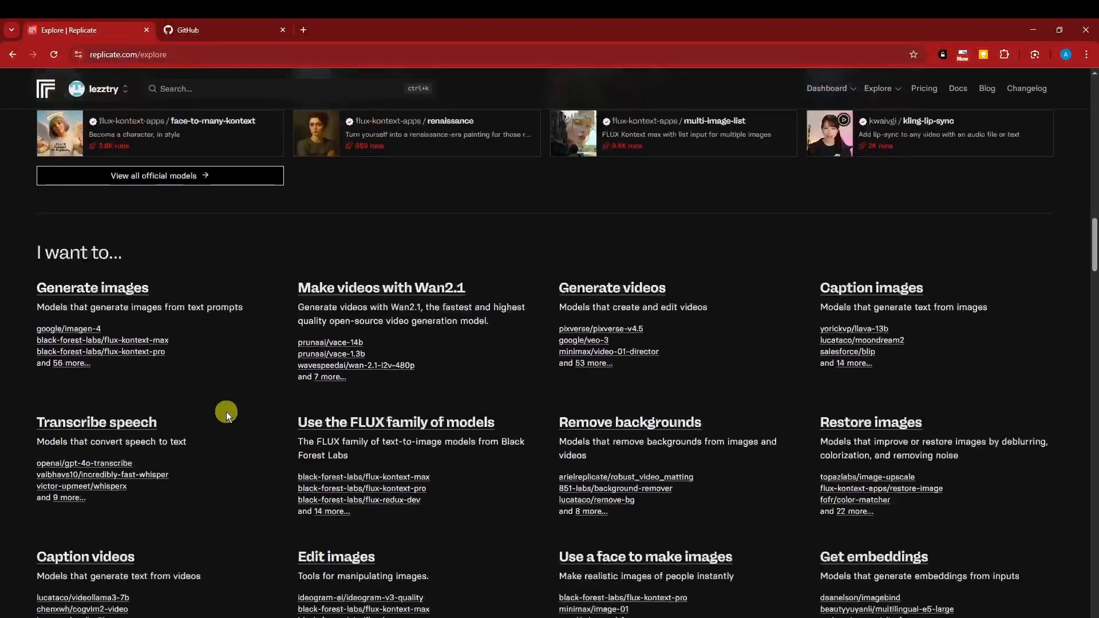
scroll("down", 3)
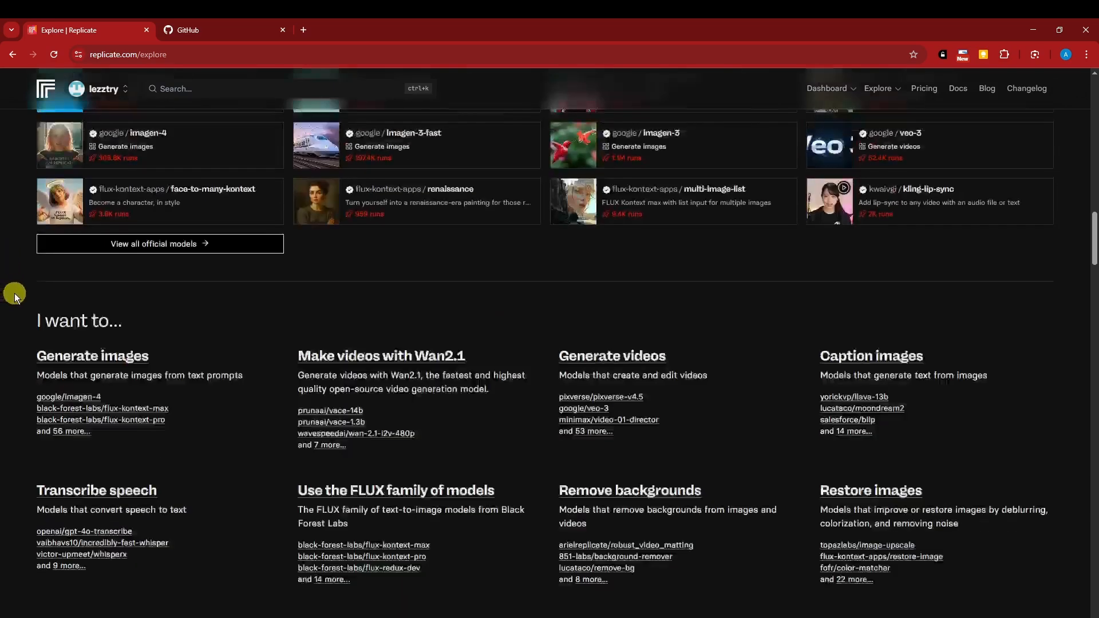
scroll("down", 3)
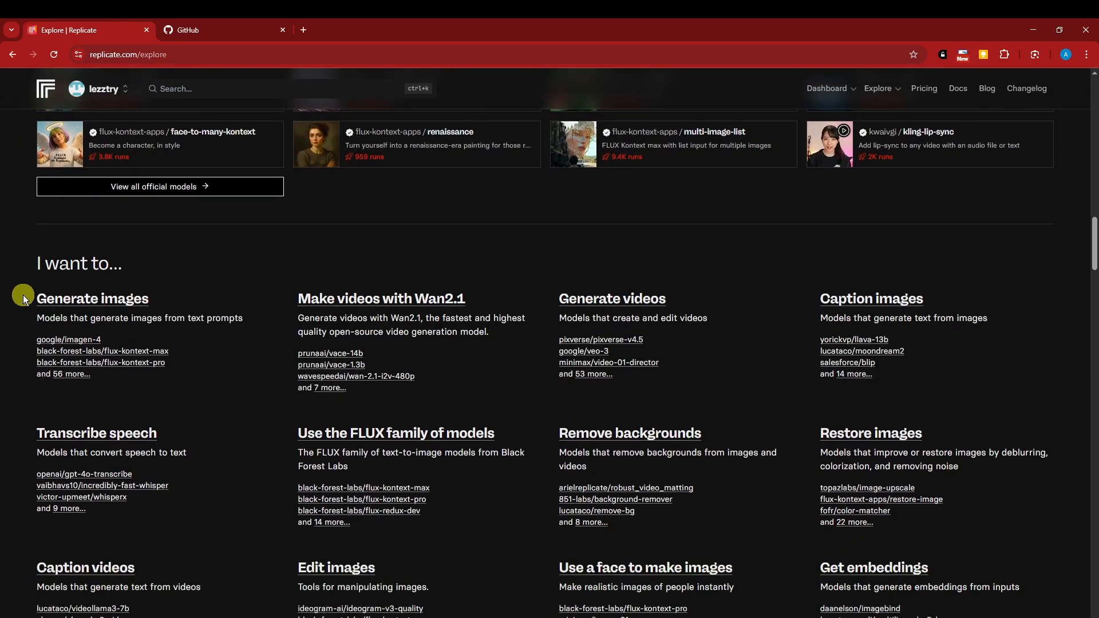
mouse_move(74, 374)
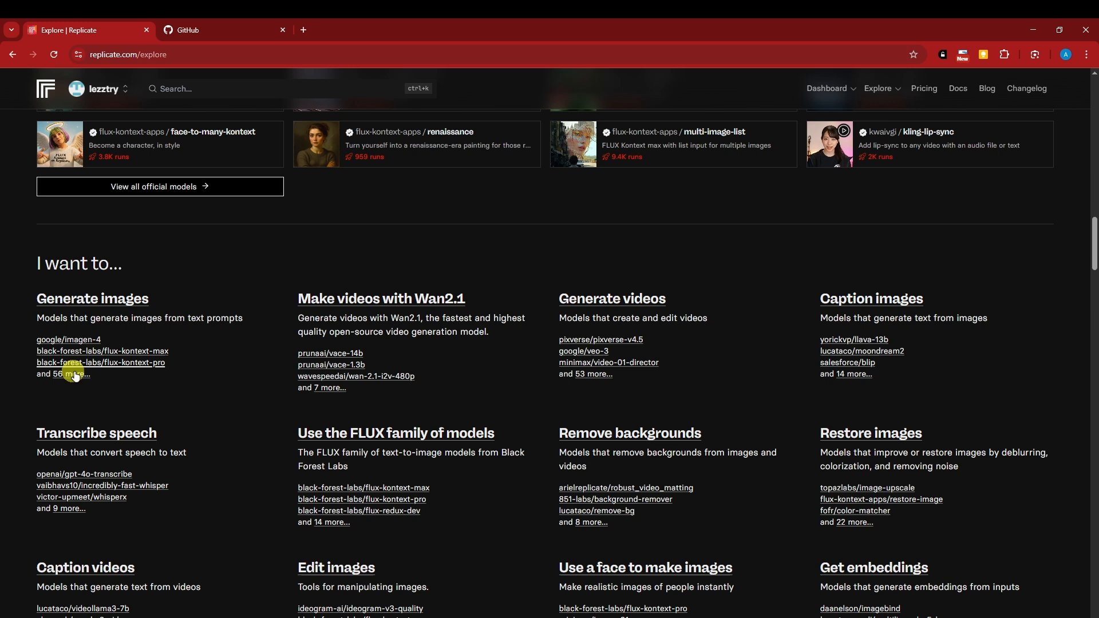
mouse_move(82, 386)
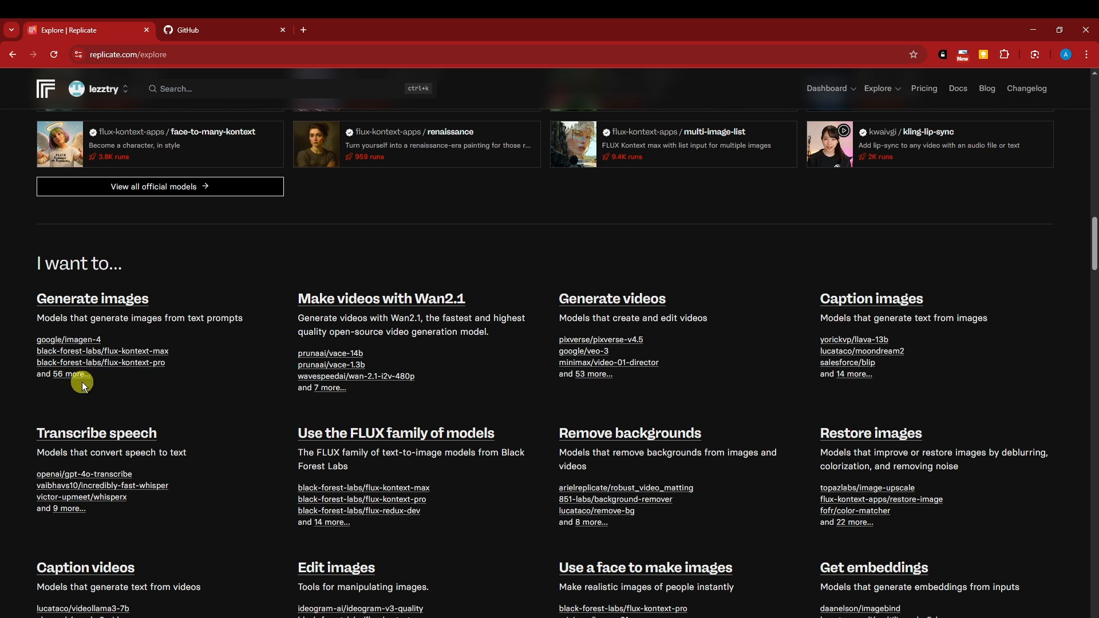
mouse_move(138, 384)
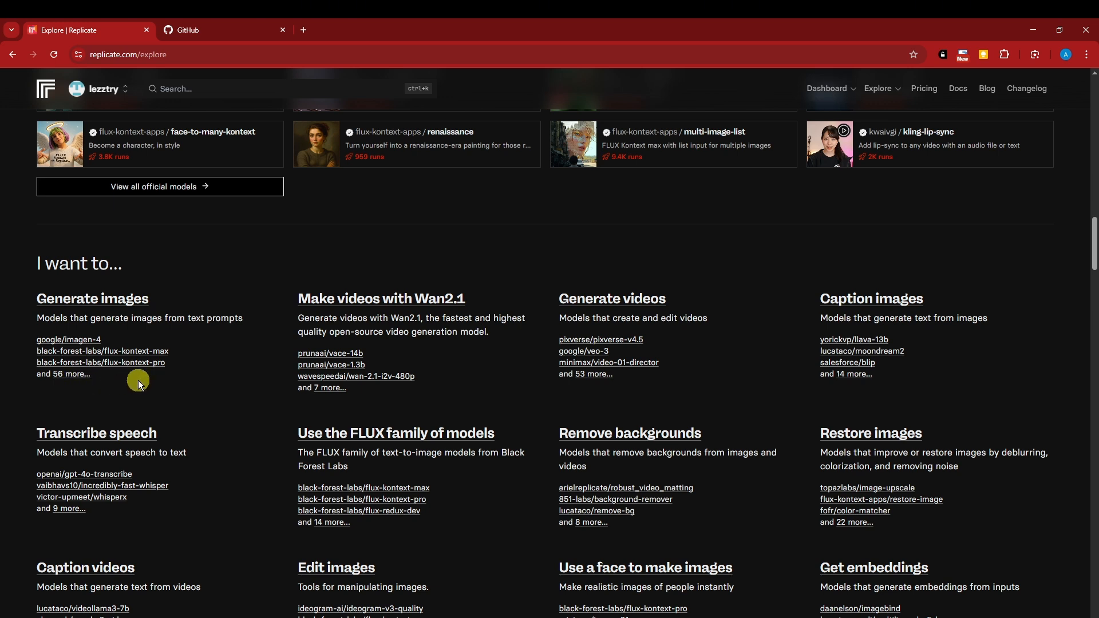
mouse_move(72, 348)
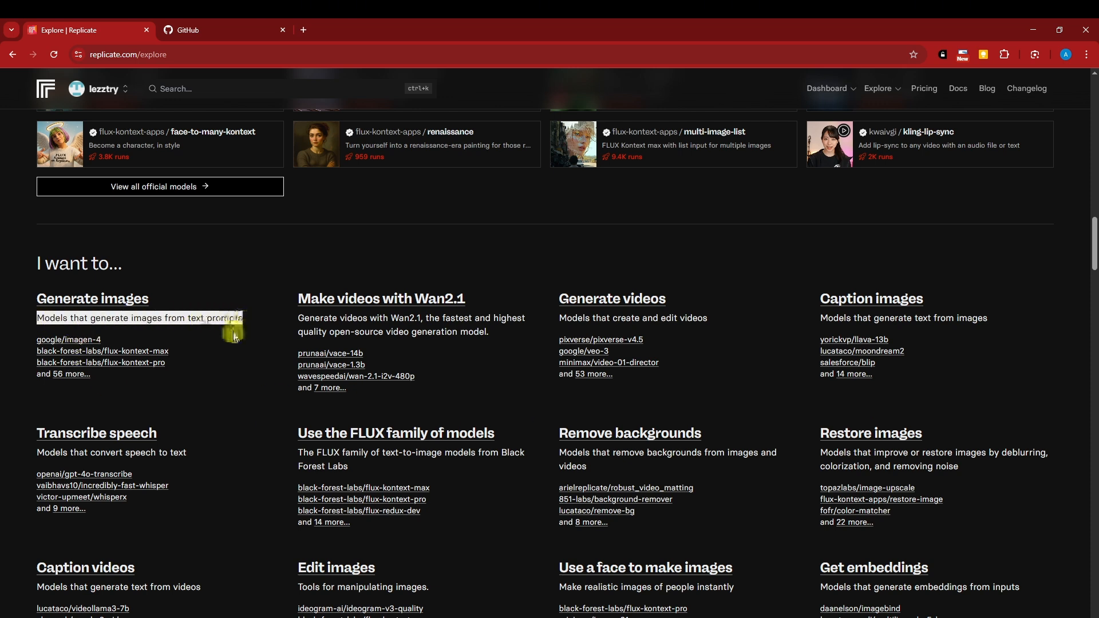
- Open the Generate images collection and the google/imagen-4 model page in tabs
left_click(69, 341)
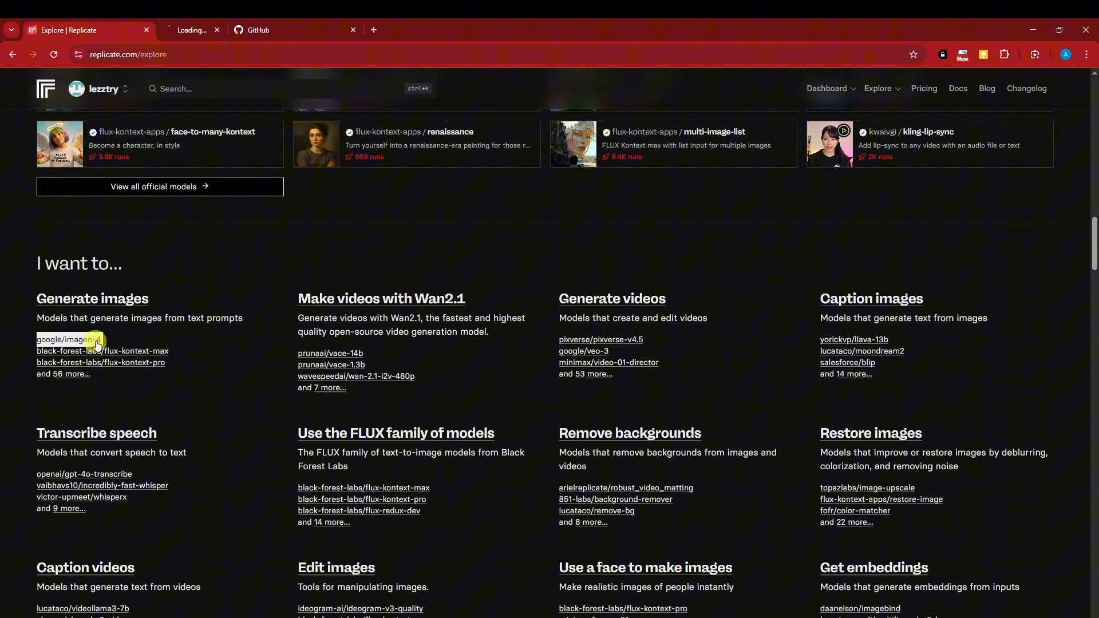
left_click(64, 340)
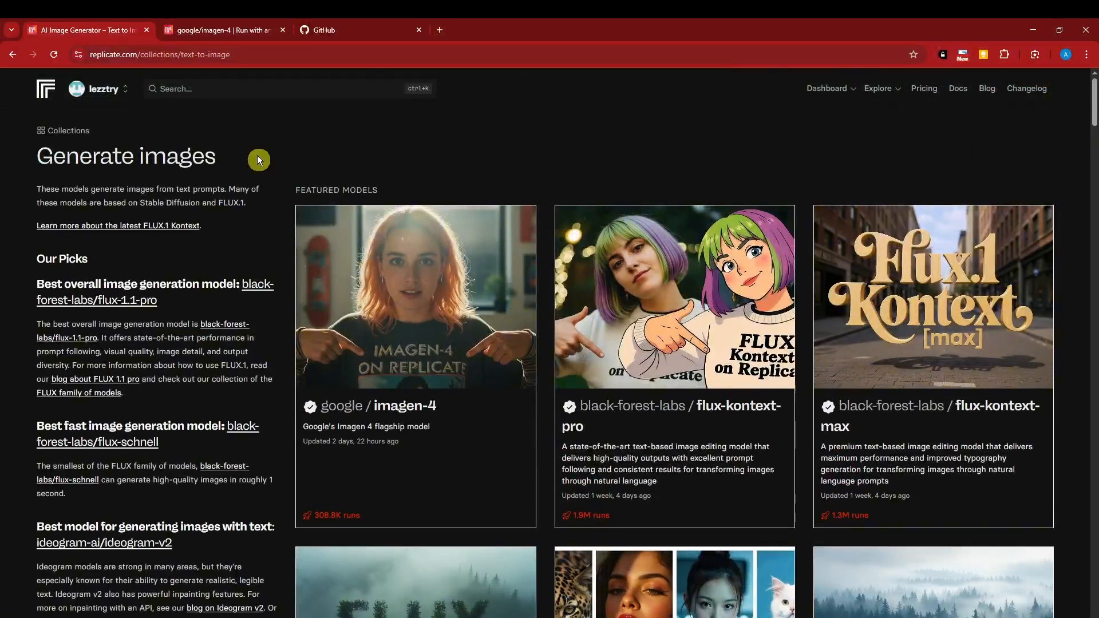
left_click(415, 405)
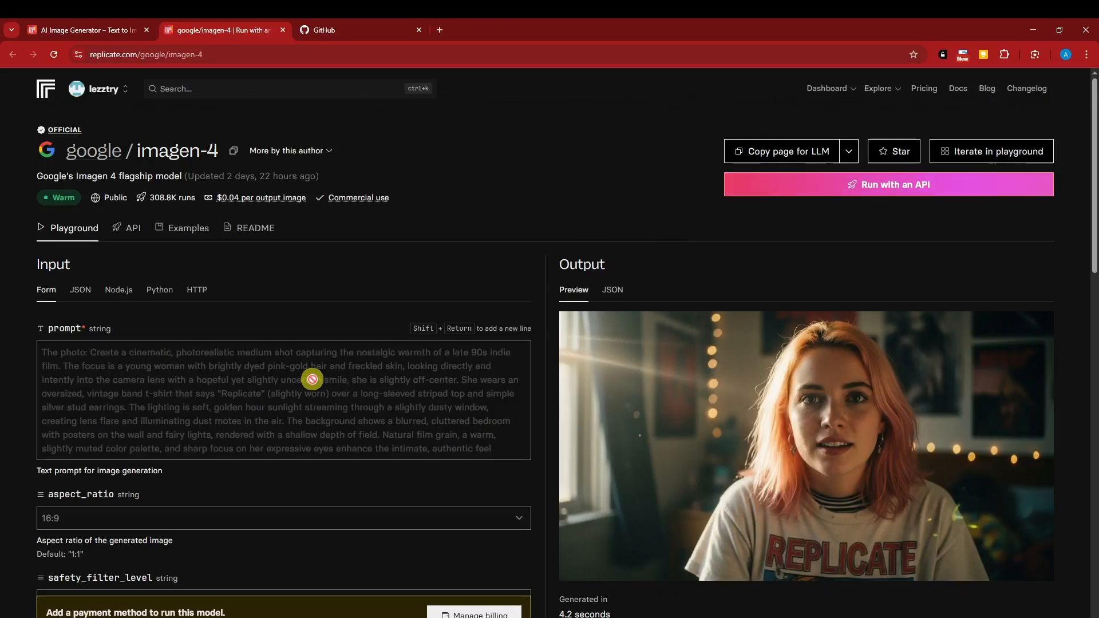
- Scroll the imagen-4 playground and open its Examples, like the gorilla riding a moped
scroll("down", 3)
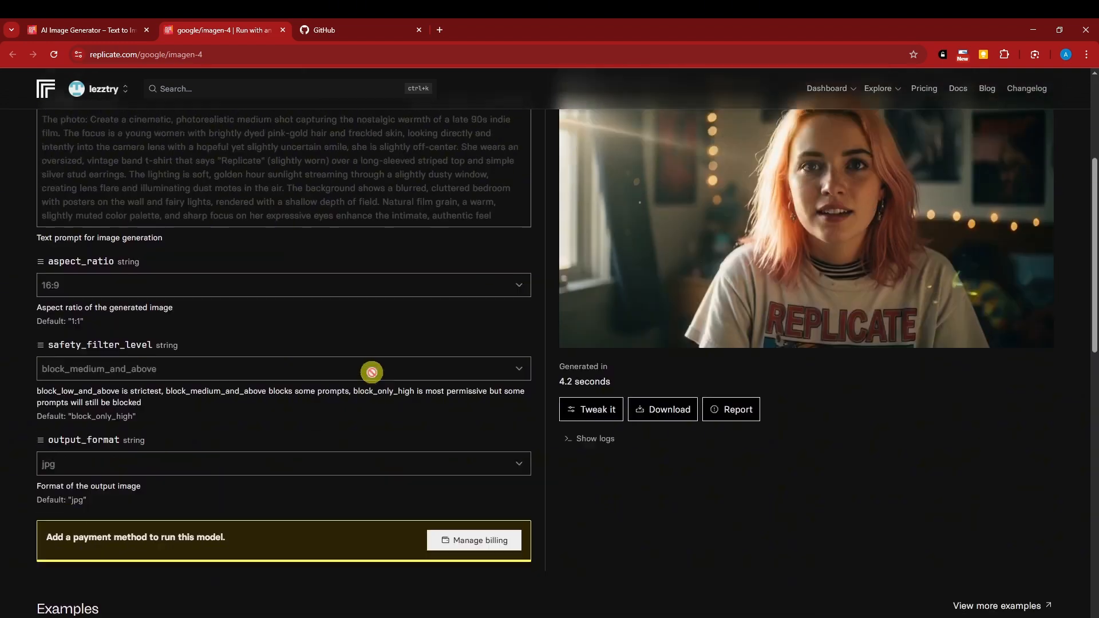
scroll("down", 3)
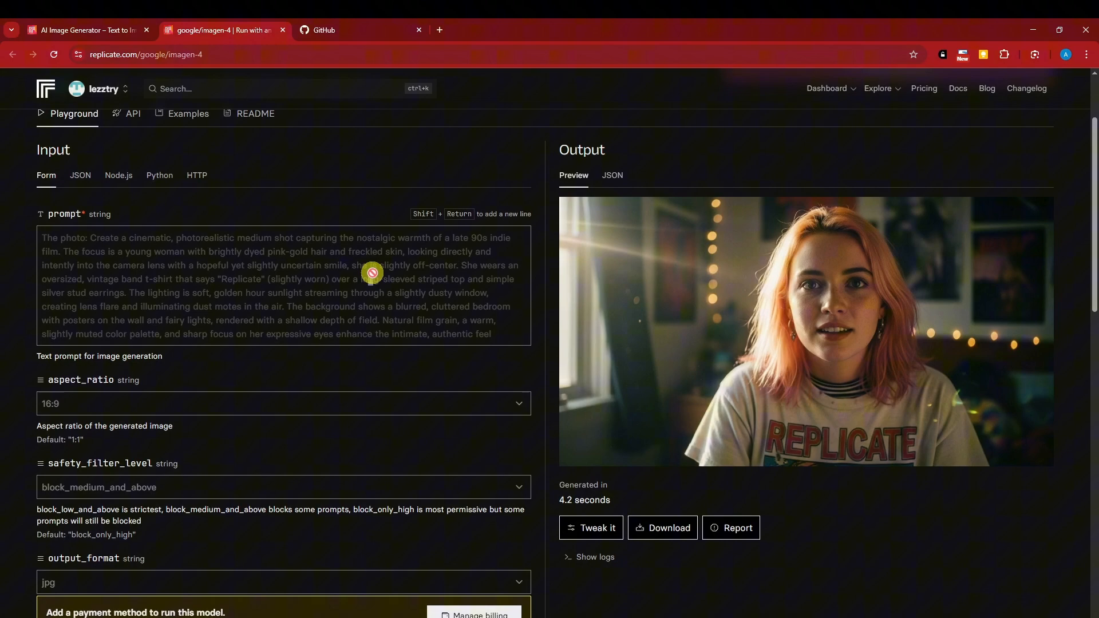
scroll("down", 3)
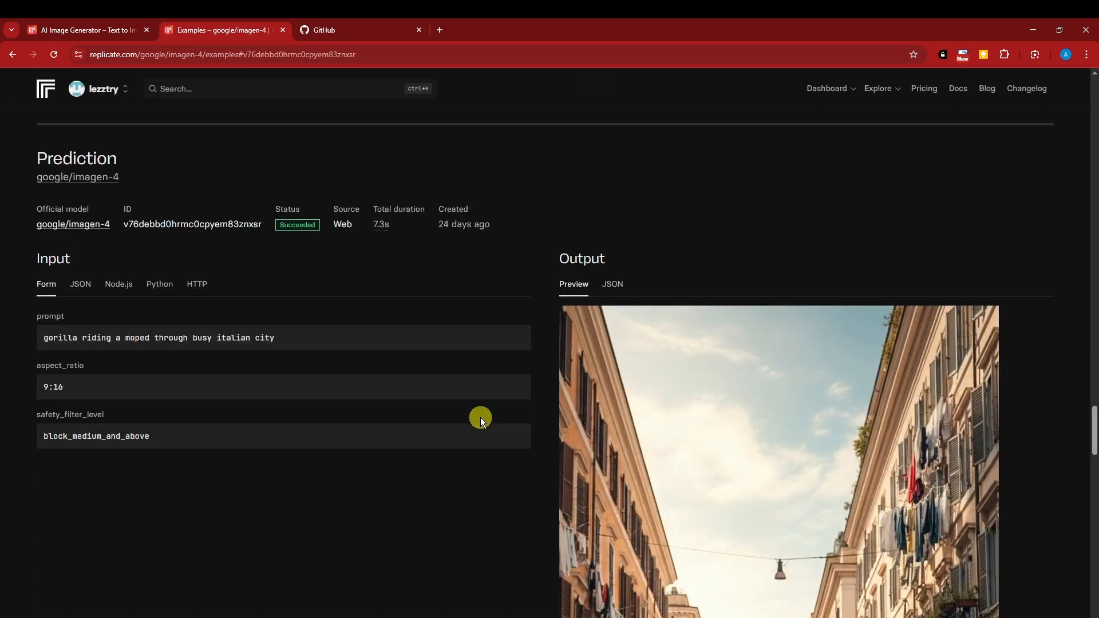
scroll("down", 3)
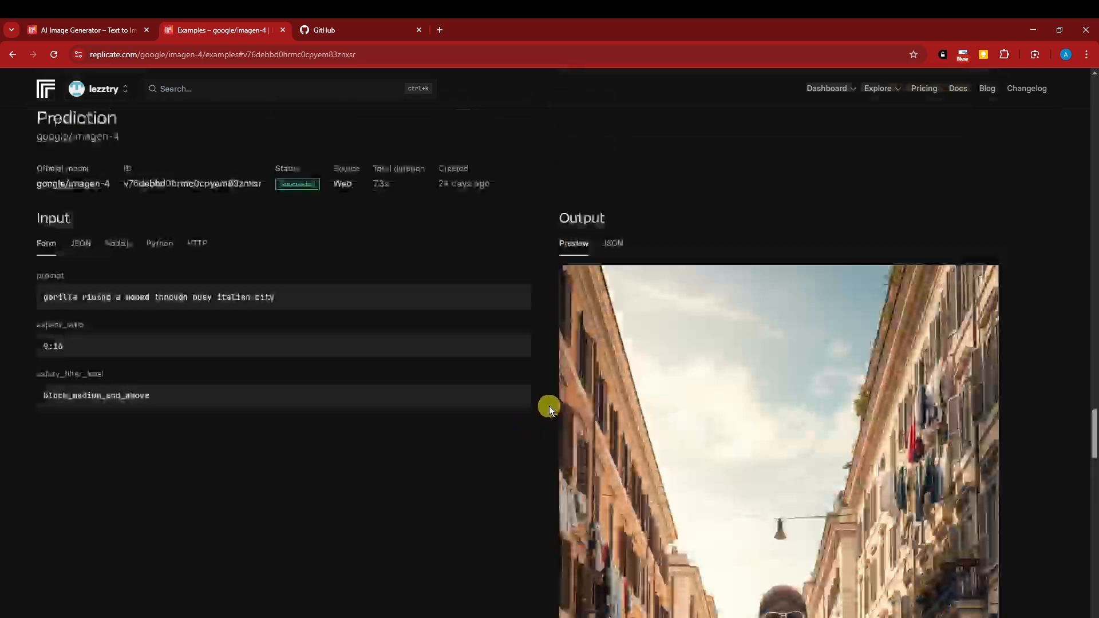
scroll("down", 3)
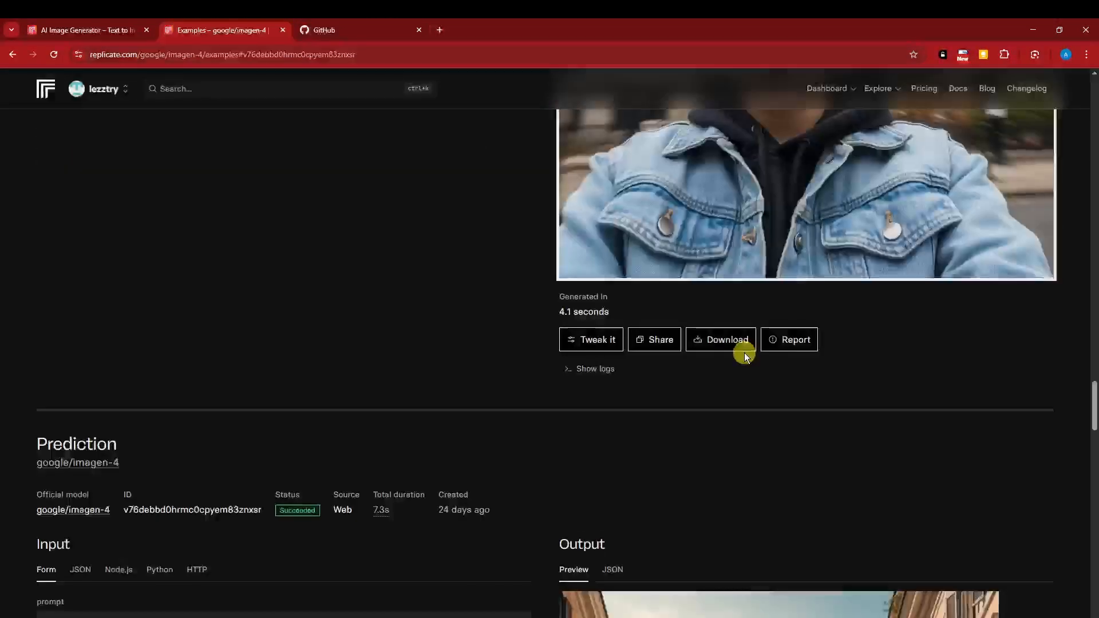
left_click(721, 340)
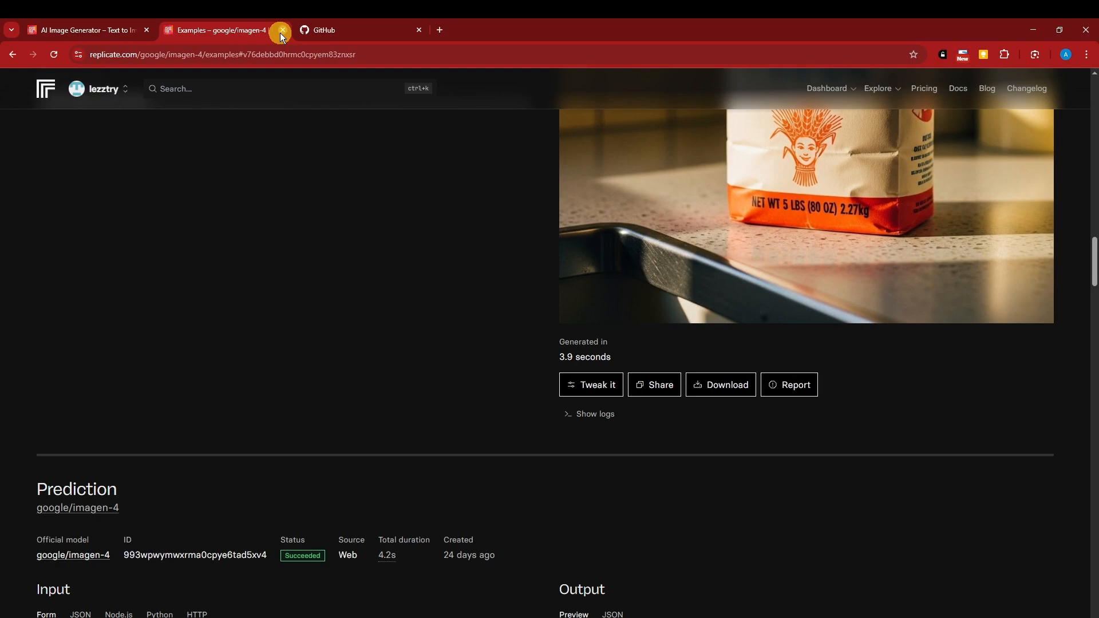
- Close the Imagen-4 examples and open the flux-kontext-pro model, scrolling its playground form
left_click(280, 30)
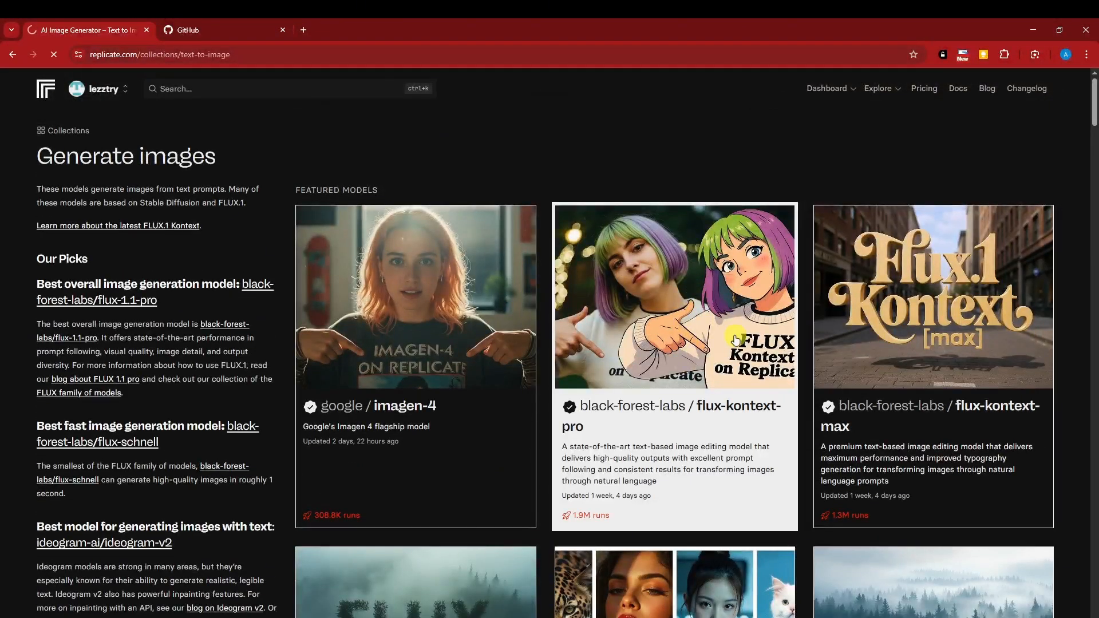
left_click(674, 296)
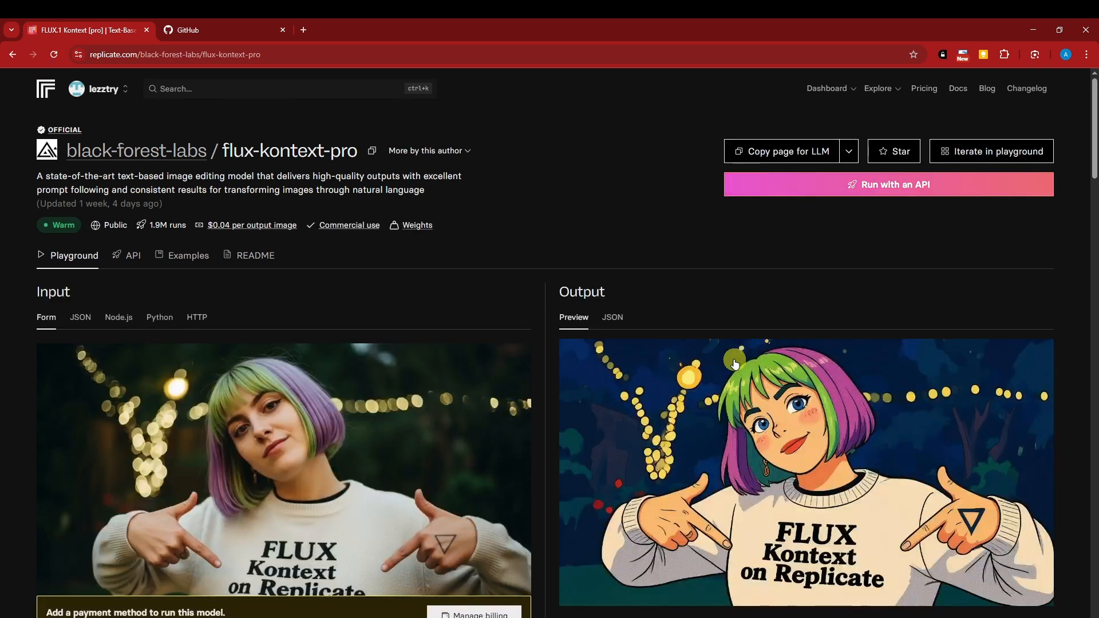
scroll("down", 3)
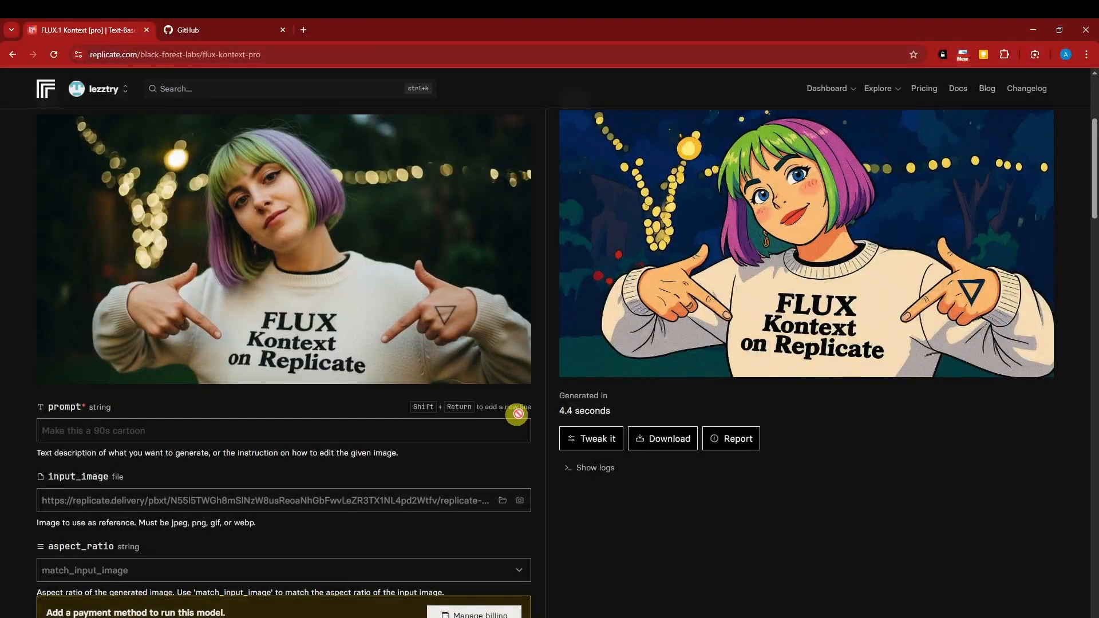
scroll("down", 3)
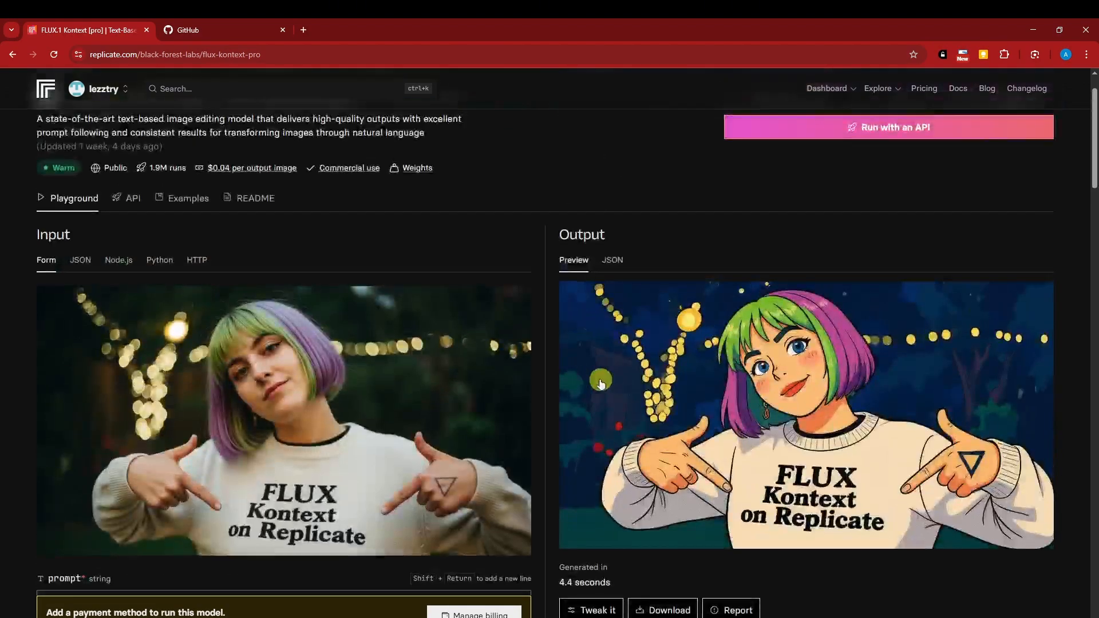
scroll("down", 3)
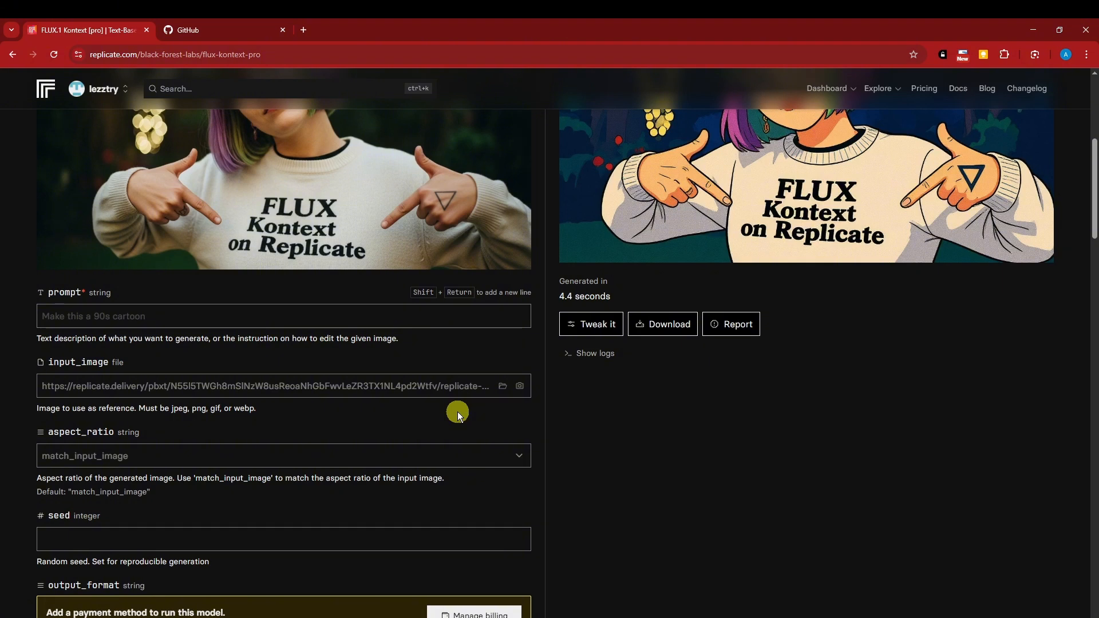
mouse_move(134, 315)
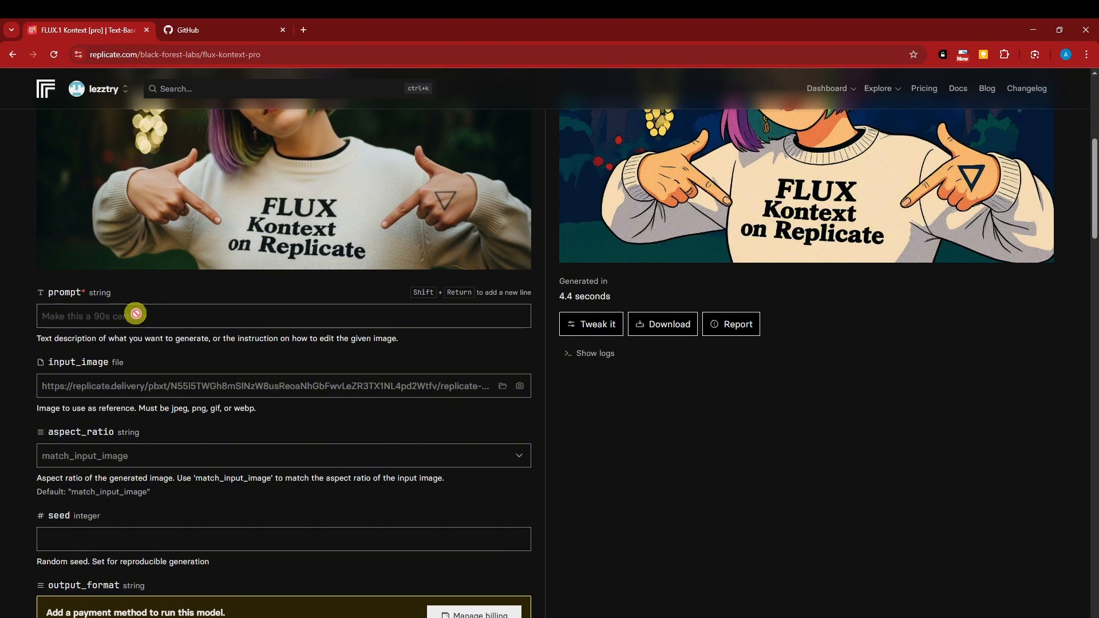
- Inspect the reference input image address and open the bunny-dog-cat tea party example
left_click(280, 385)
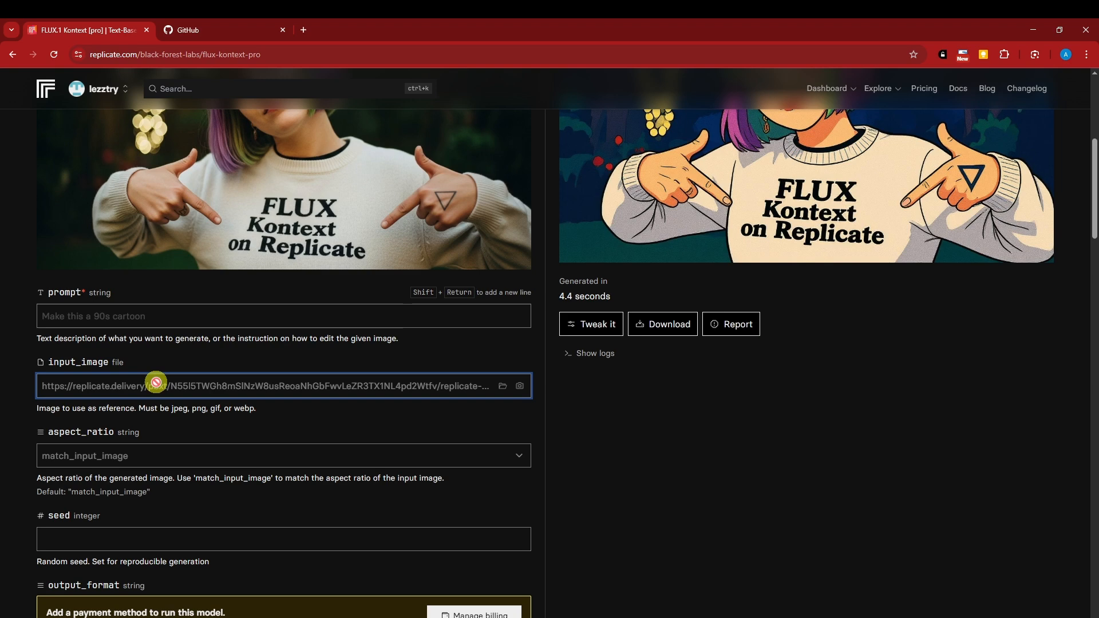
scroll("down", 3)
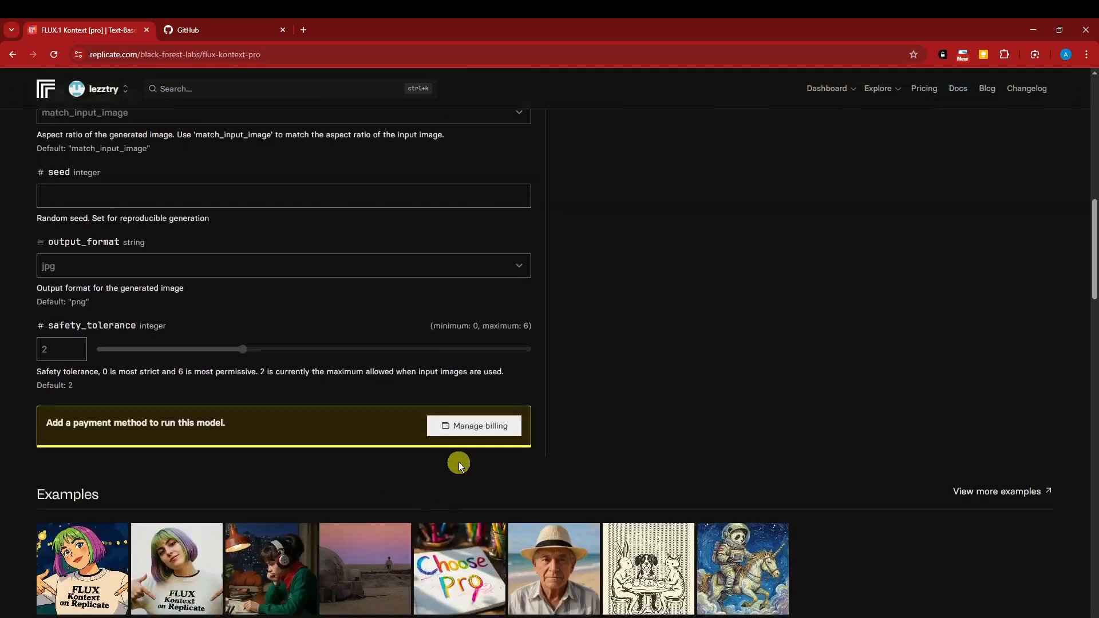
mouse_move(474, 426)
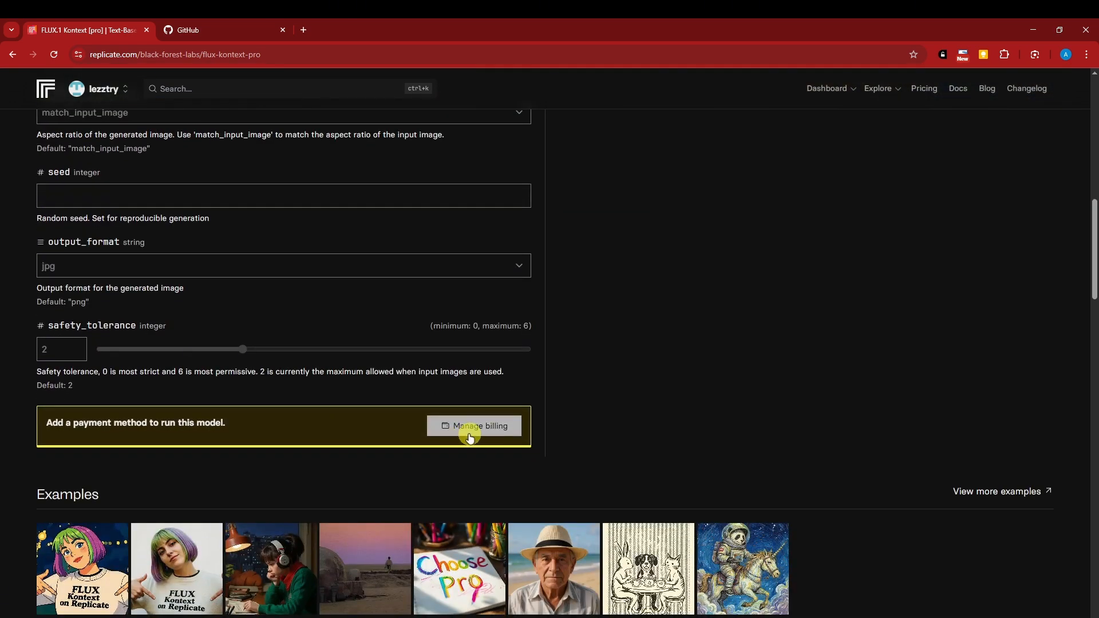
left_click(474, 425)
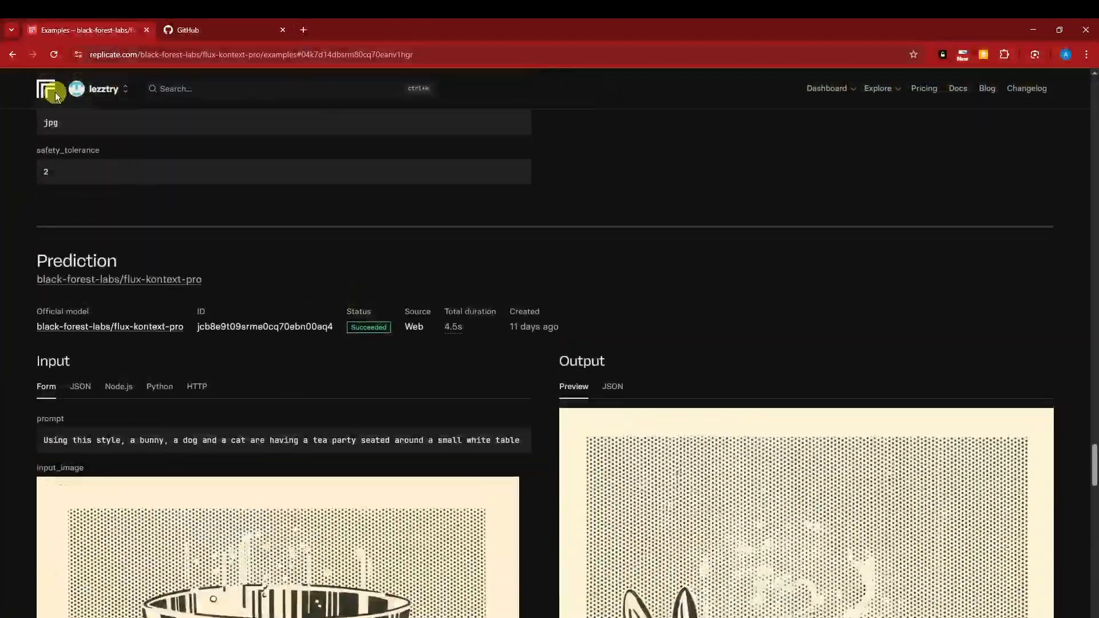
- Go to the dashboard via the Replicate logo and scroll down to Recent predictions
left_click(46, 89)
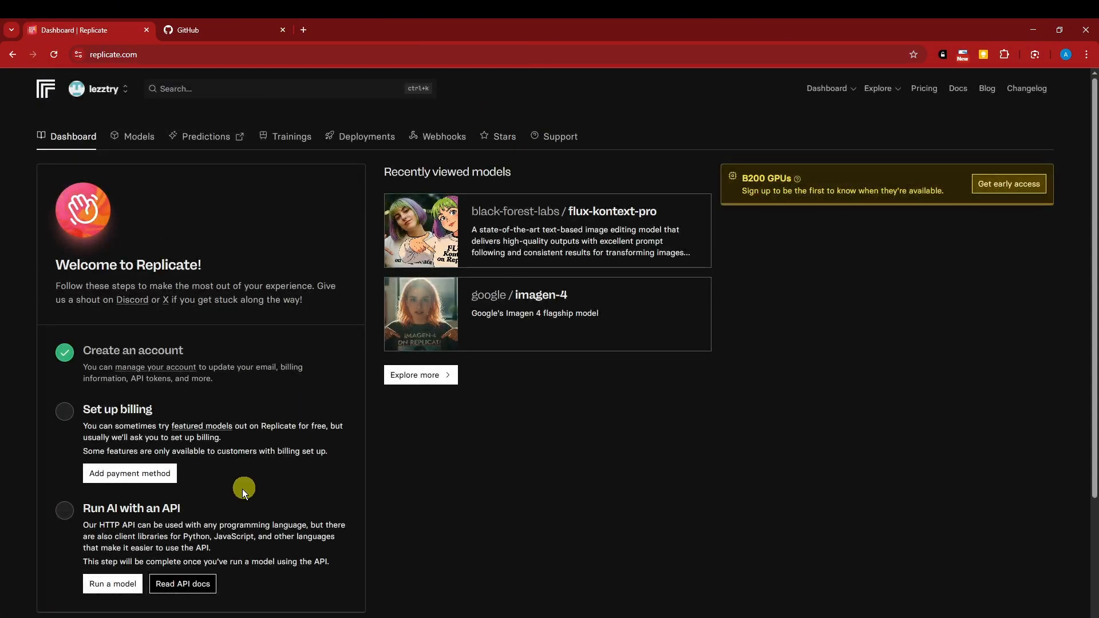
mouse_move(445, 554)
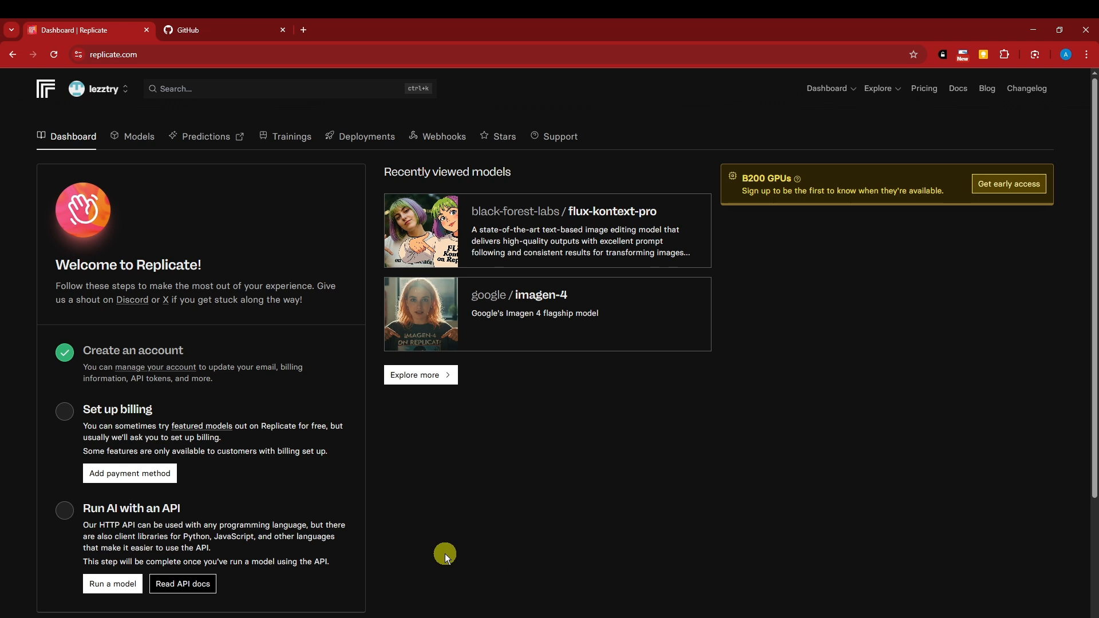
scroll("down", 3)
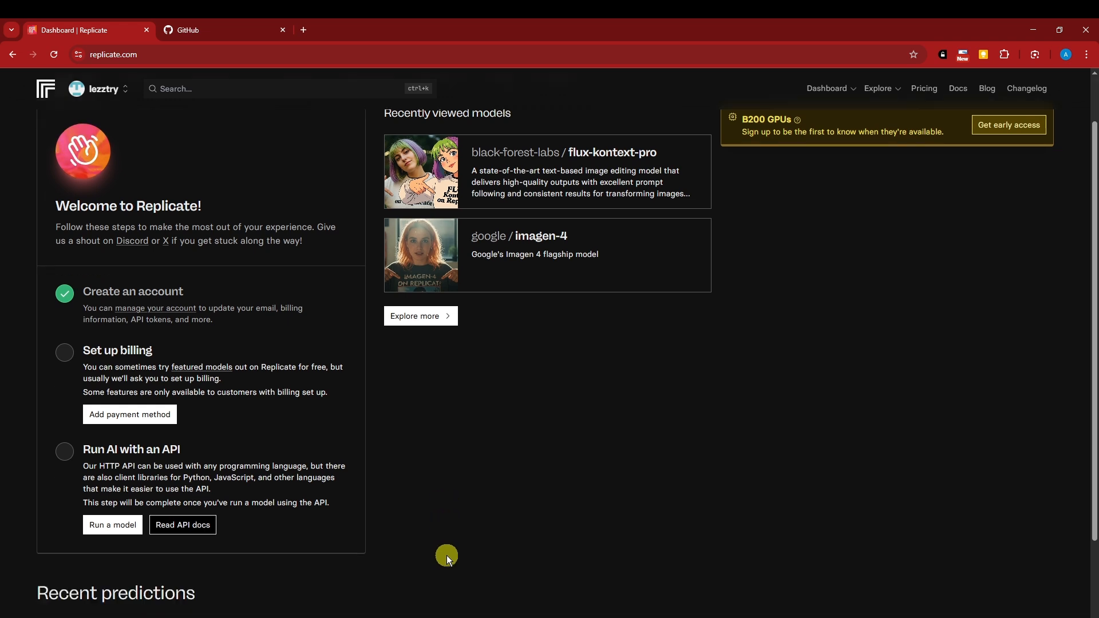
scroll("down", 3)
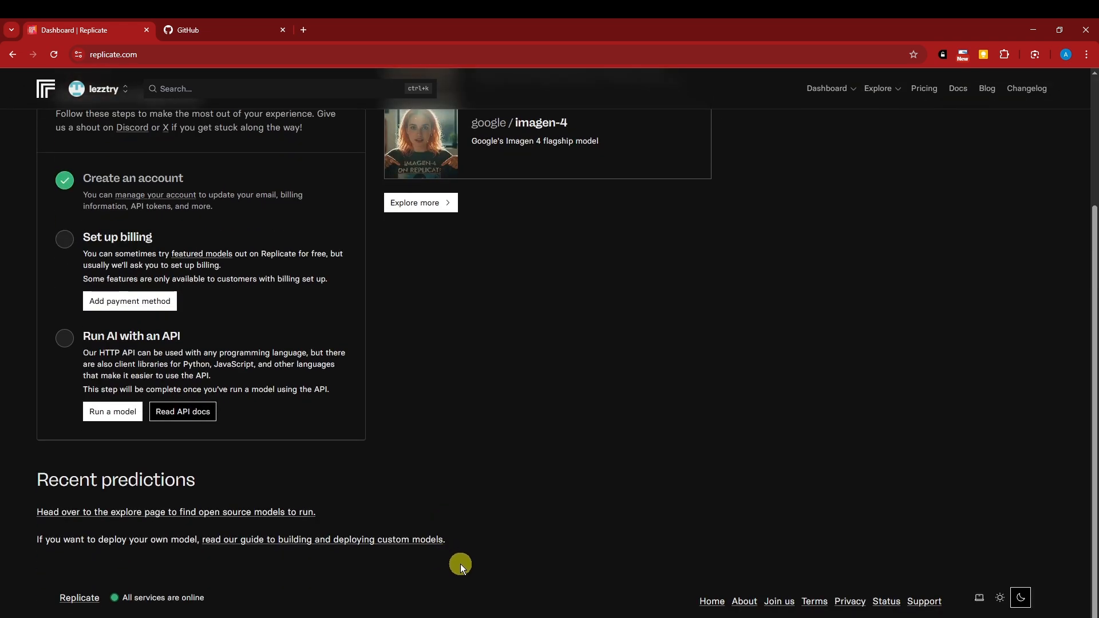